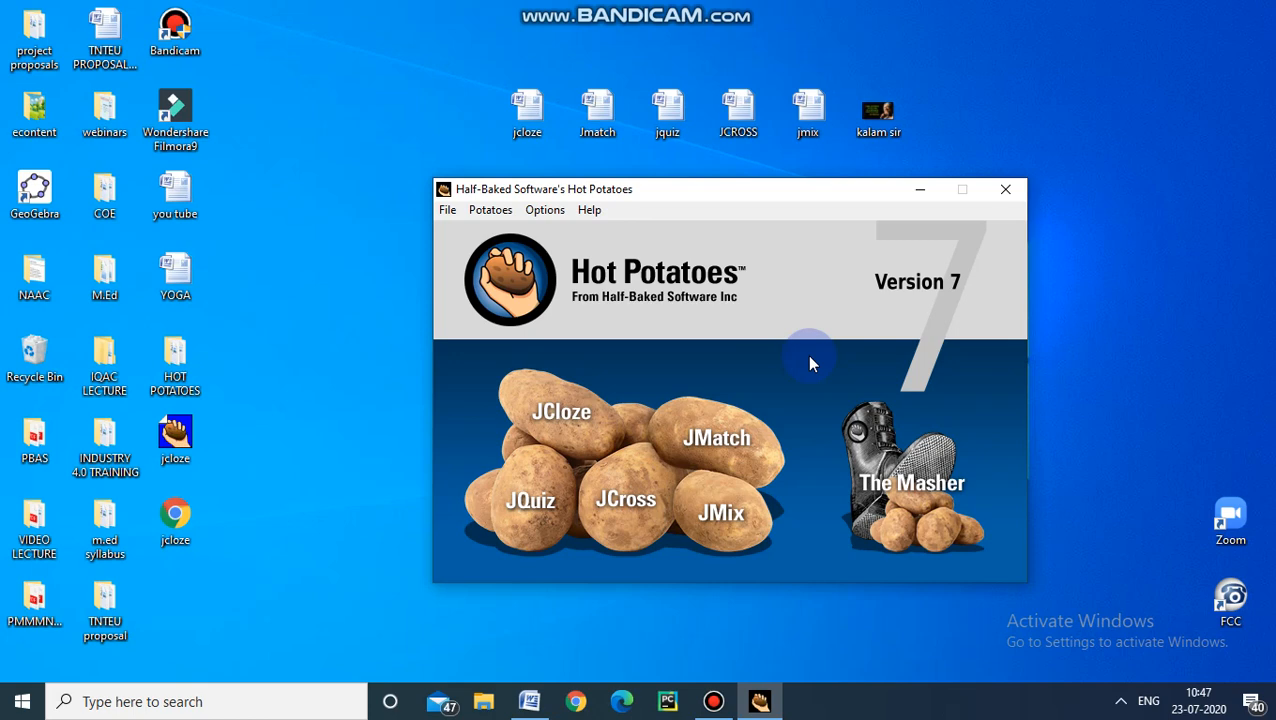
pyautogui.moveTo(715, 430)
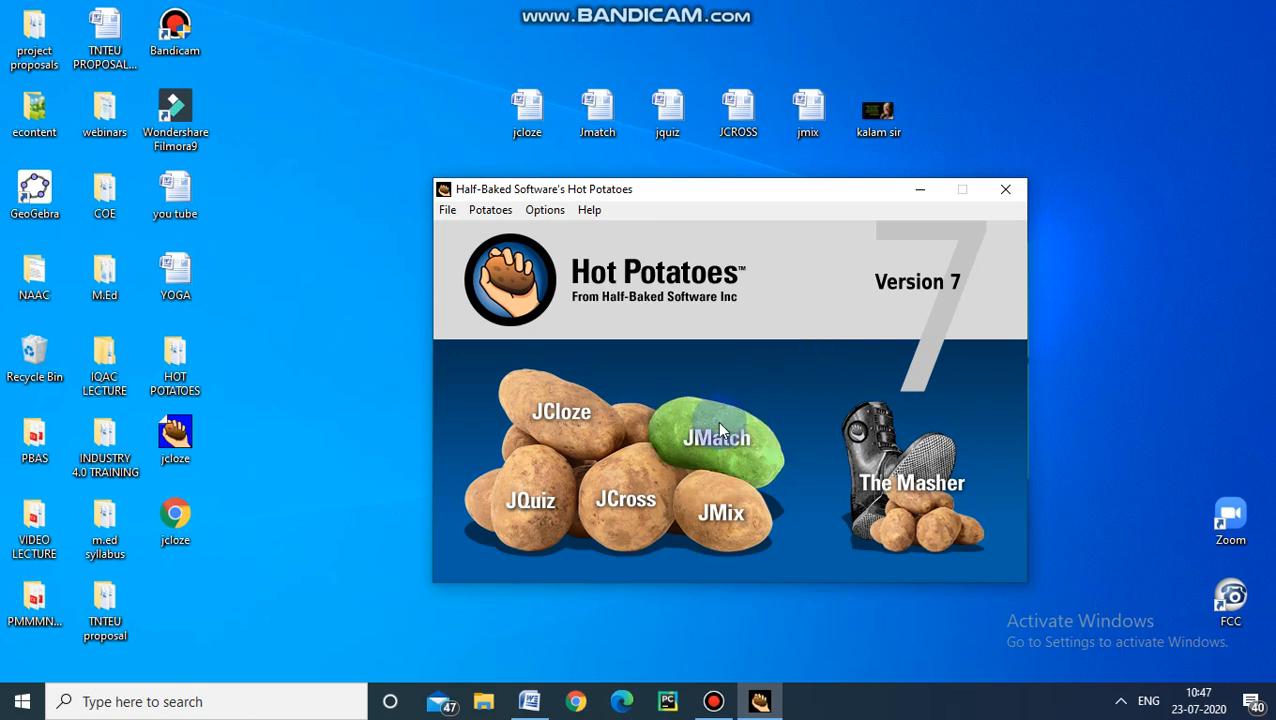
# Launch the JMatch editor from the Hot Potatoes launcher
pyautogui.click(717, 437)
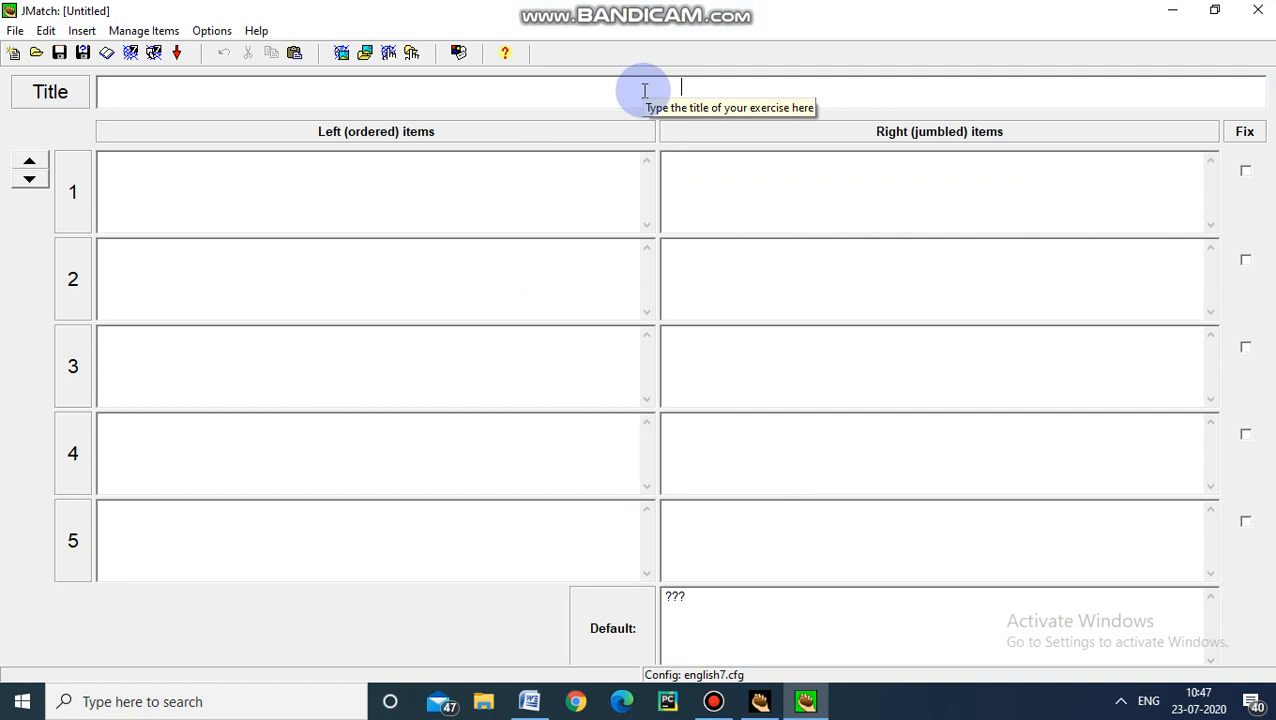
# Enter 'Match the following' as the exercise title
pyautogui.write('Math')
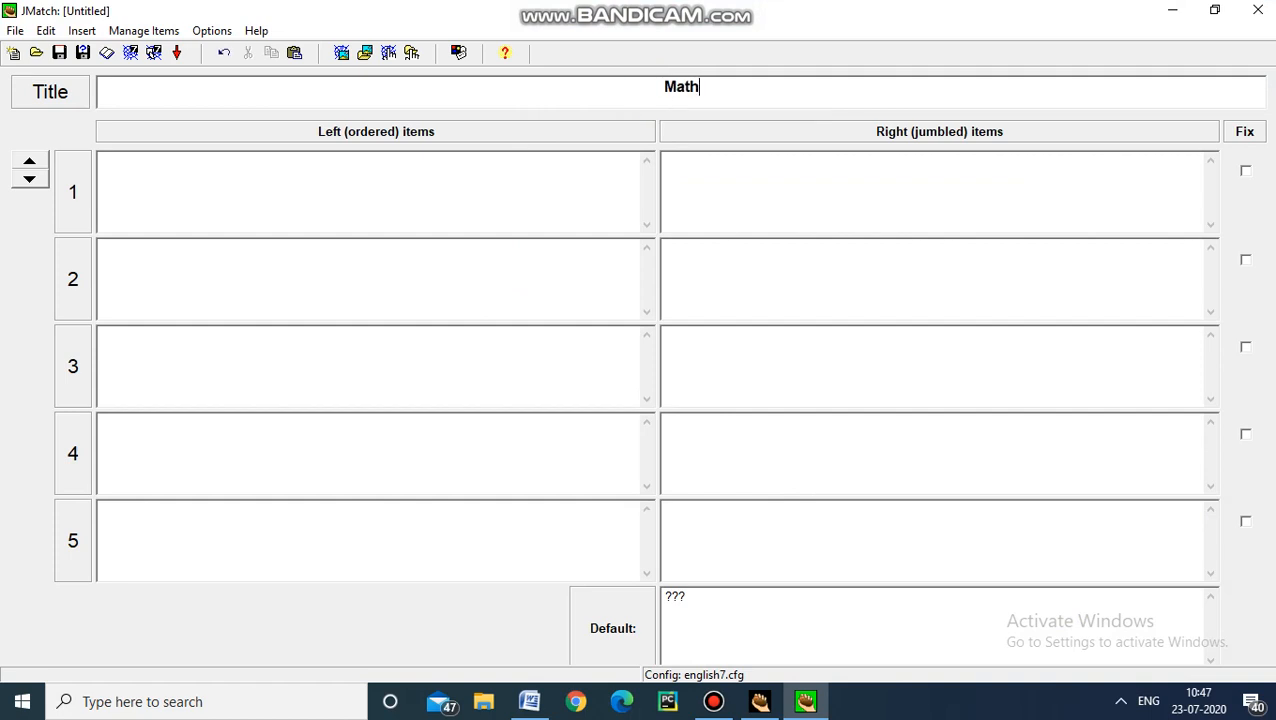
pyautogui.write('Match the')
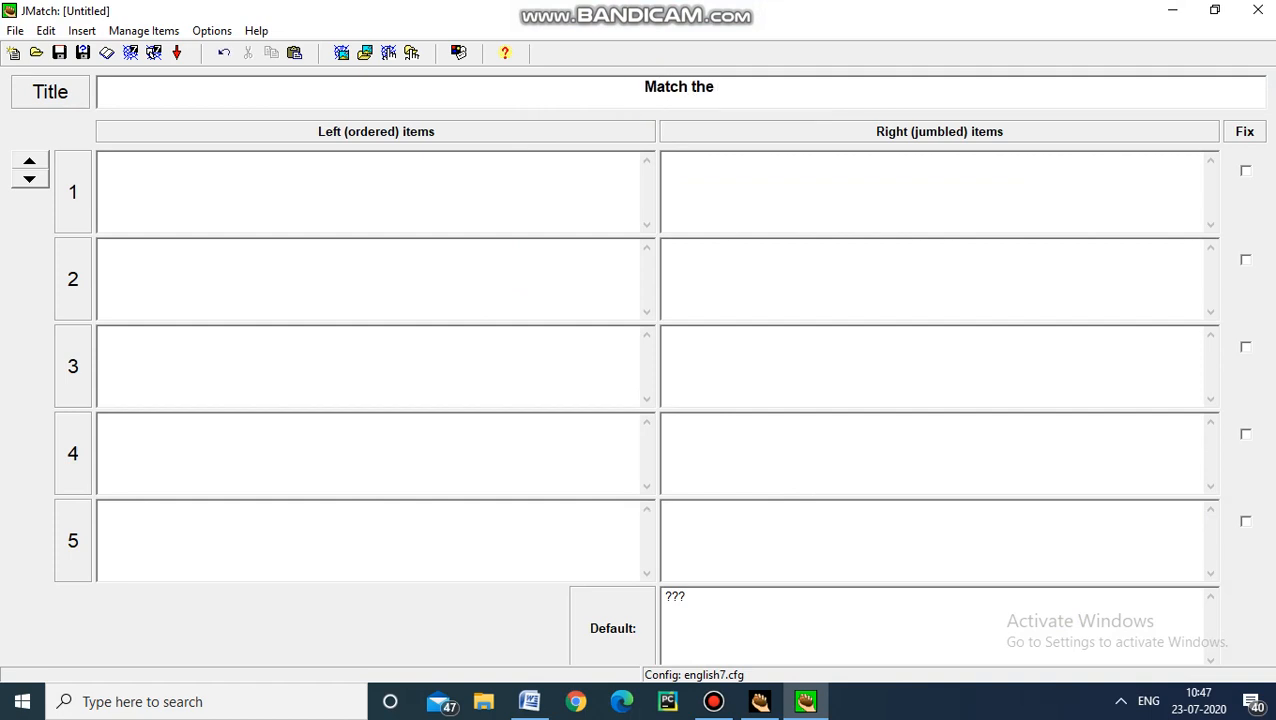
pyautogui.write('following')
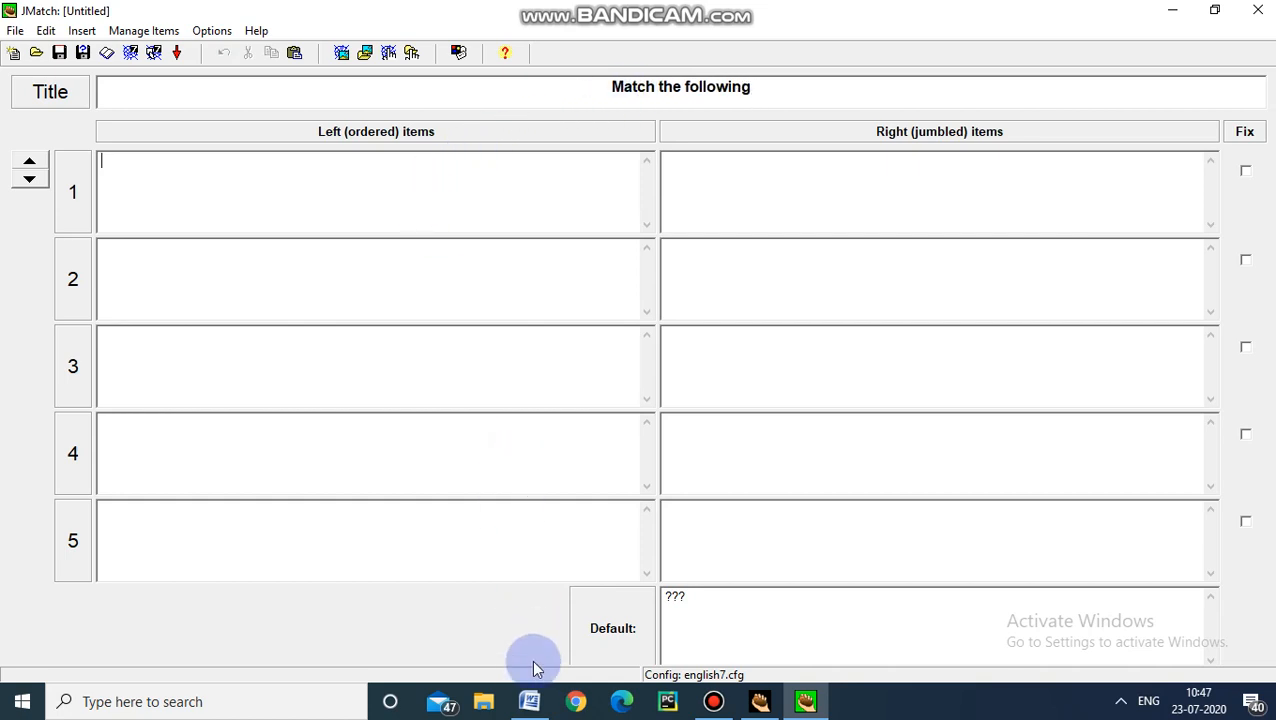
# Copy the country names Japan to Iran from Word into JMatch's first item
pyautogui.click(529, 701)
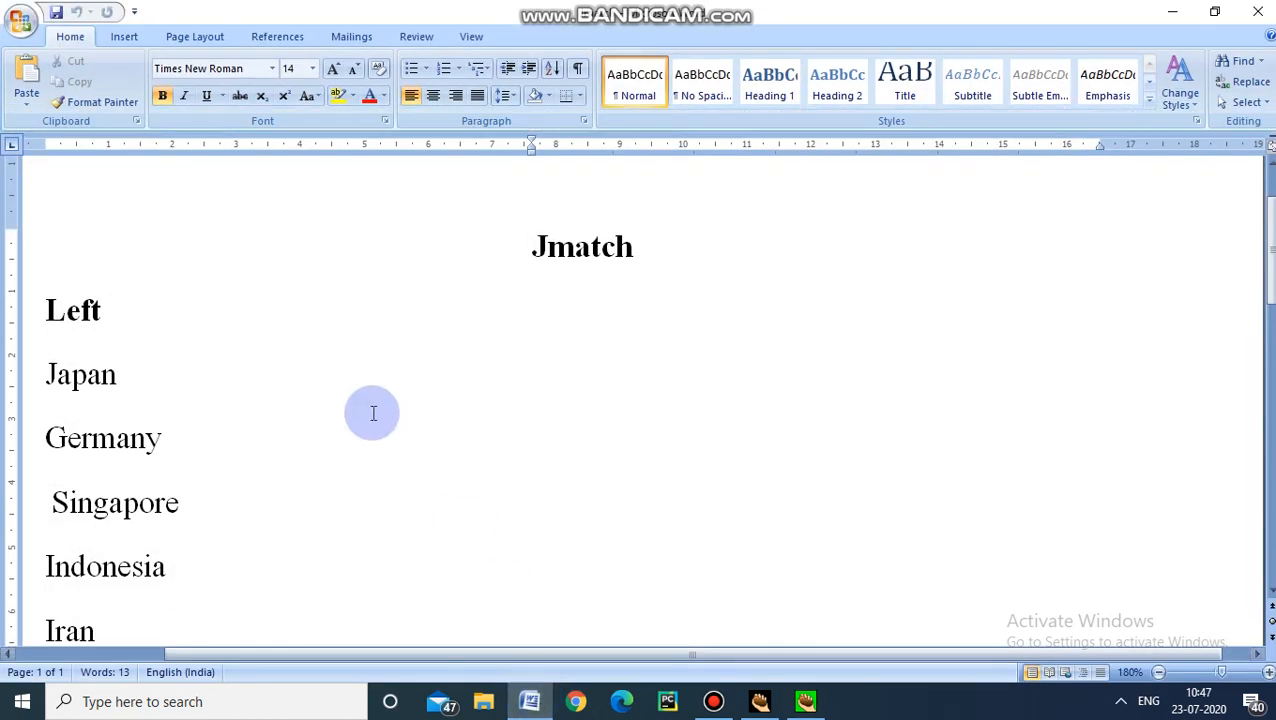
pyautogui.doubleClick(80, 374)
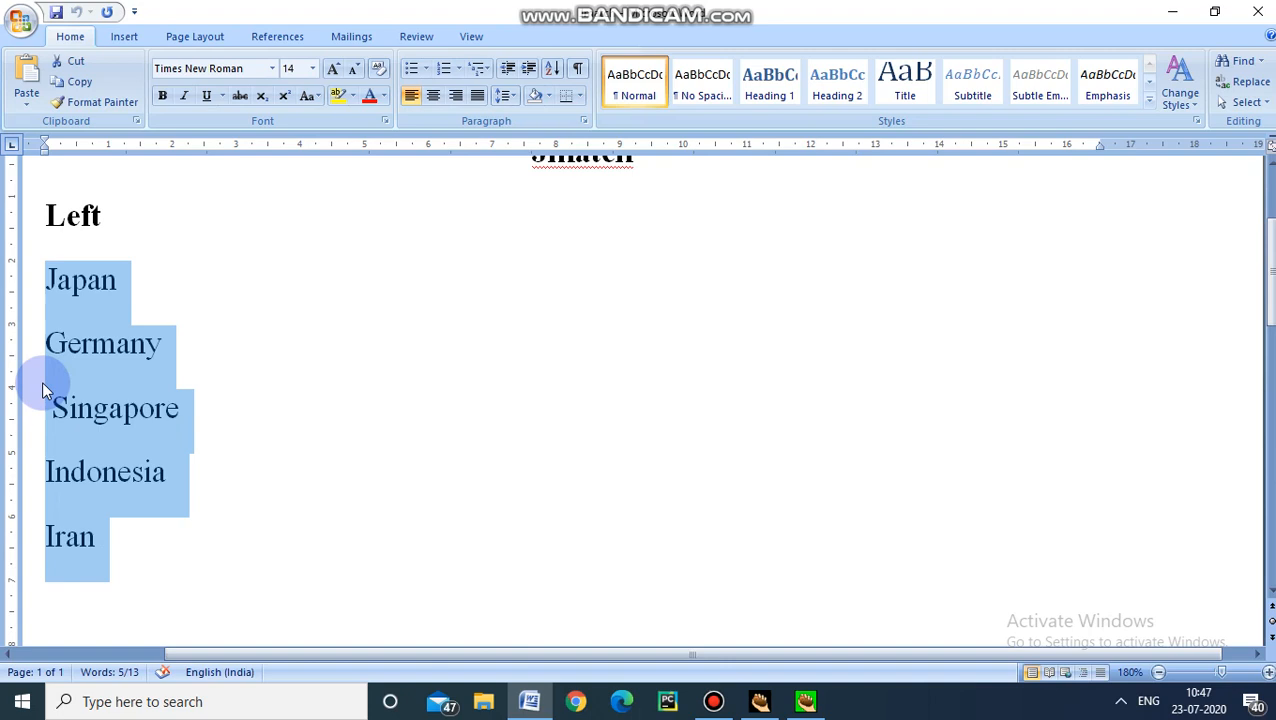
pyautogui.moveTo(1170, 14)
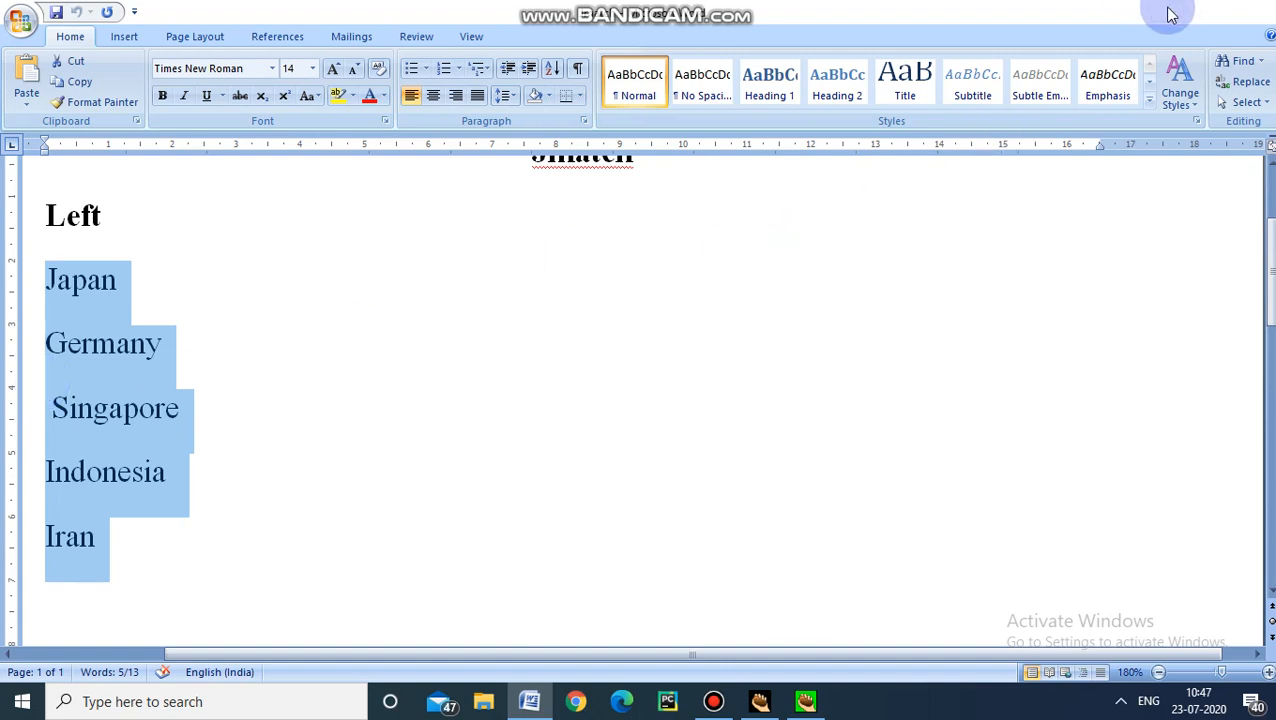
pyautogui.click(805, 701)
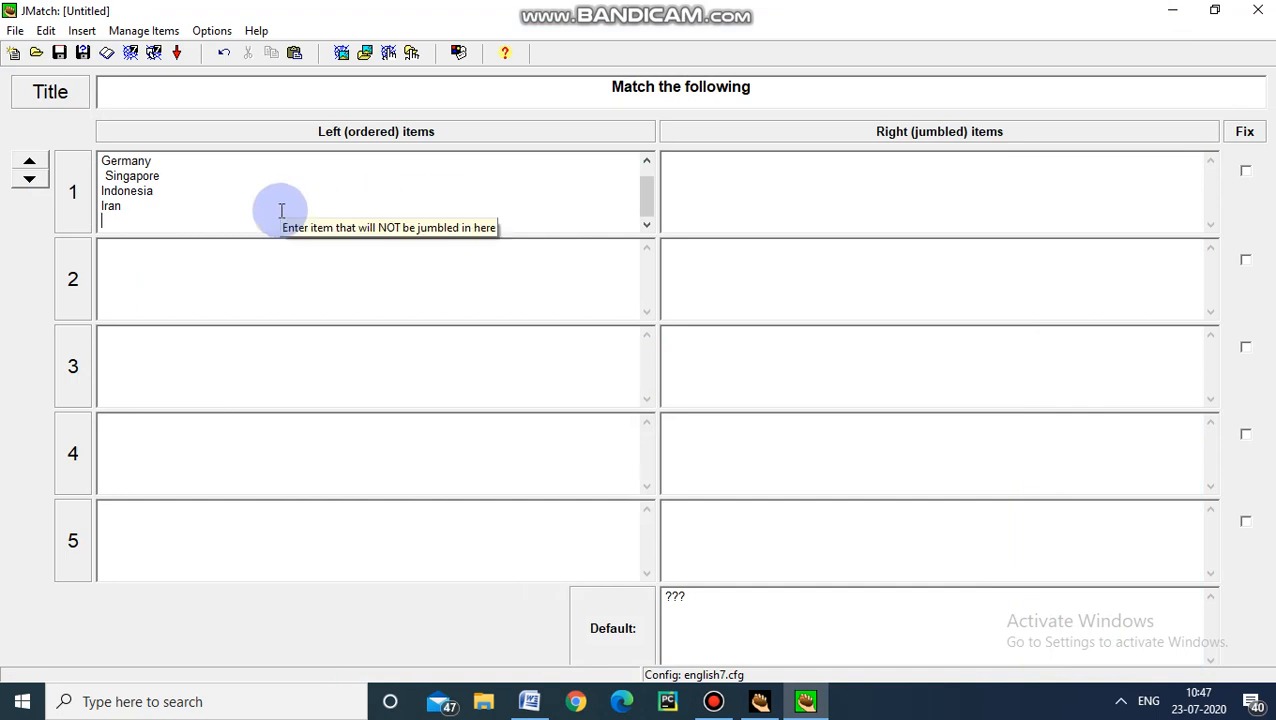
pyautogui.click(736, 202)
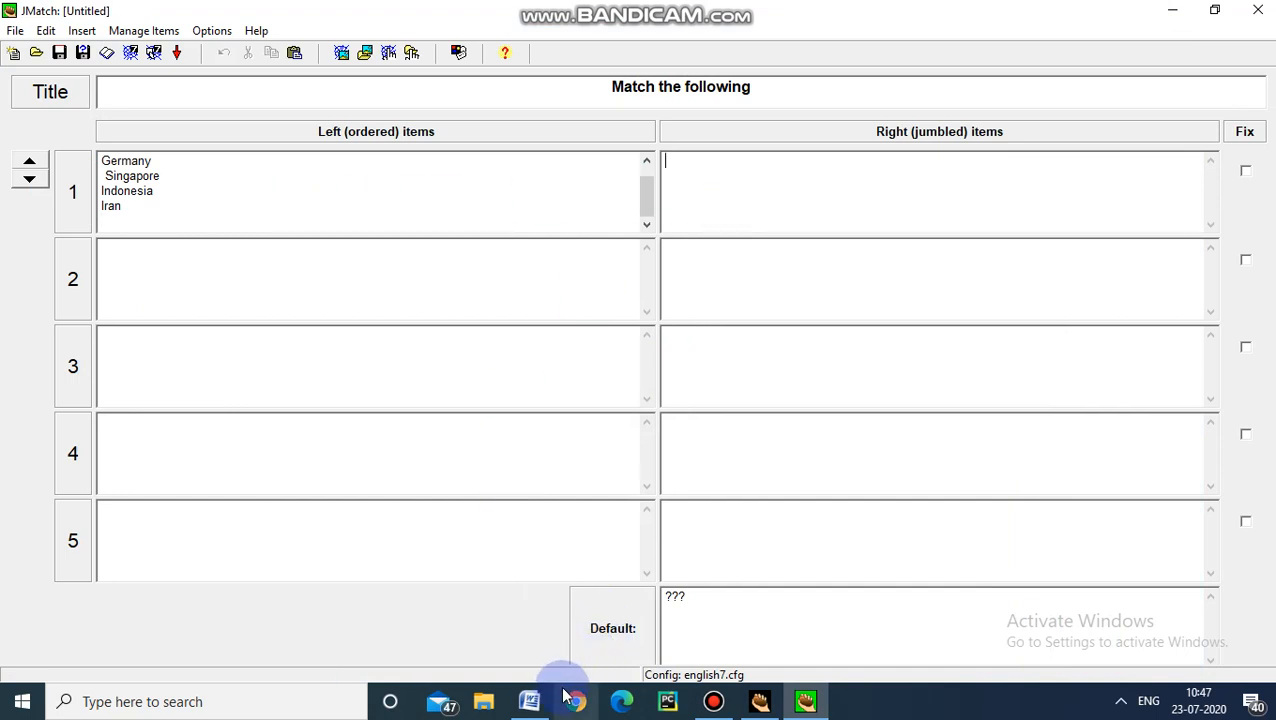
# Copy the five currency names, Yen to Rial, from the Word document
pyautogui.click(529, 701)
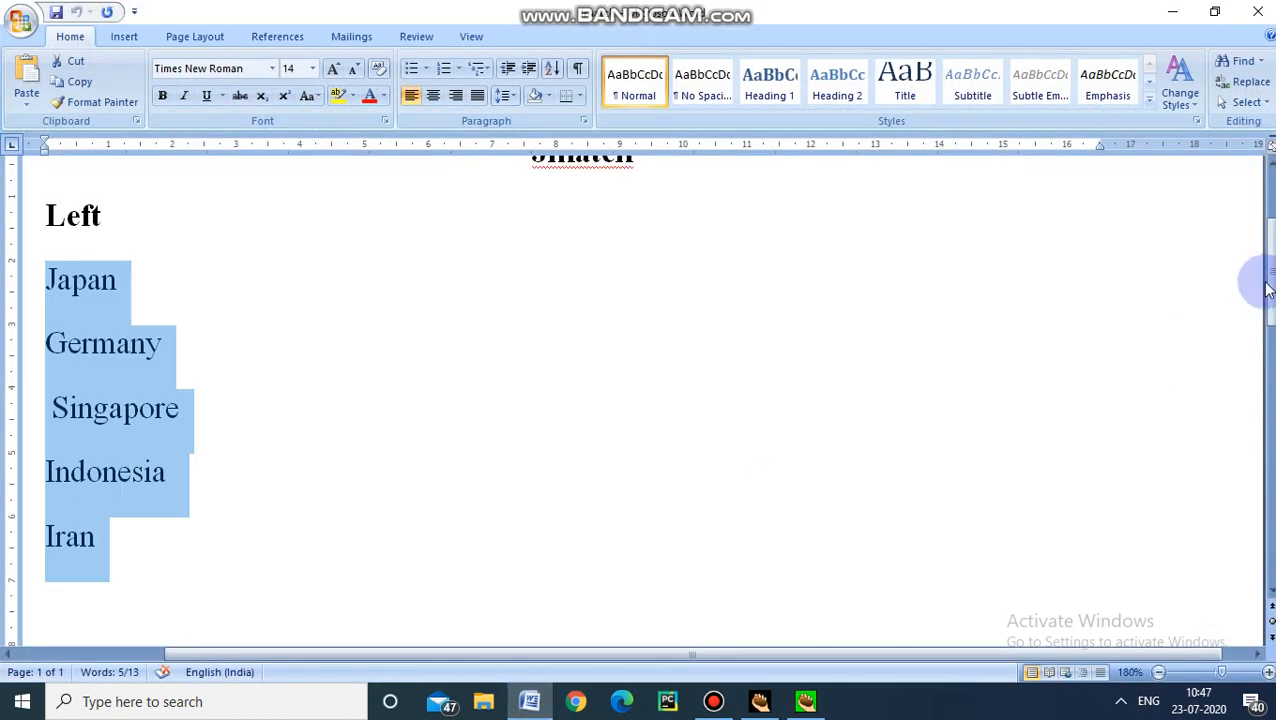
pyautogui.scroll(-3)
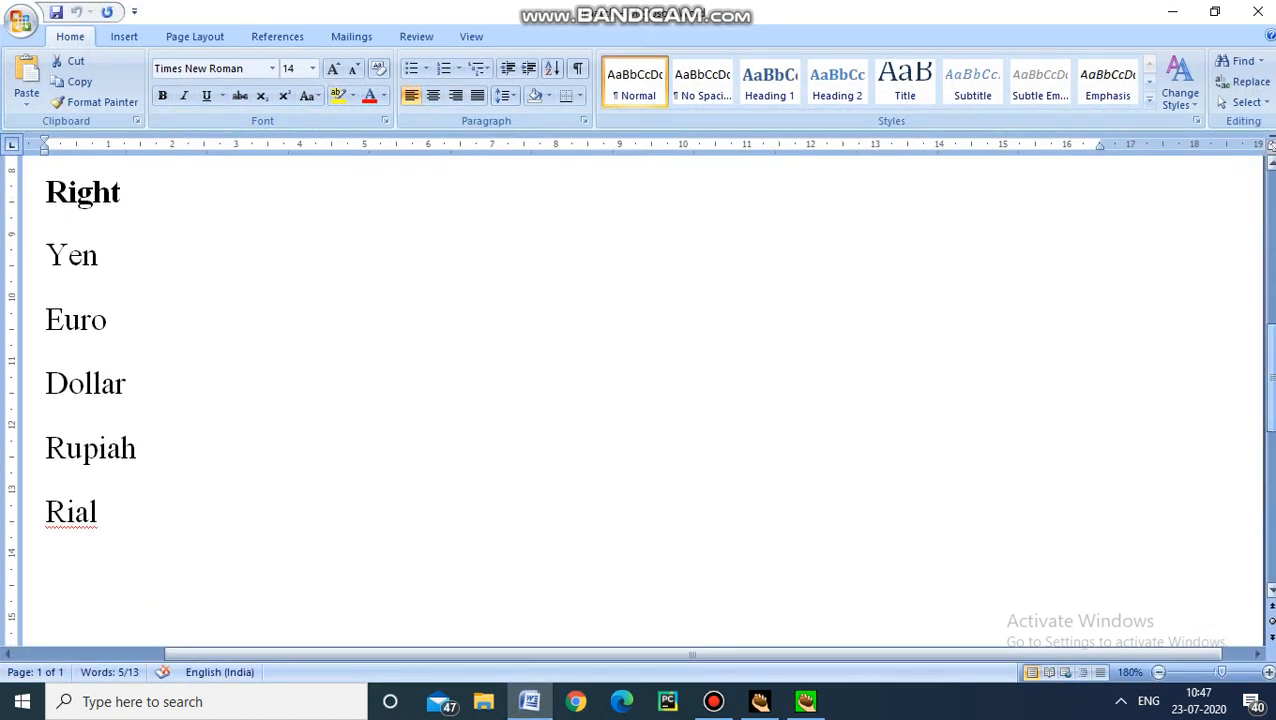
pyautogui.moveTo(44, 240); pyautogui.dragTo(100, 510)
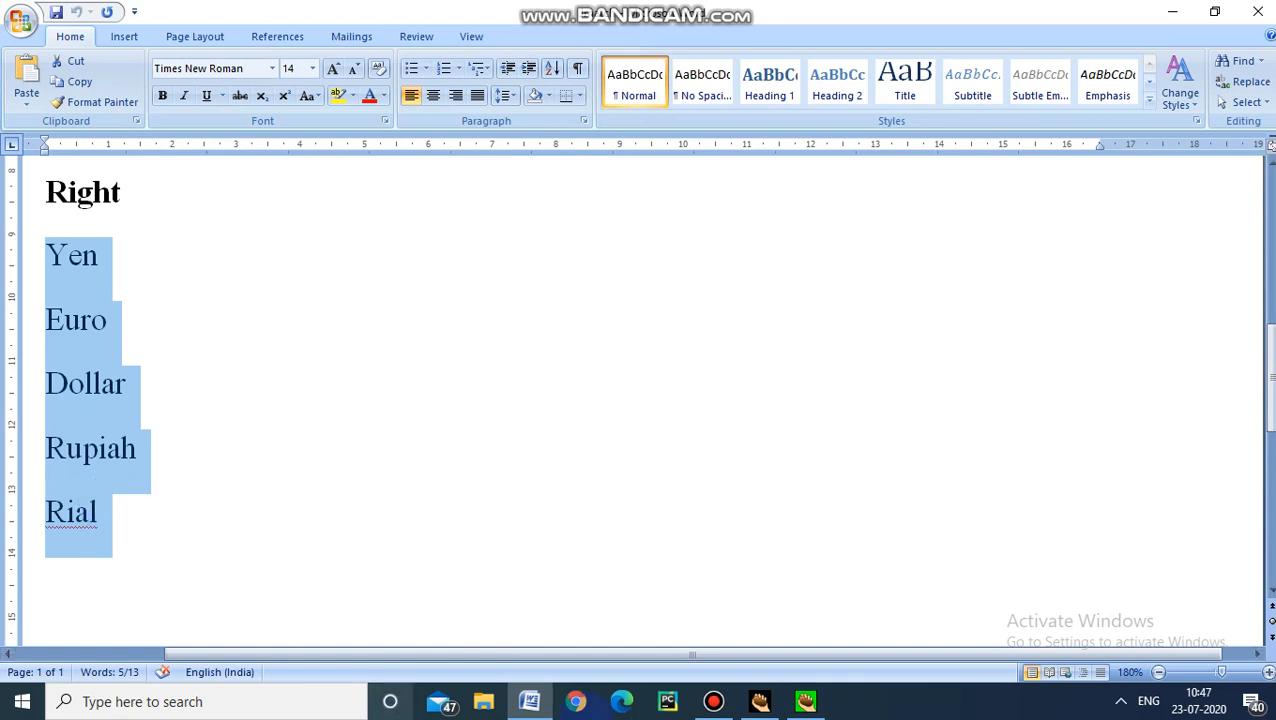
pyautogui.click(806, 701)
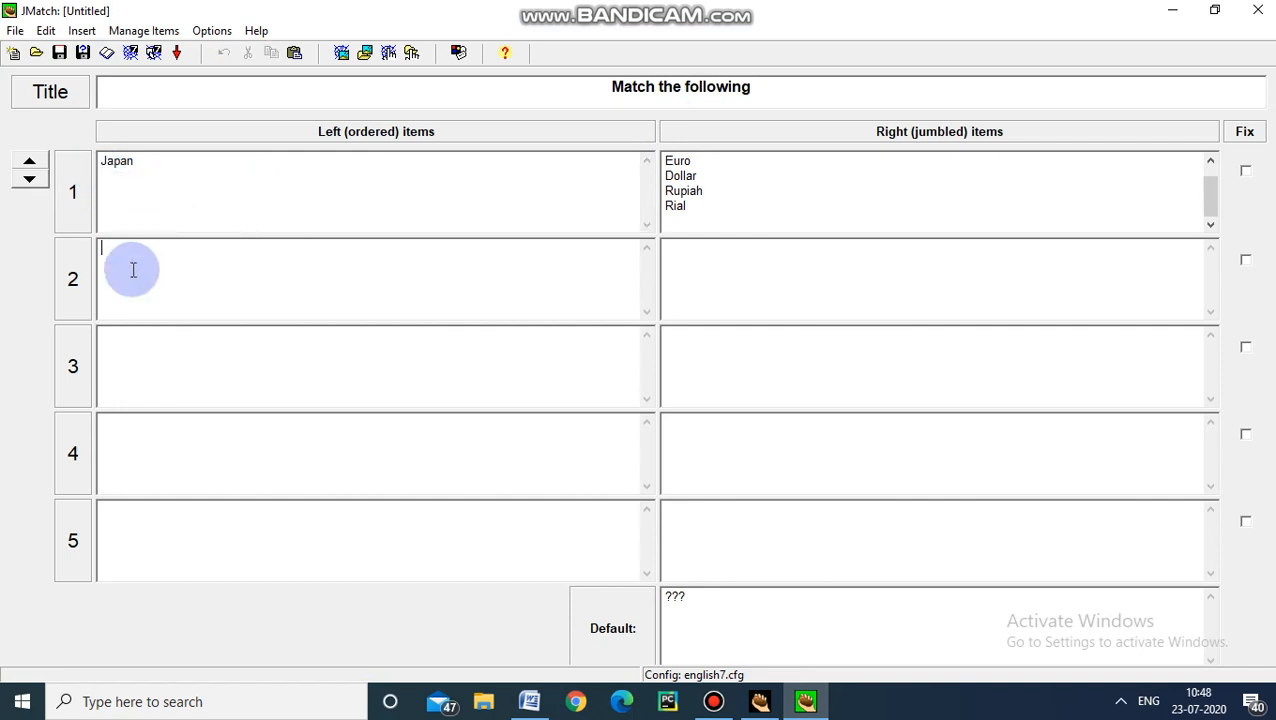
# Paste the currencies into right item 1 and move Germany and Iran into their own left items
pyautogui.write('Germany')
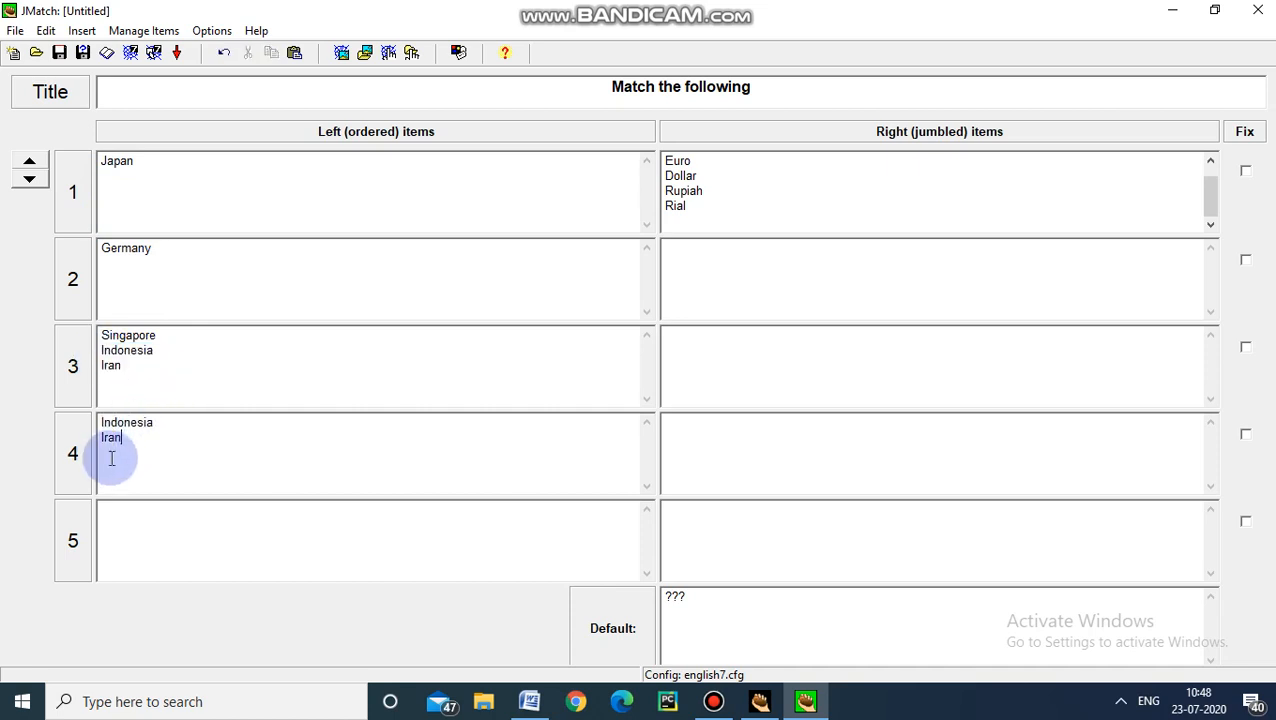
pyautogui.doubleClick(110, 438)
pyautogui.write('Iran')
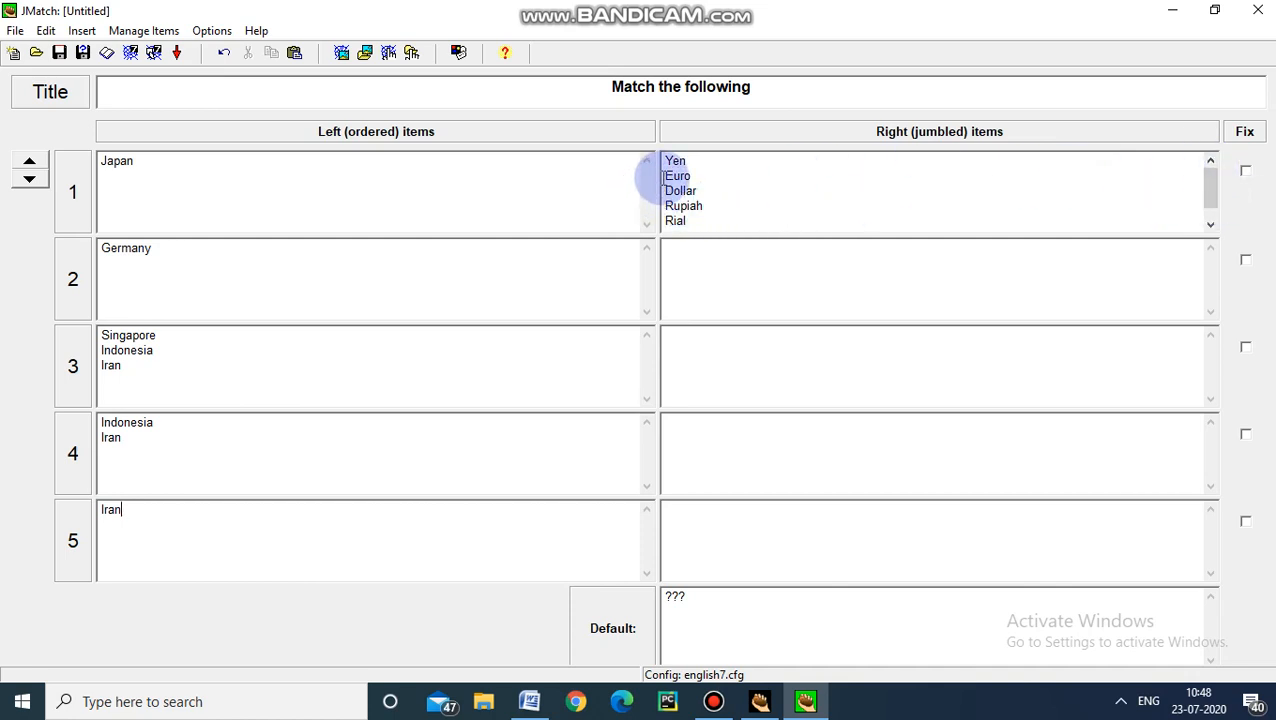
# Move Euro, Dollar and Rial into right items 2–5 and delete the duplicate country lines
pyautogui.moveTo(677, 176); pyautogui.dragTo(690, 221)
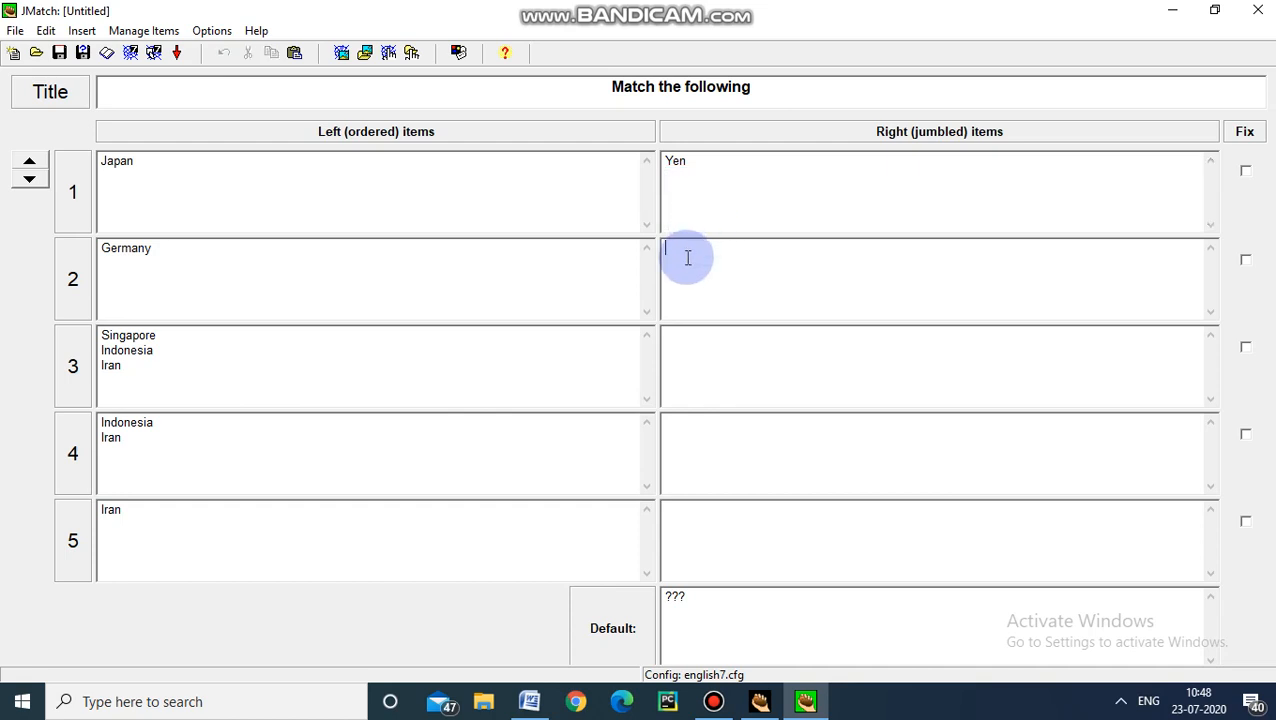
pyautogui.write('Euro')
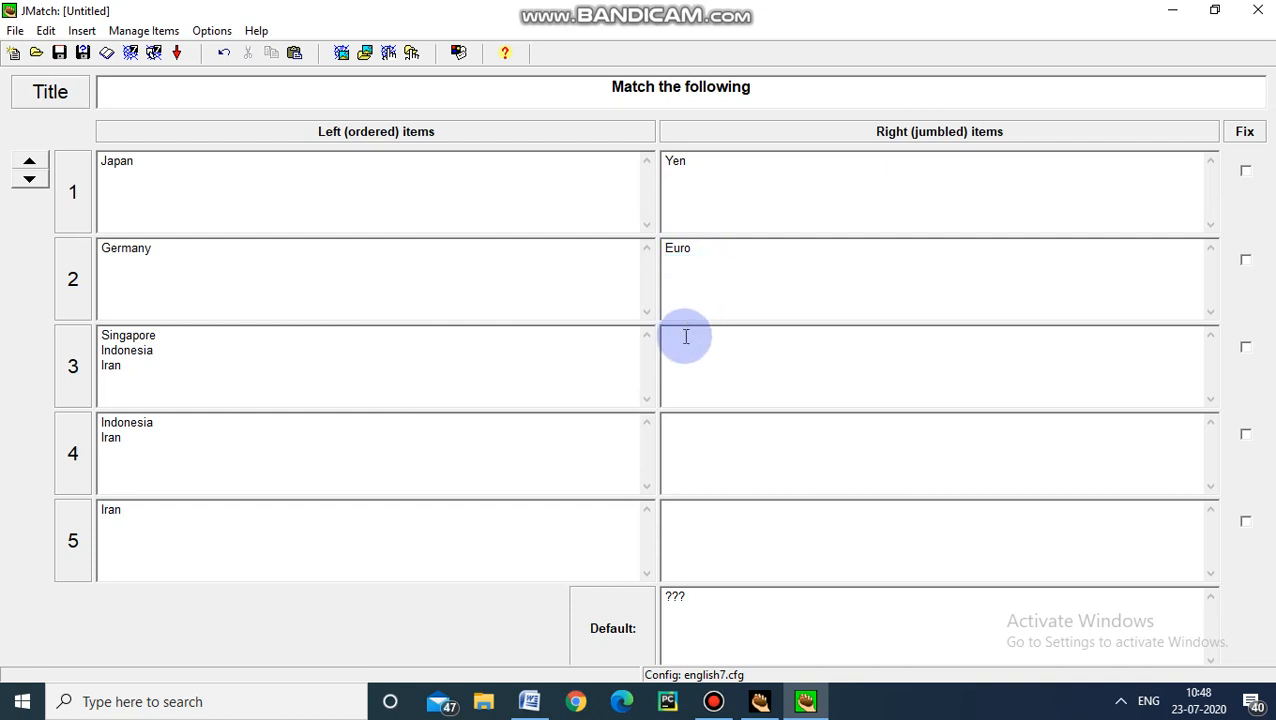
pyautogui.write('Dollar')
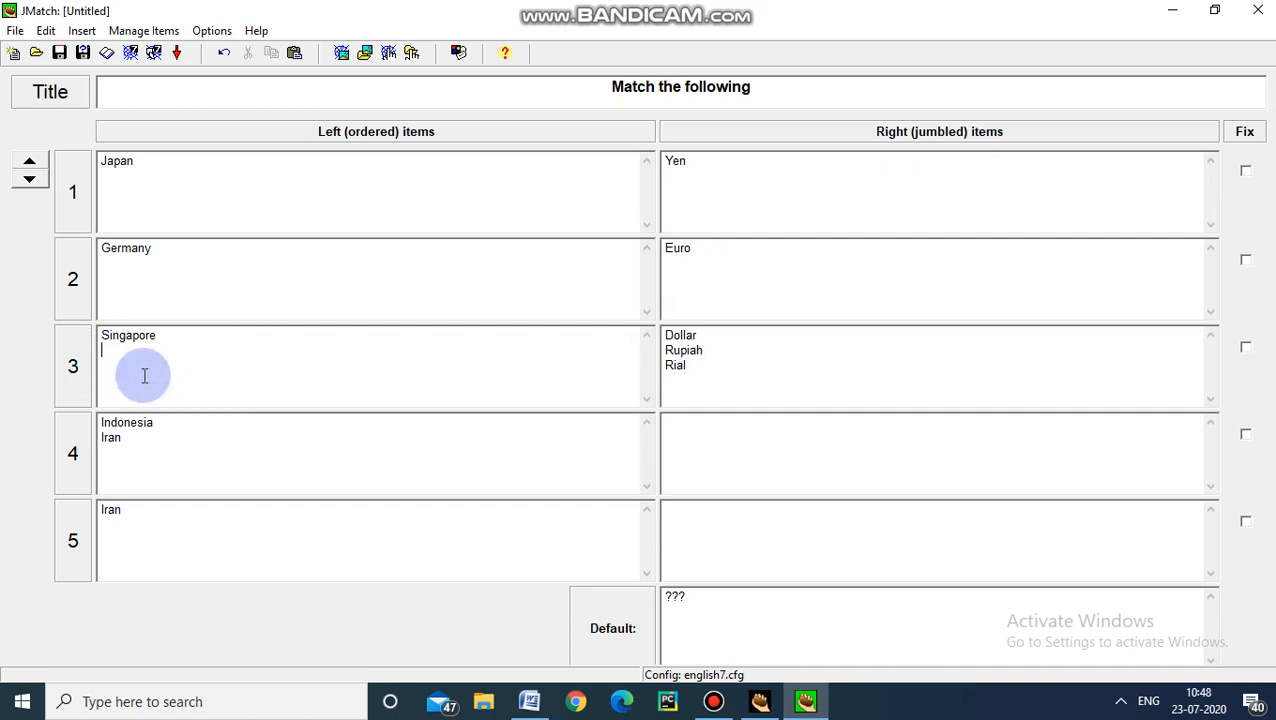
pyautogui.doubleClick(110, 437)
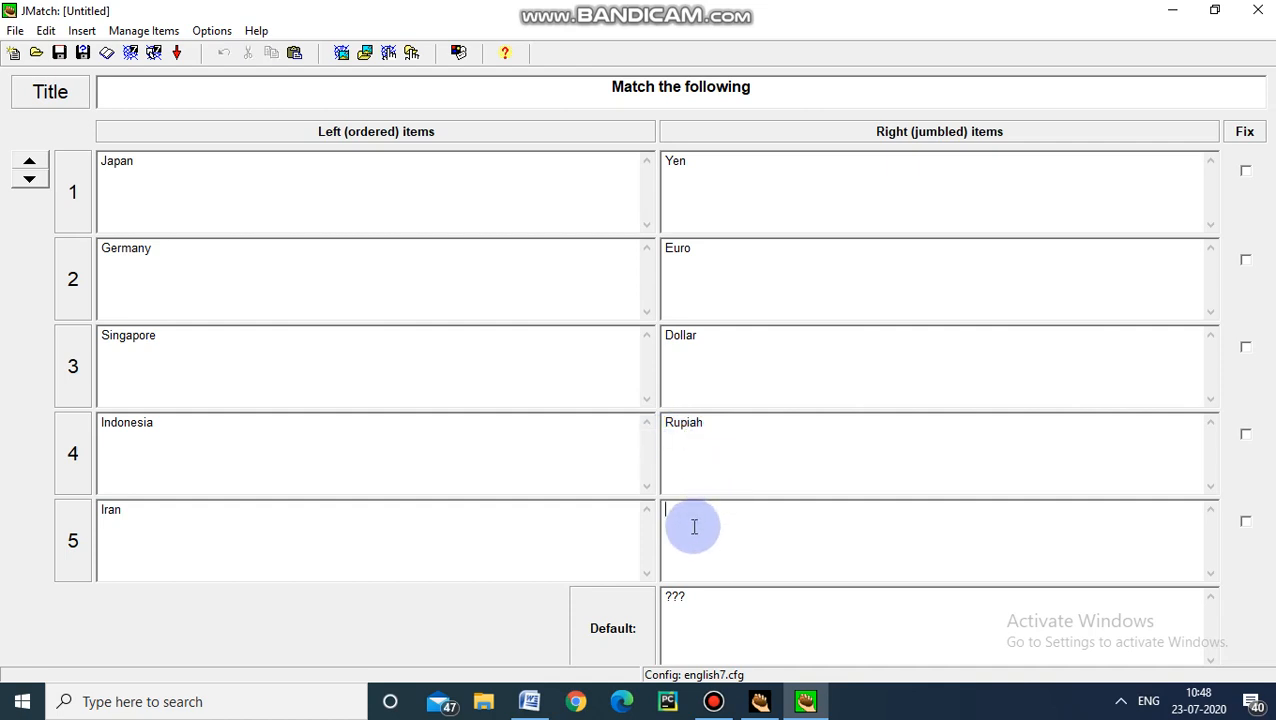
pyautogui.write('Rial')
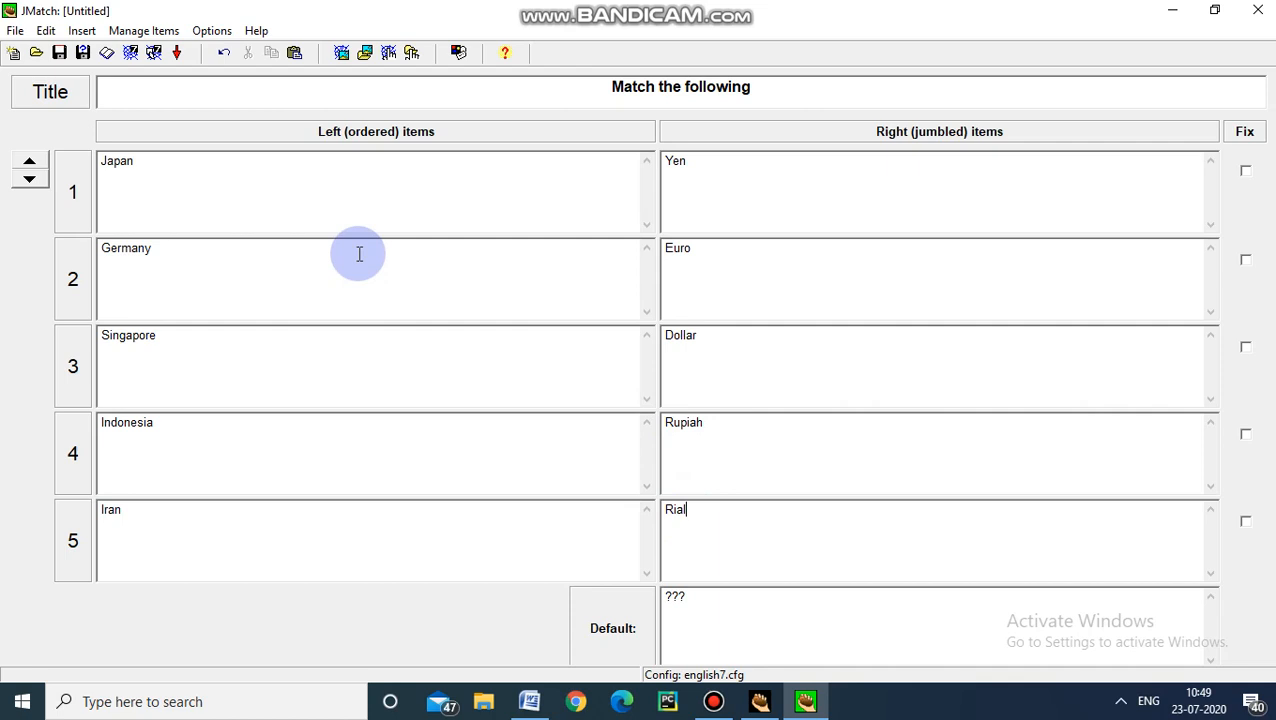
pyautogui.moveTo(419, 192)
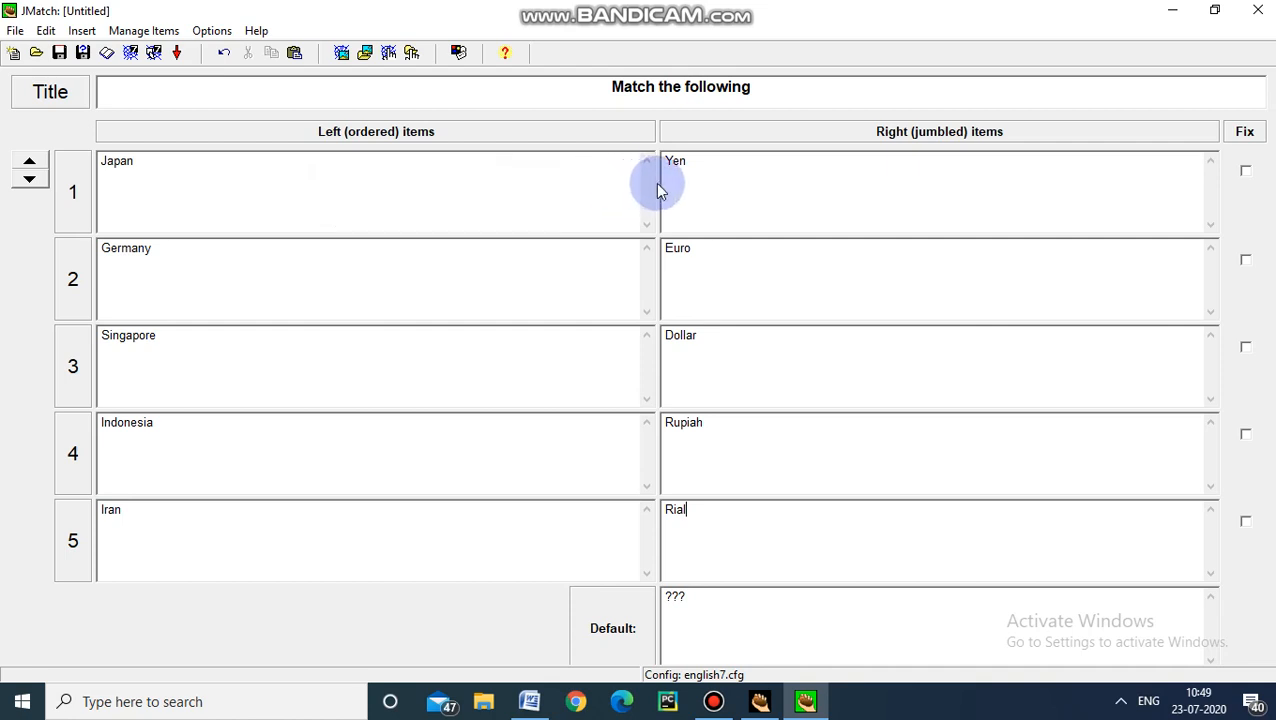
pyautogui.moveTo(442, 270)
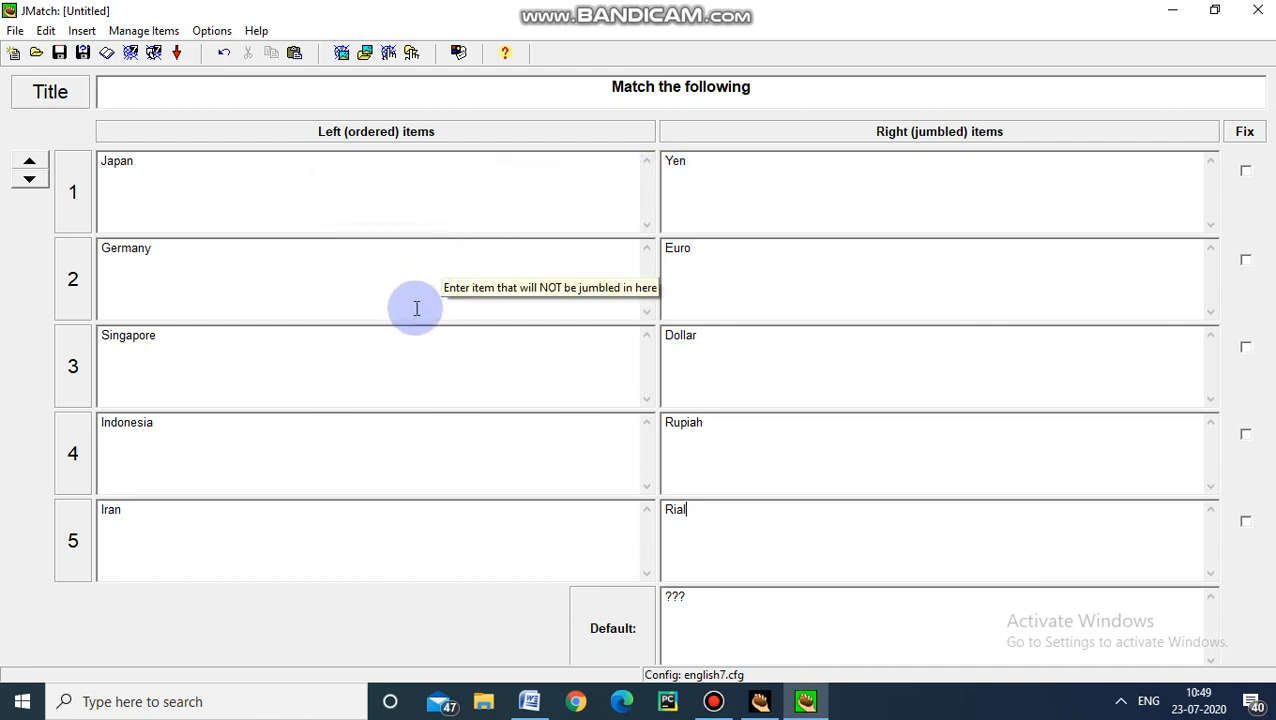
pyautogui.moveTo(420, 448)
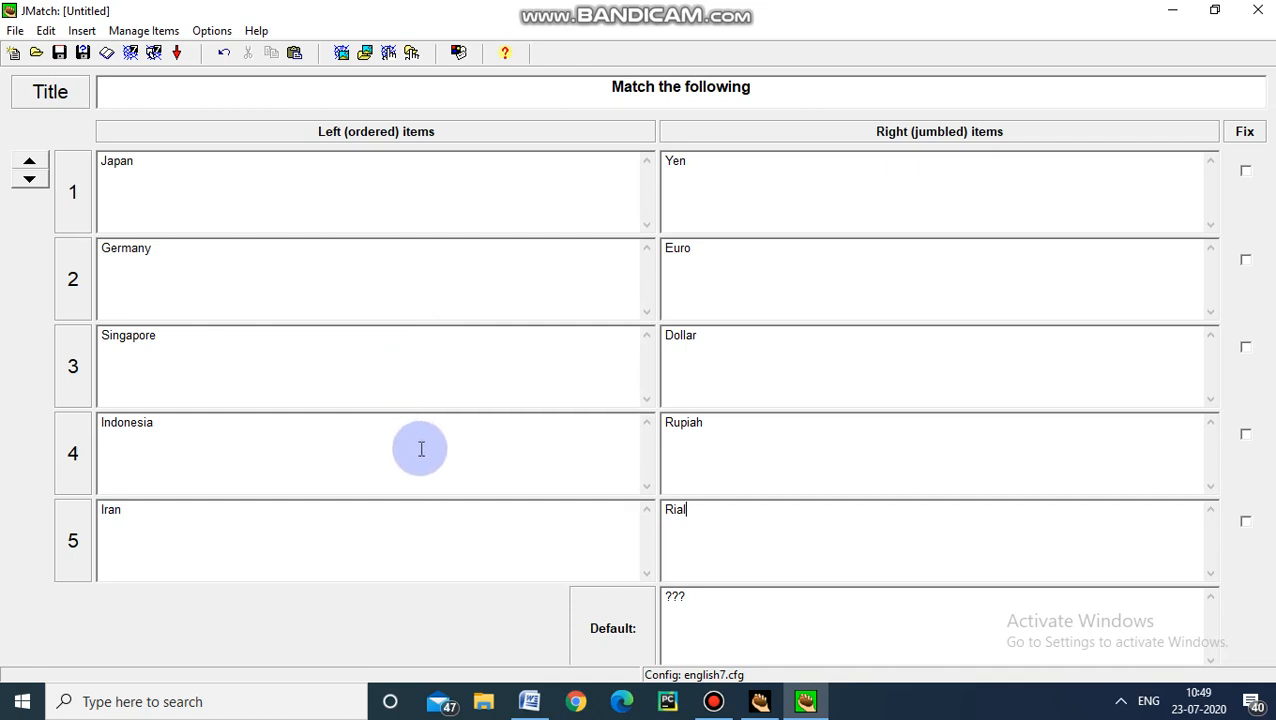
pyautogui.moveTo(397, 557)
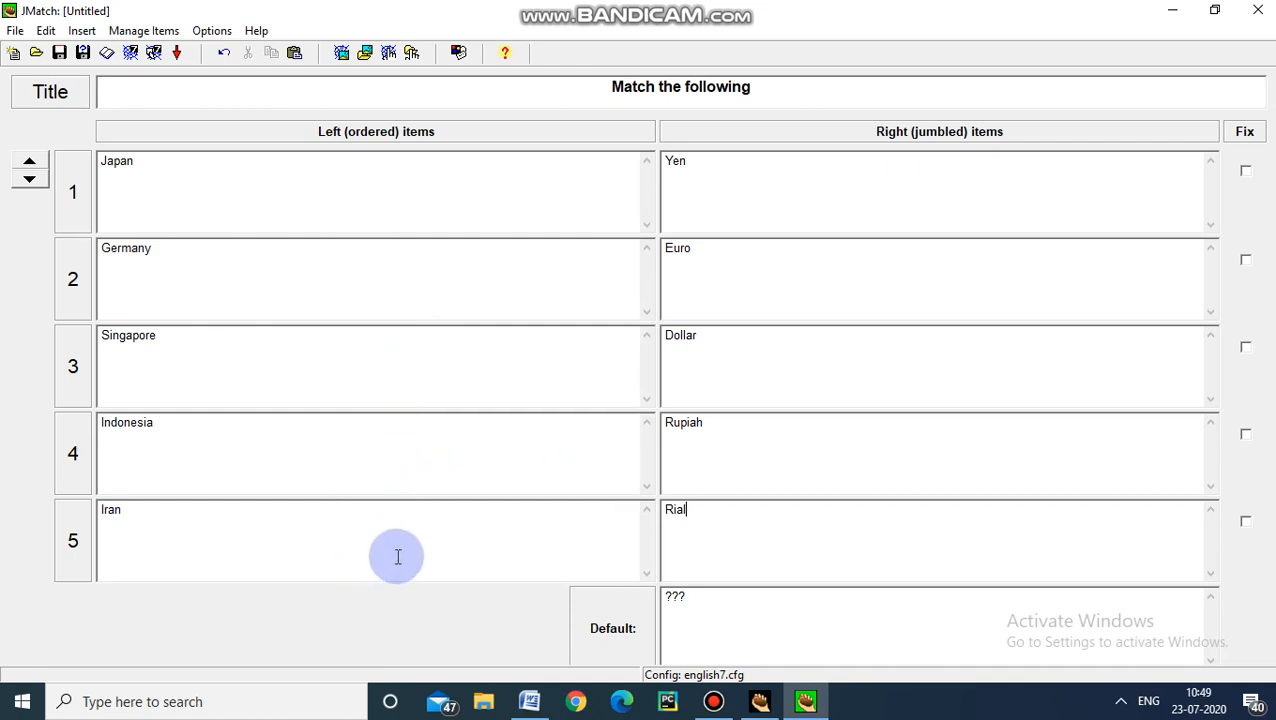
pyautogui.moveTo(397, 555)
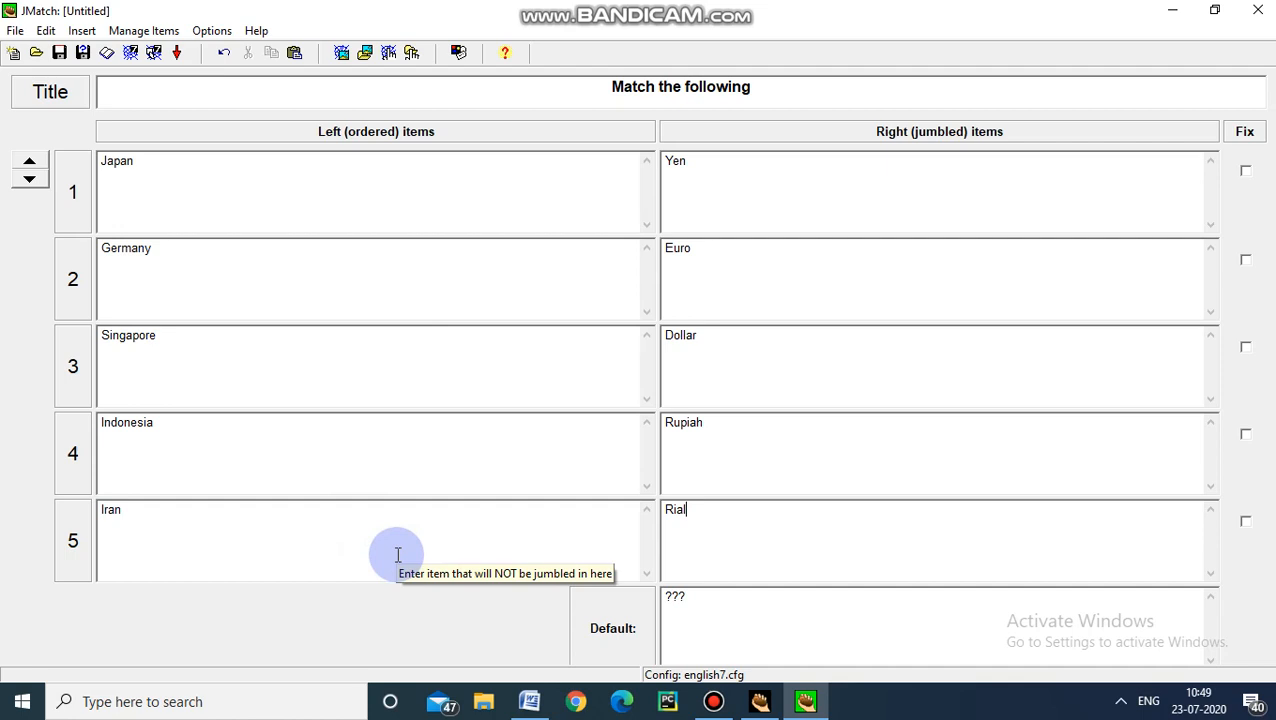
pyautogui.moveTo(397, 540)
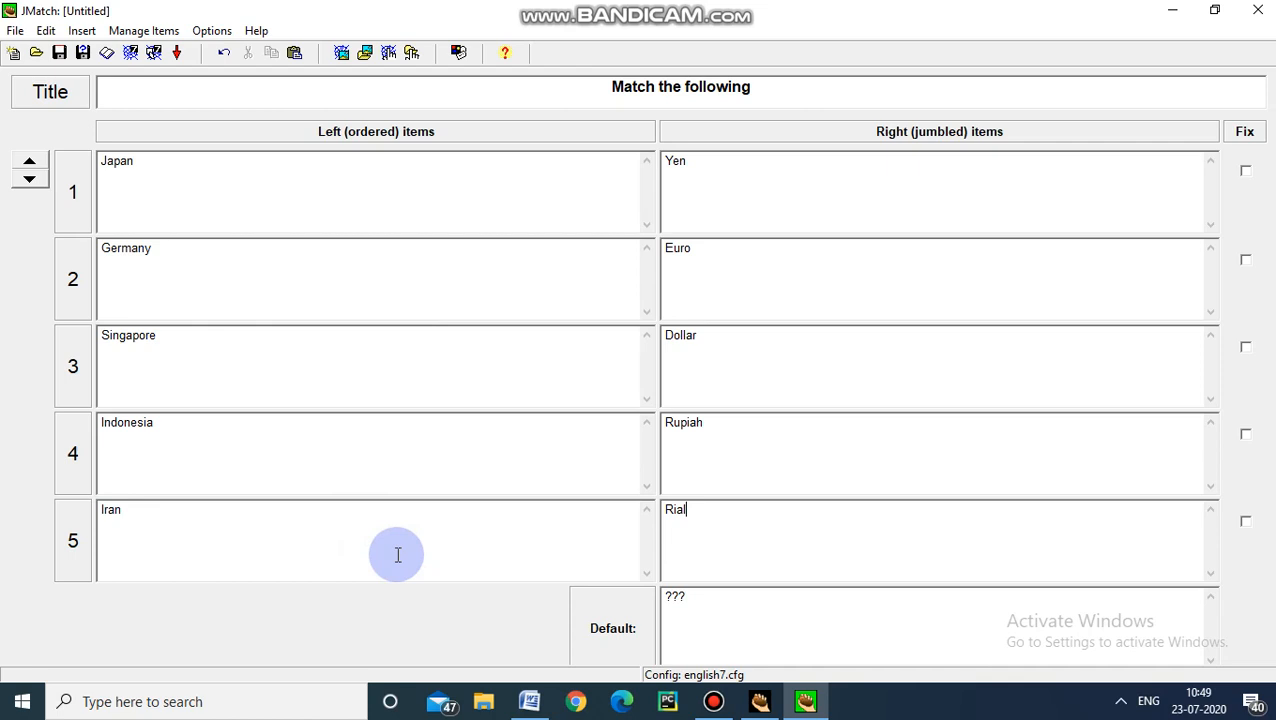
pyautogui.moveTo(330, 131)
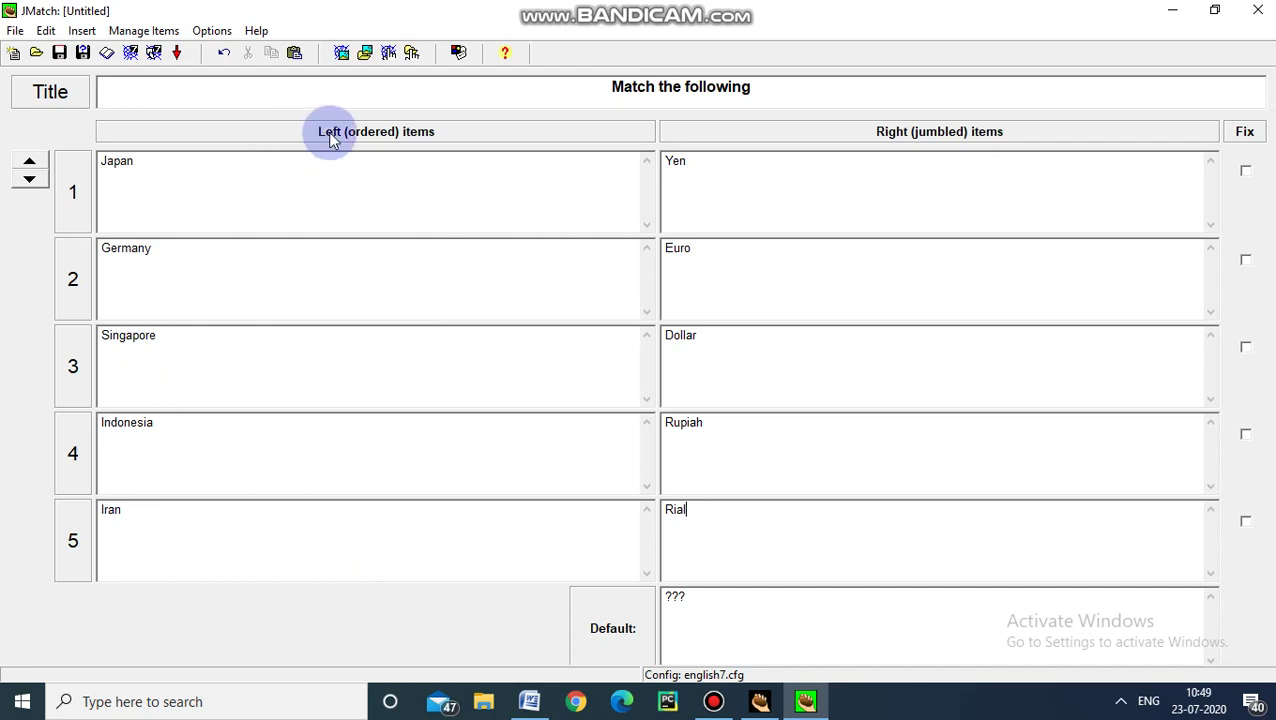
pyautogui.moveTo(391, 161)
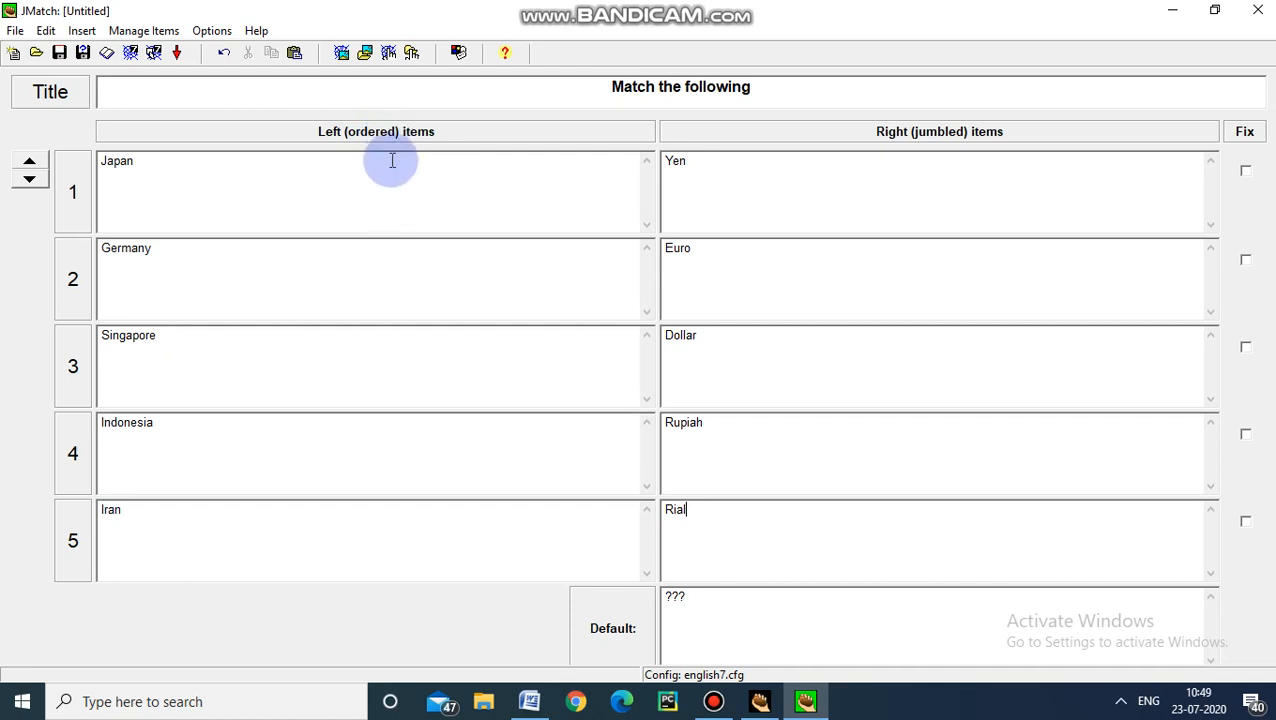
pyautogui.moveTo(902, 140)
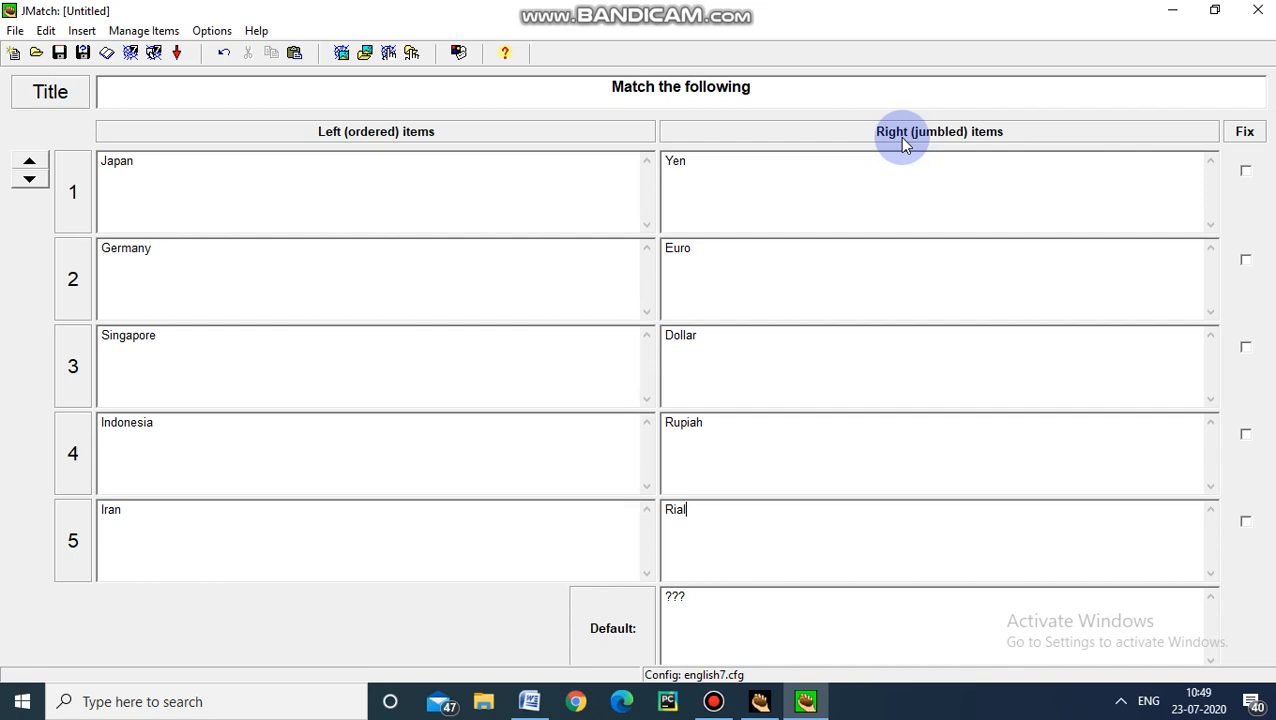
pyautogui.moveTo(1265, 172)
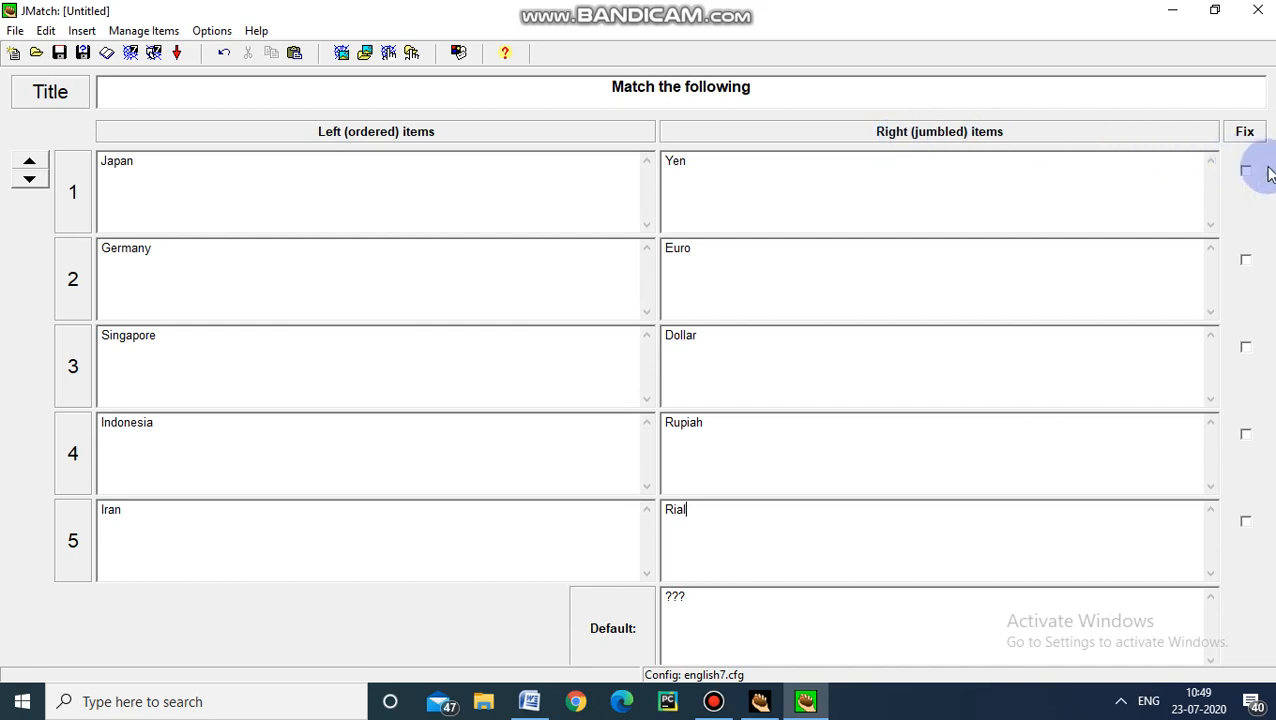
pyautogui.moveTo(1183, 179)
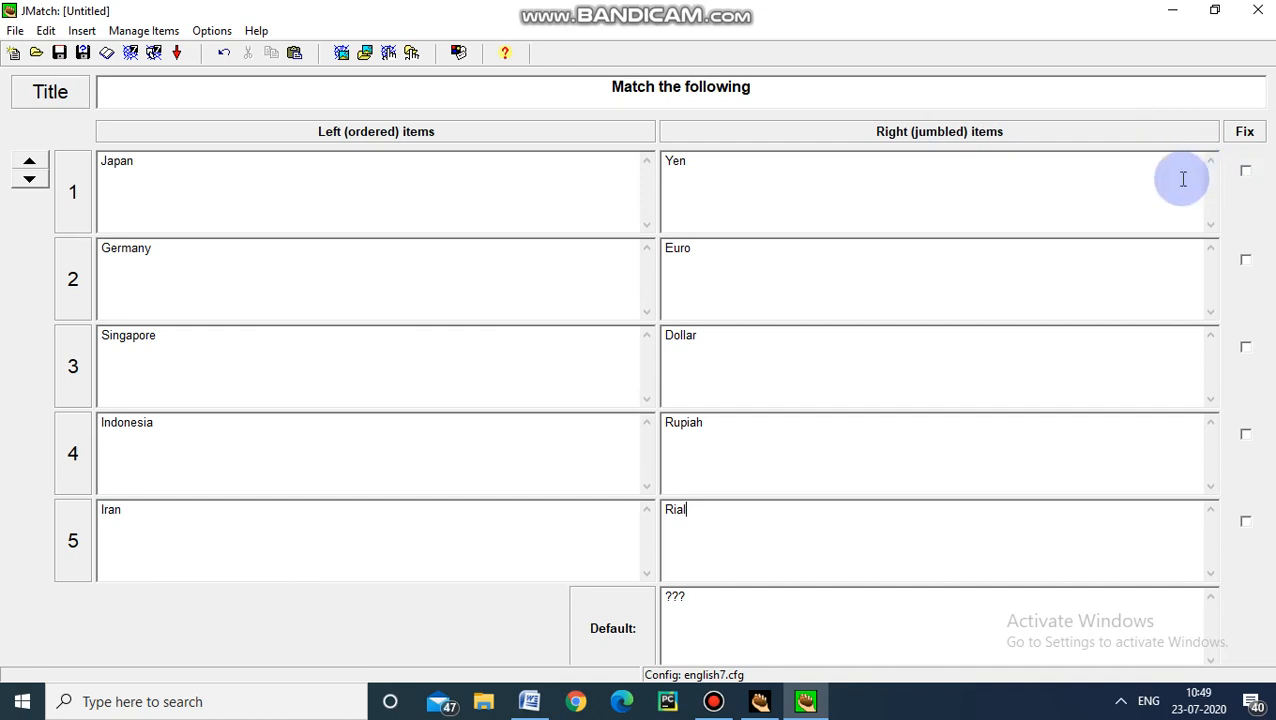
pyautogui.moveTo(1162, 188)
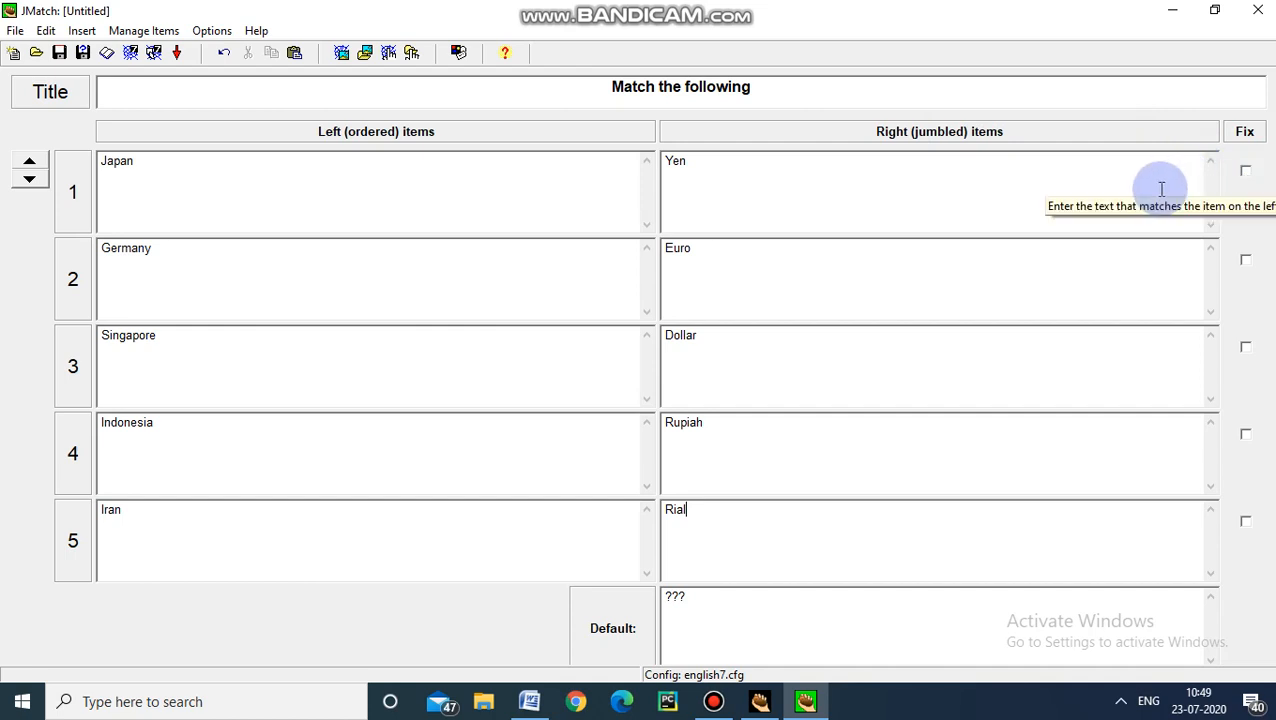
pyautogui.moveTo(1246, 170)
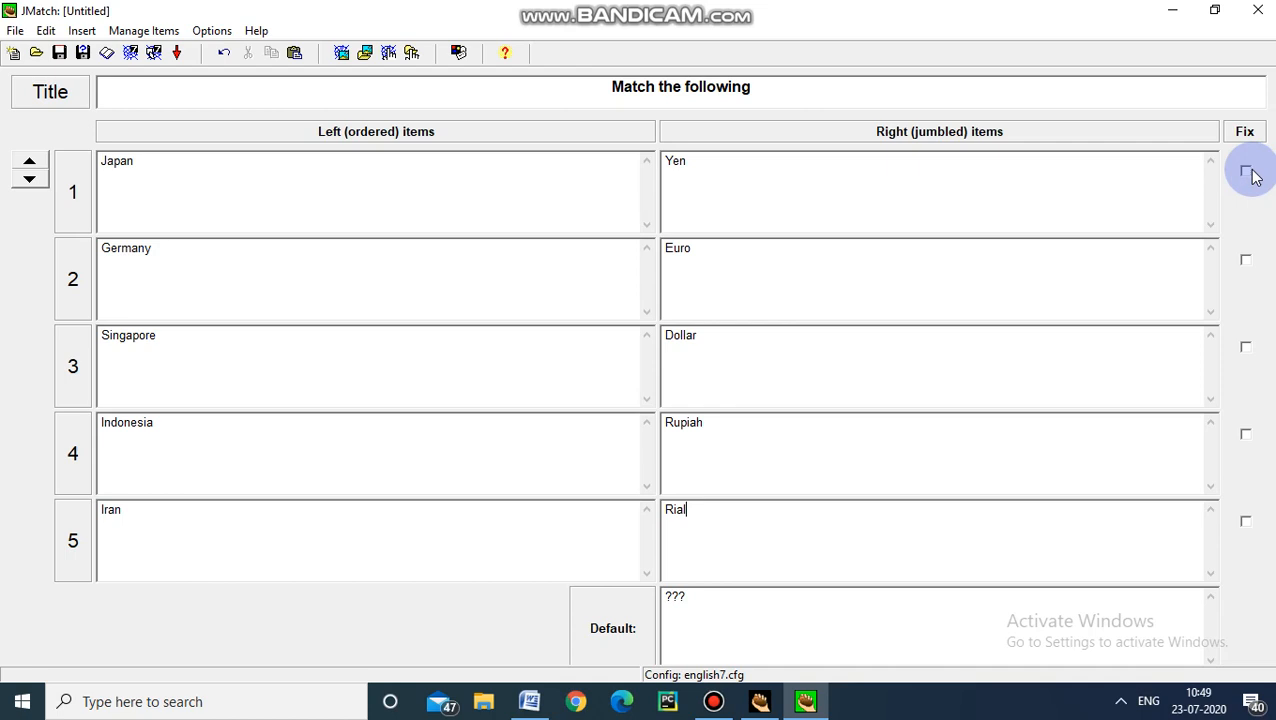
pyautogui.moveTo(902, 192)
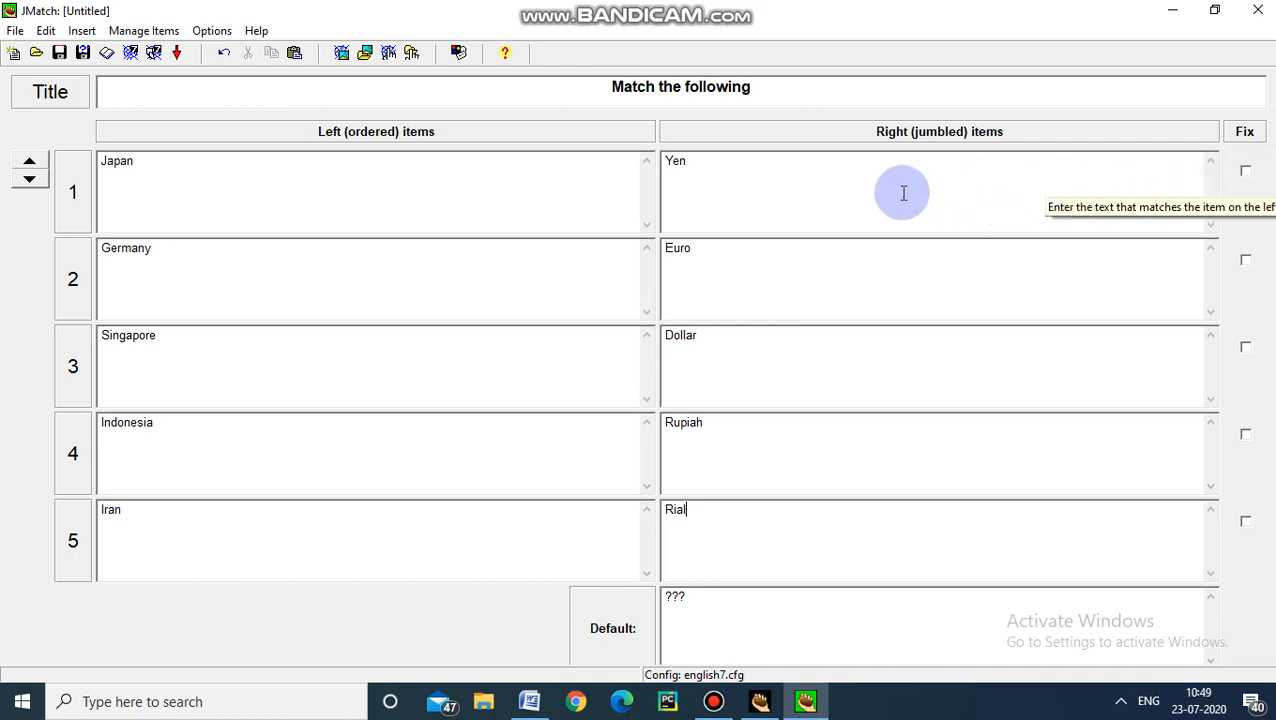
pyautogui.moveTo(432, 70)
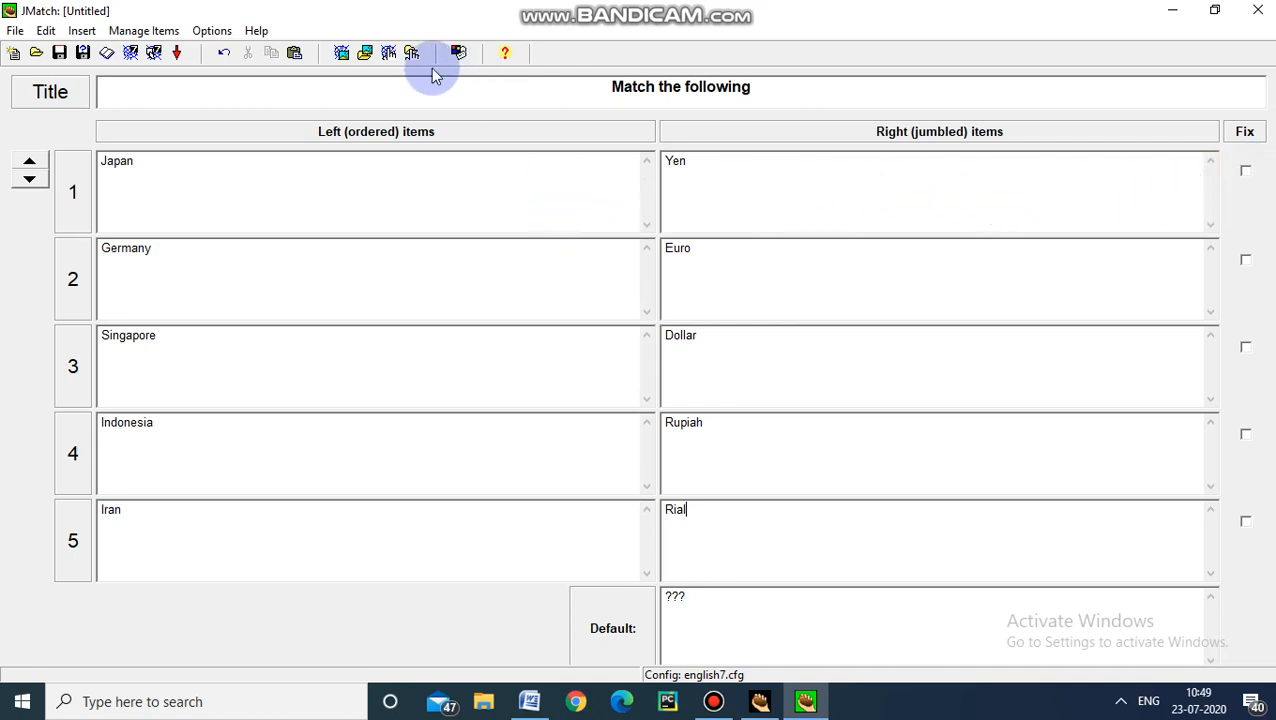
pyautogui.moveTo(458, 53)
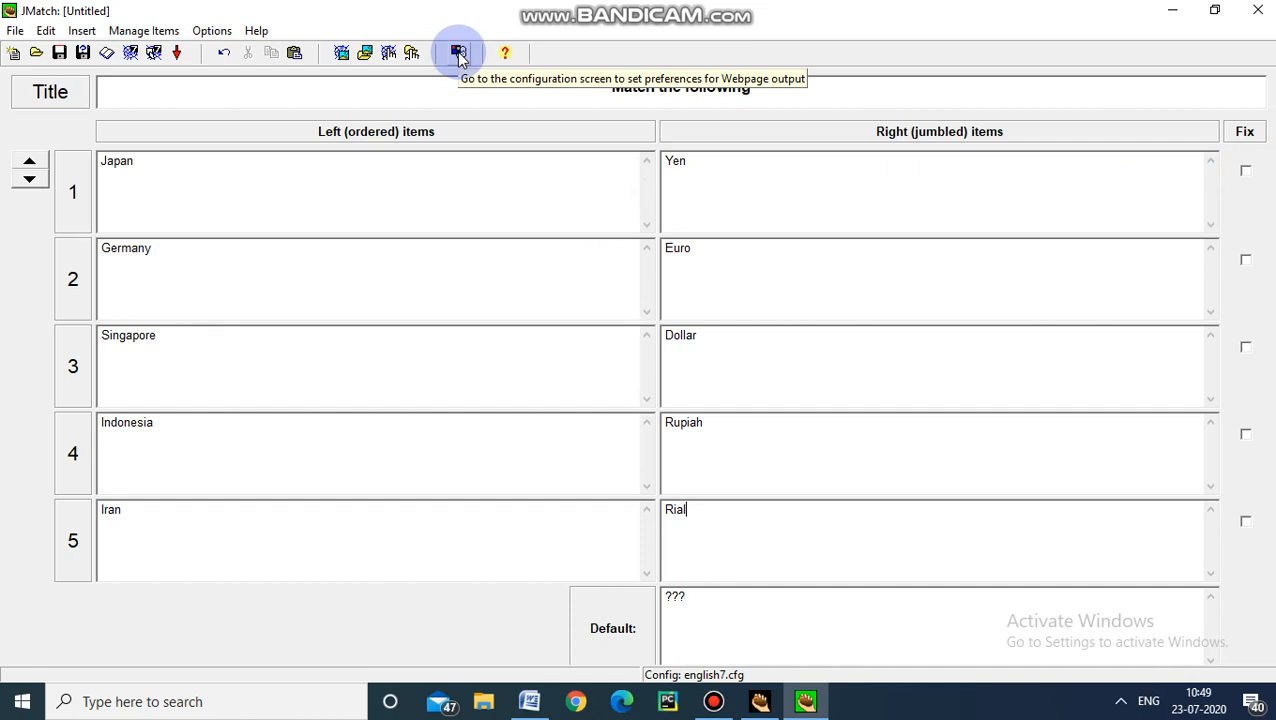
# Set the output navigation bar colour to purple on the Appearance tab
pyautogui.click(458, 53)
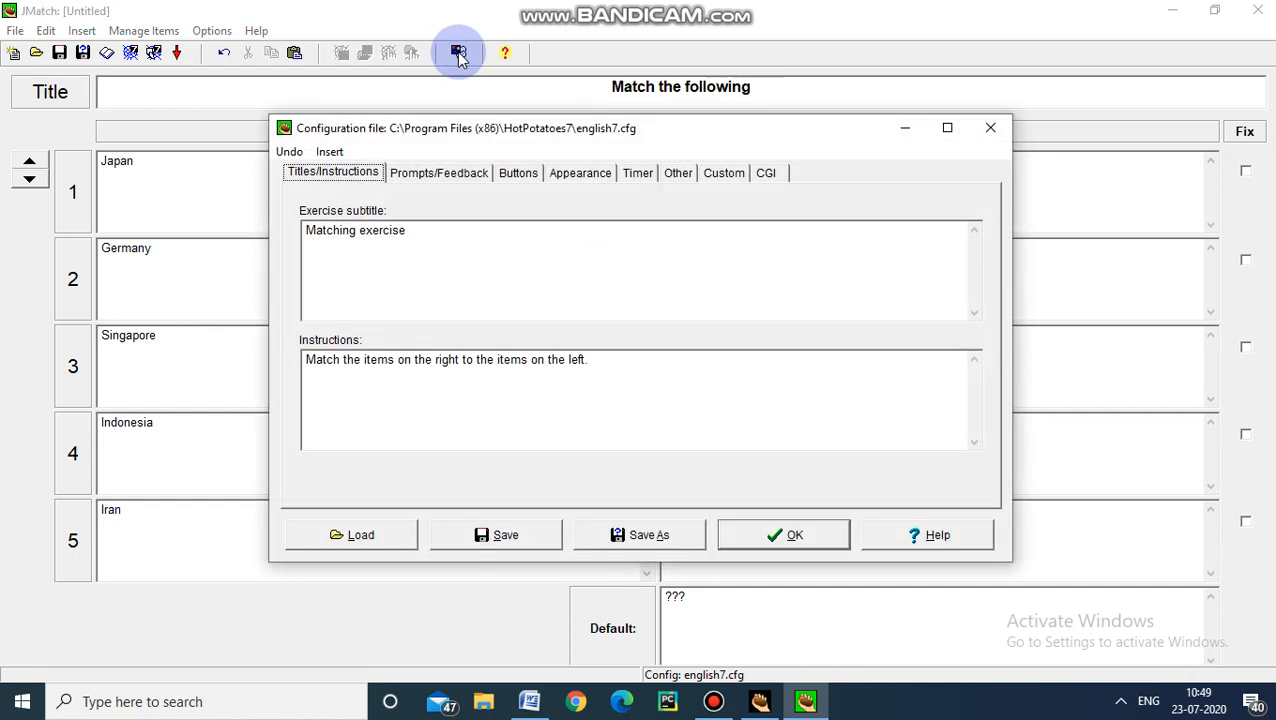
pyautogui.moveTo(530, 140)
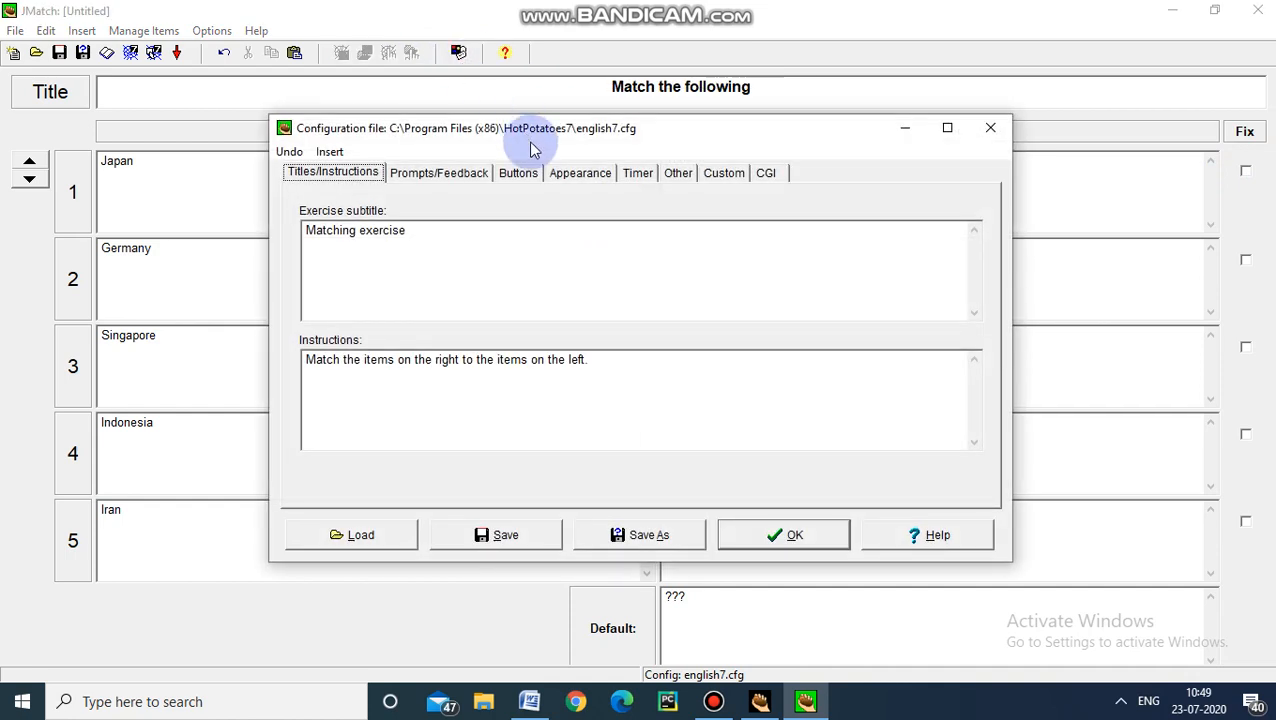
pyautogui.moveTo(580, 173)
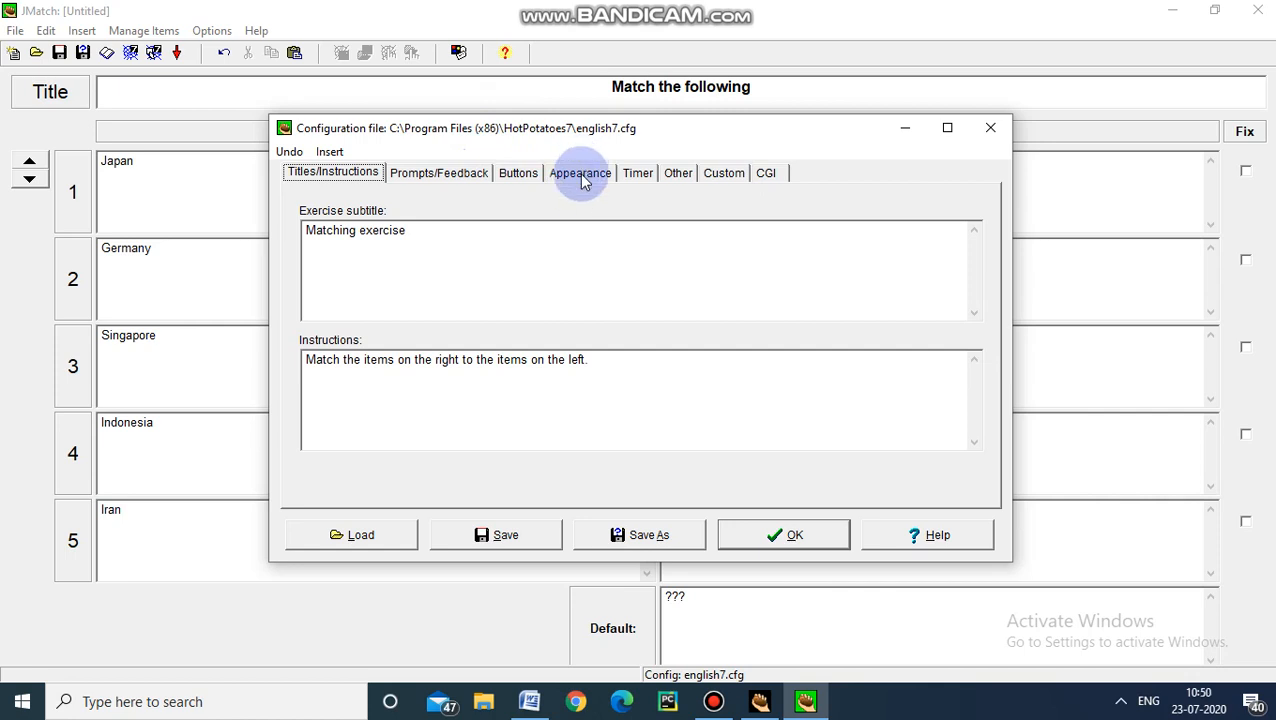
pyautogui.click(580, 172)
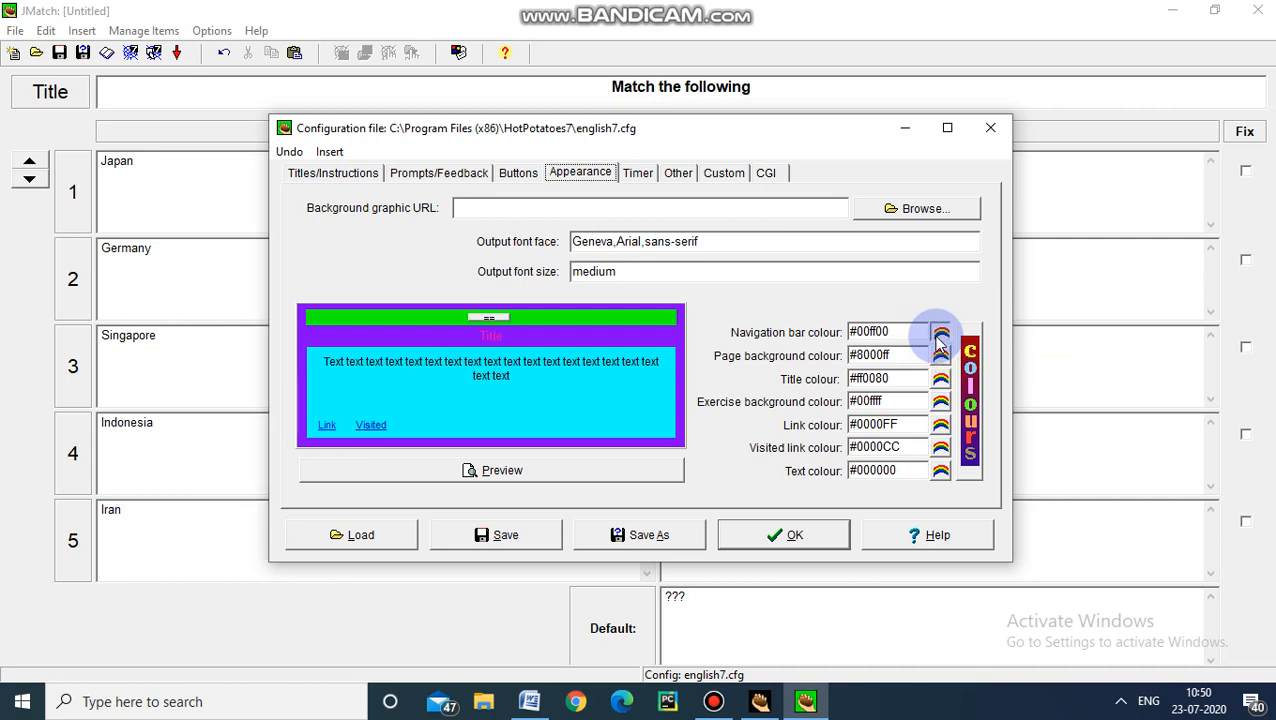
pyautogui.click(938, 331)
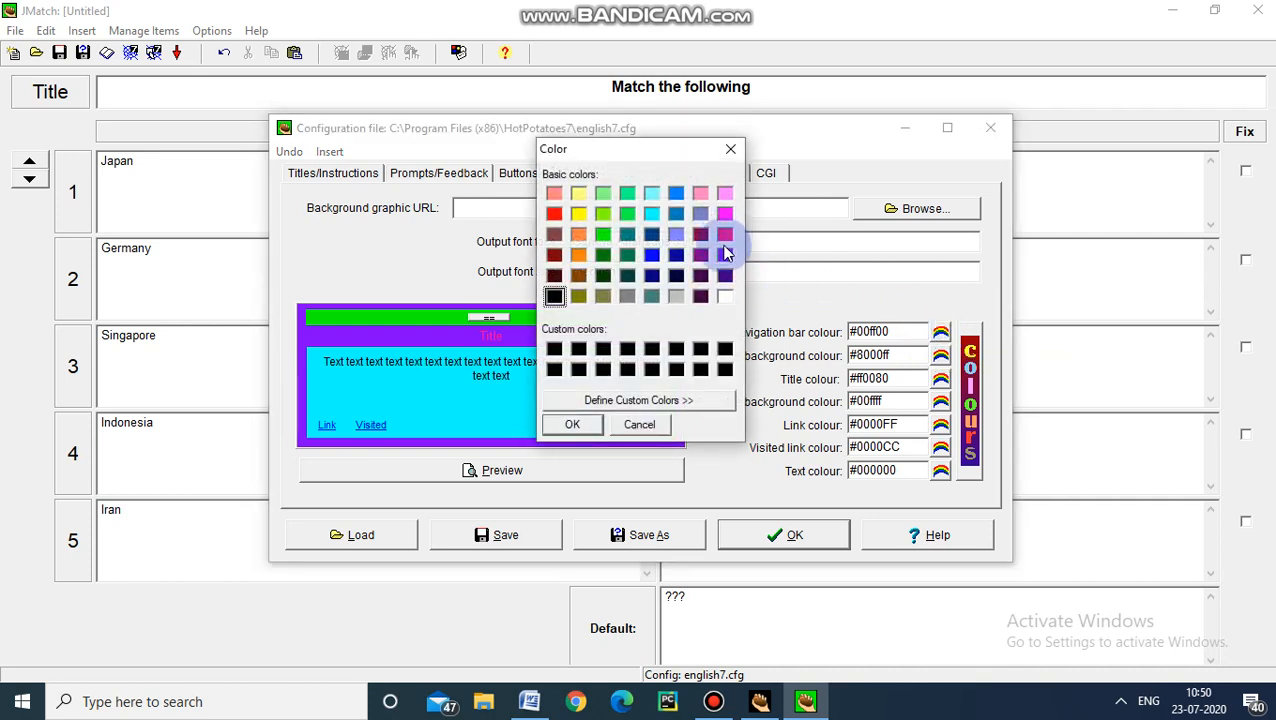
pyautogui.click(724, 255)
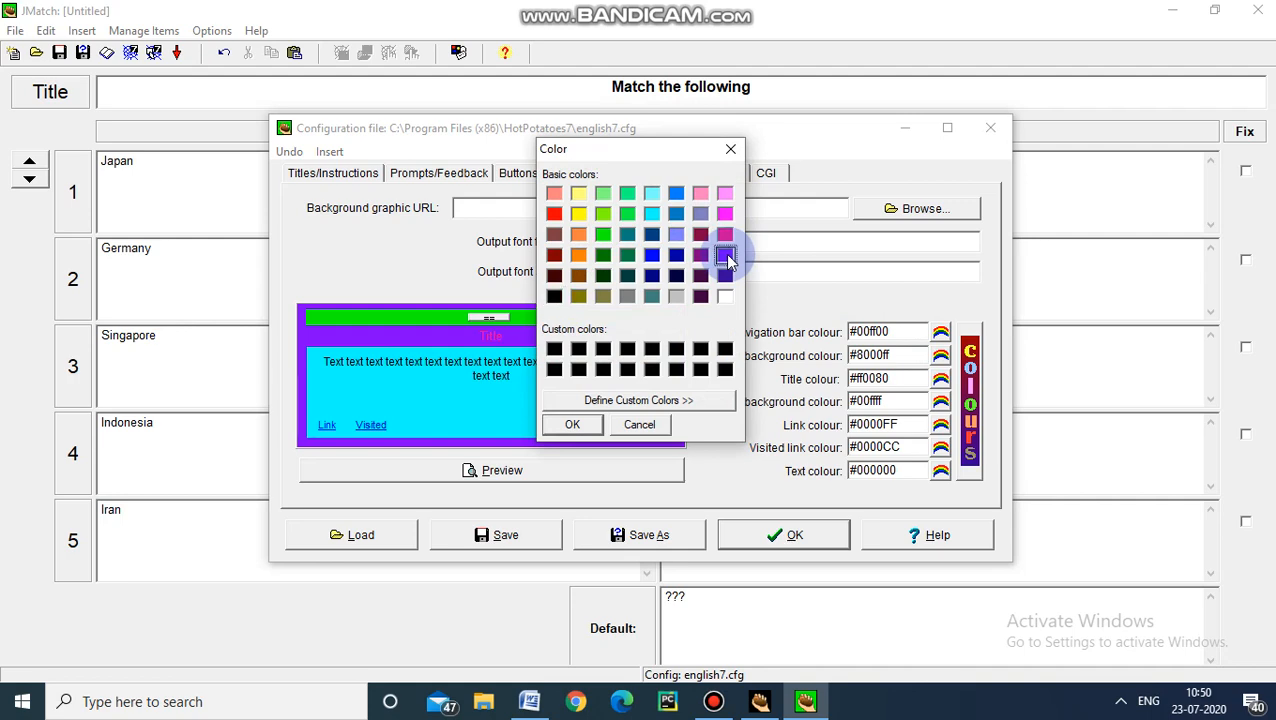
pyautogui.click(572, 424)
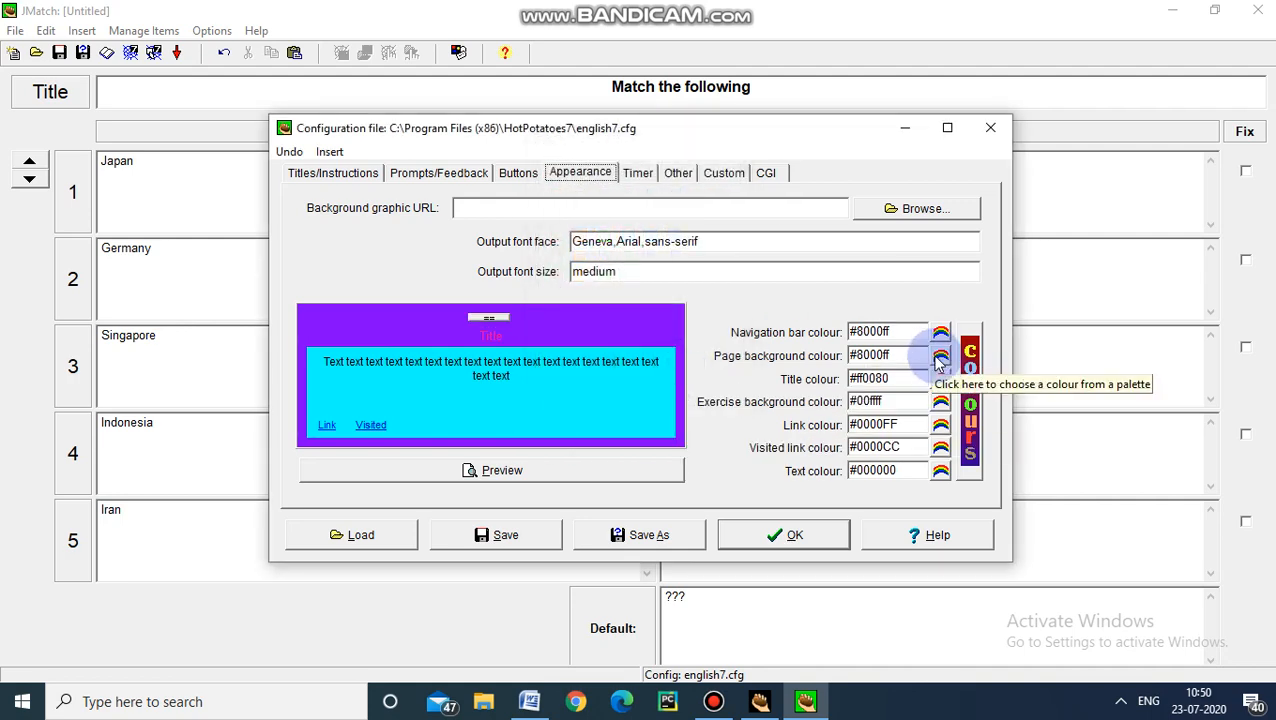
# Make the page background red and the exercise background green
pyautogui.click(940, 355)
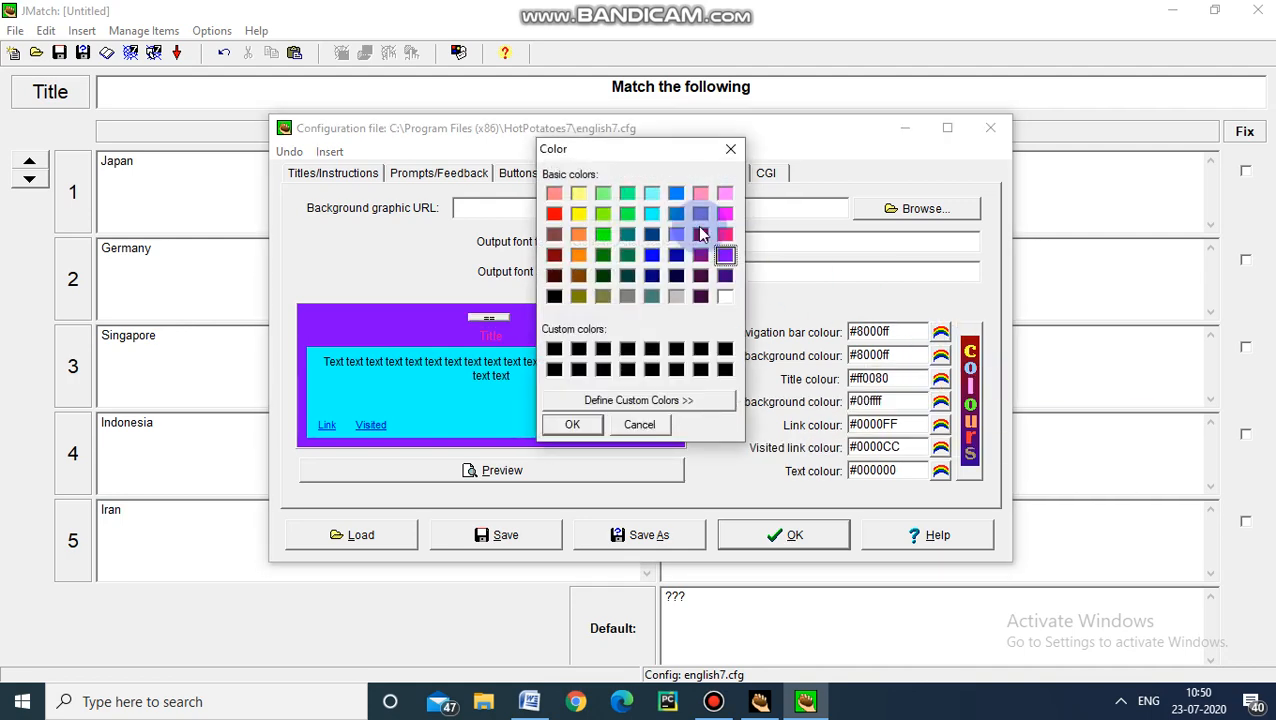
pyautogui.click(554, 213)
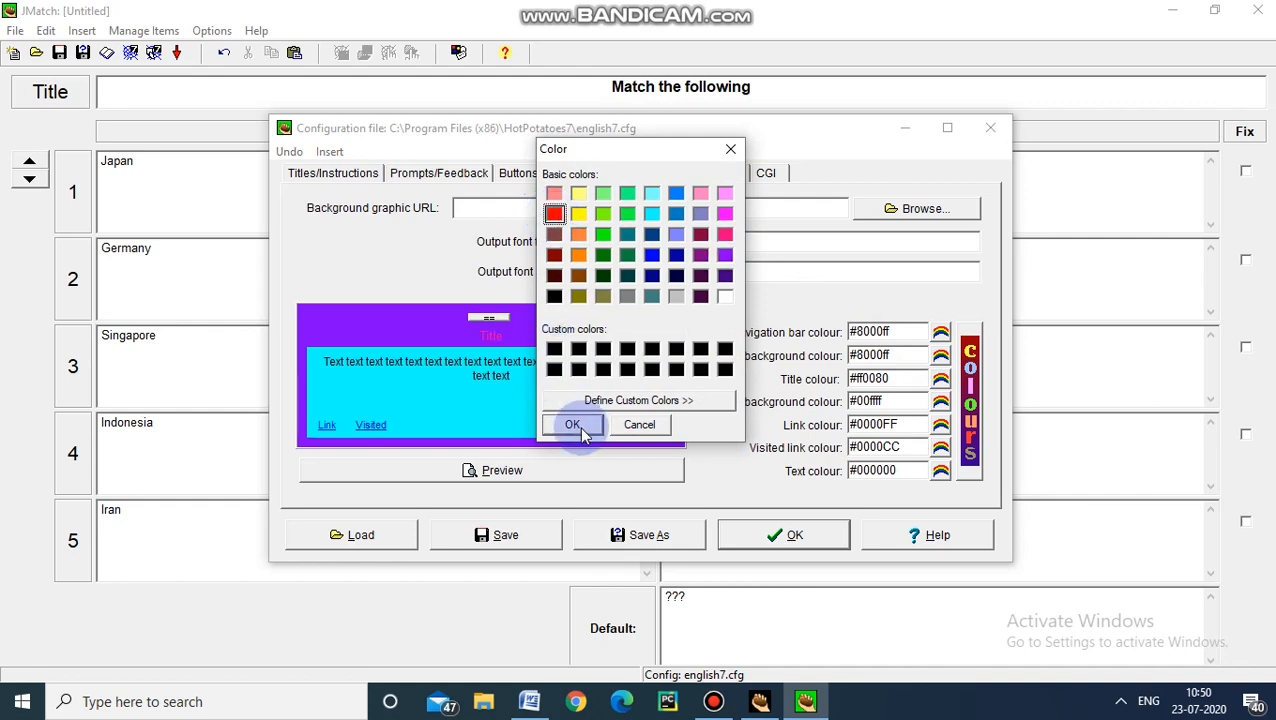
pyautogui.click(572, 425)
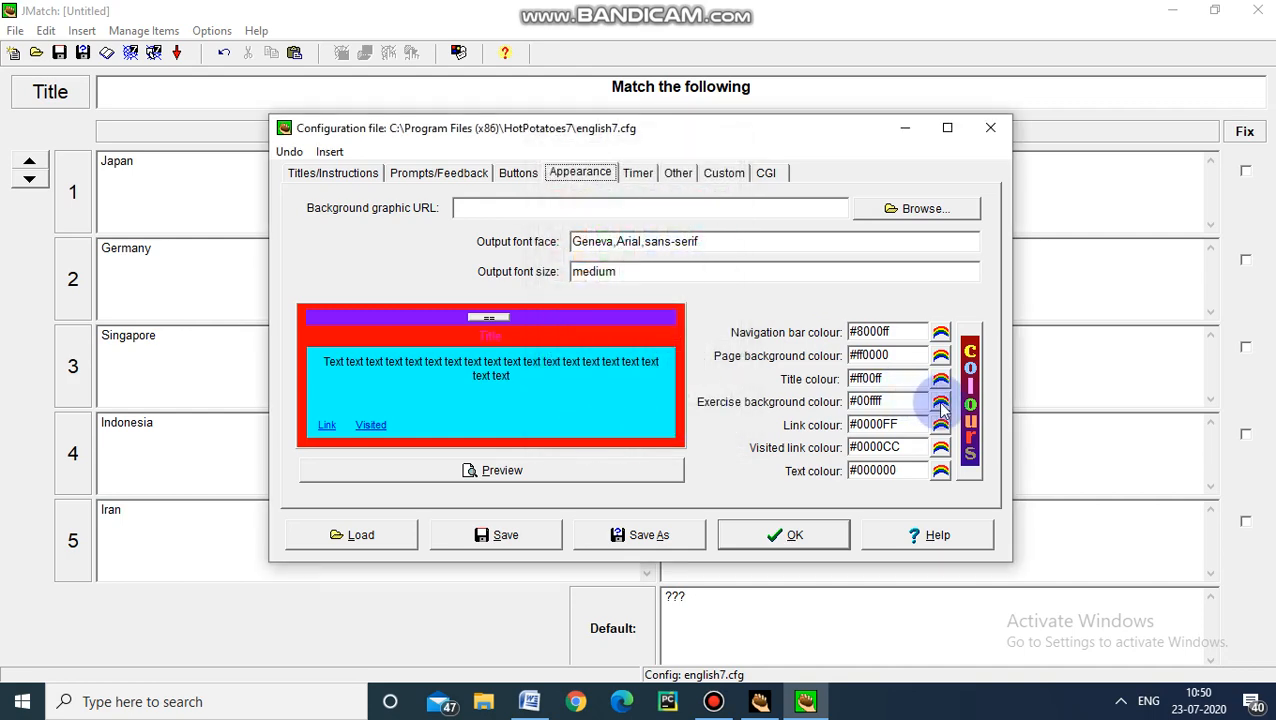
pyautogui.click(940, 401)
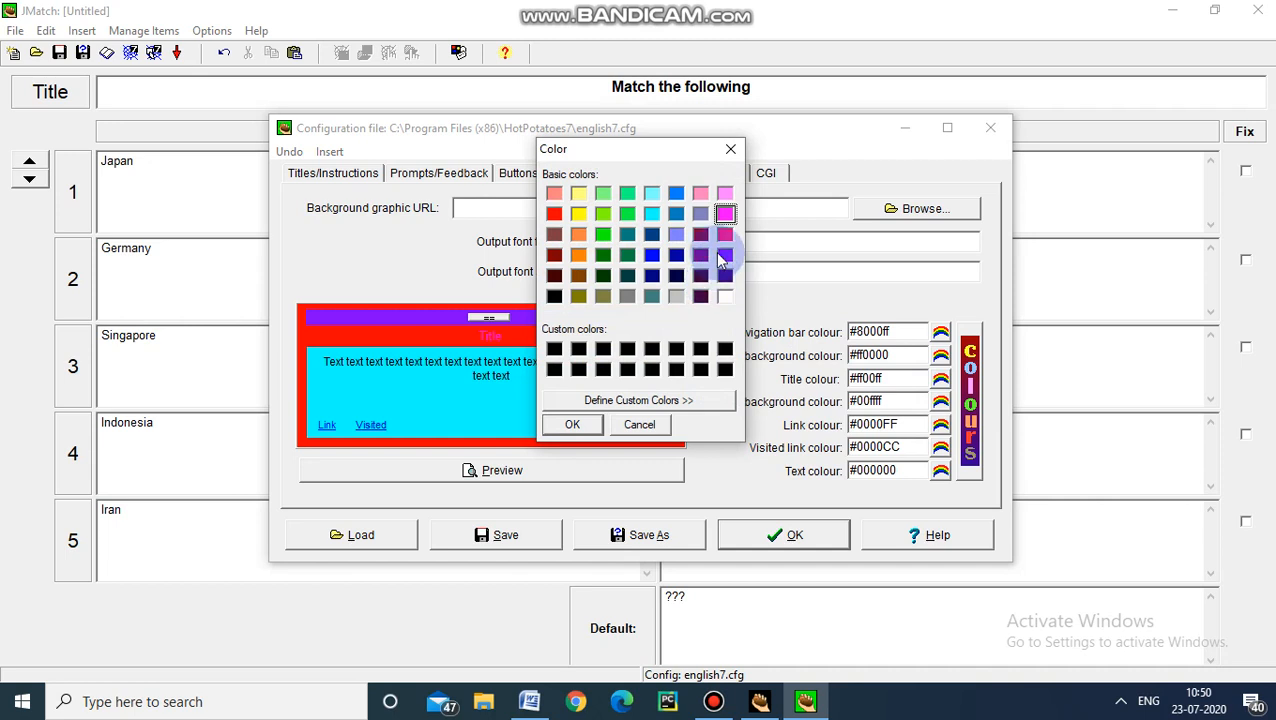
pyautogui.click(602, 213)
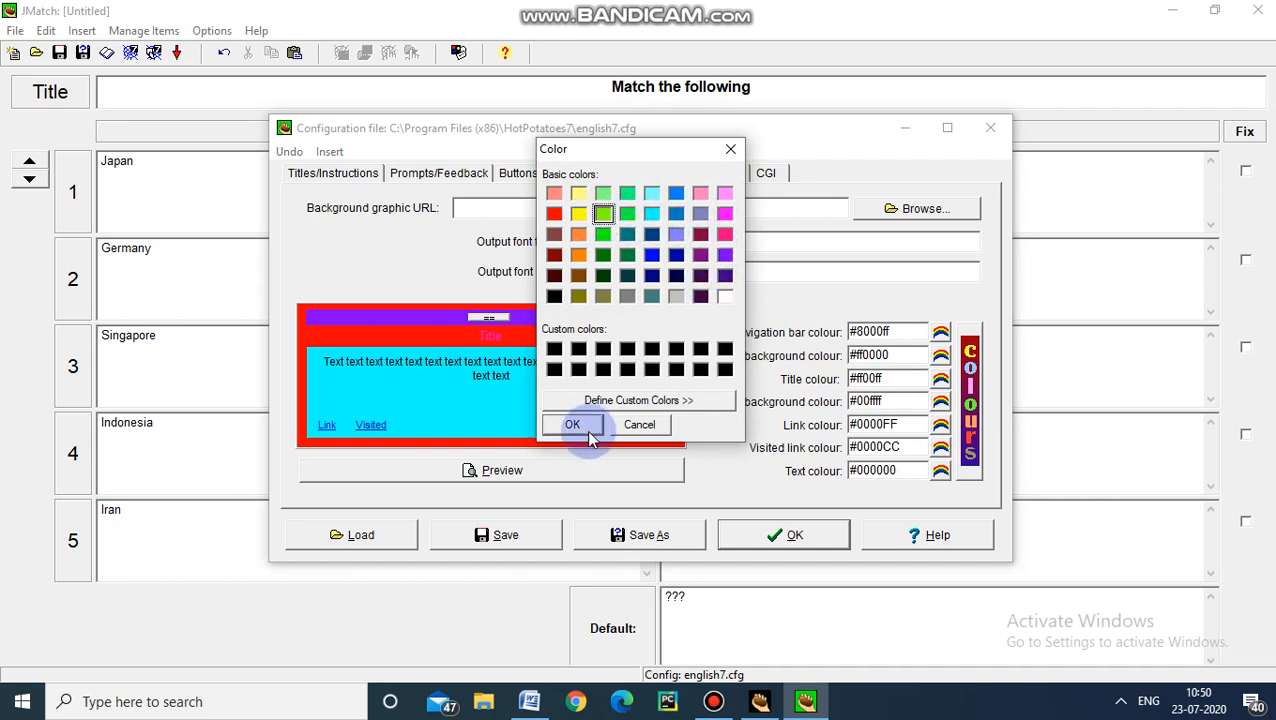
pyautogui.click(572, 424)
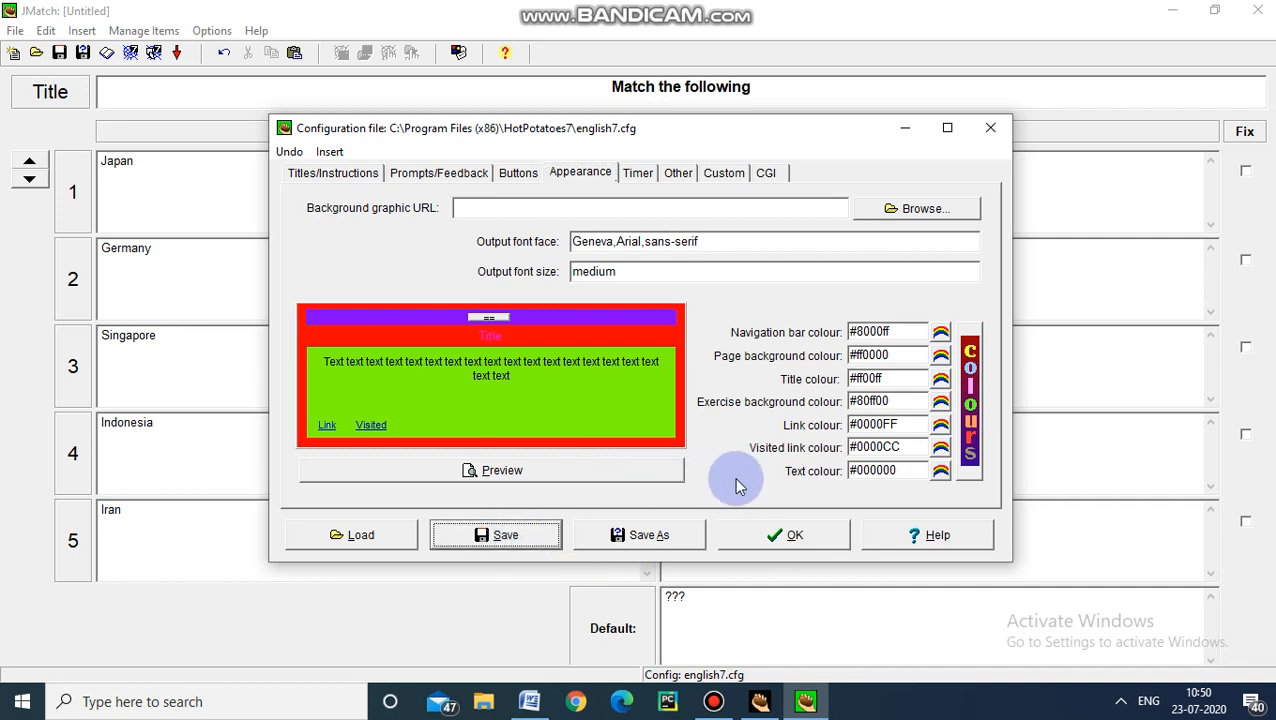
pyautogui.moveTo(780, 533)
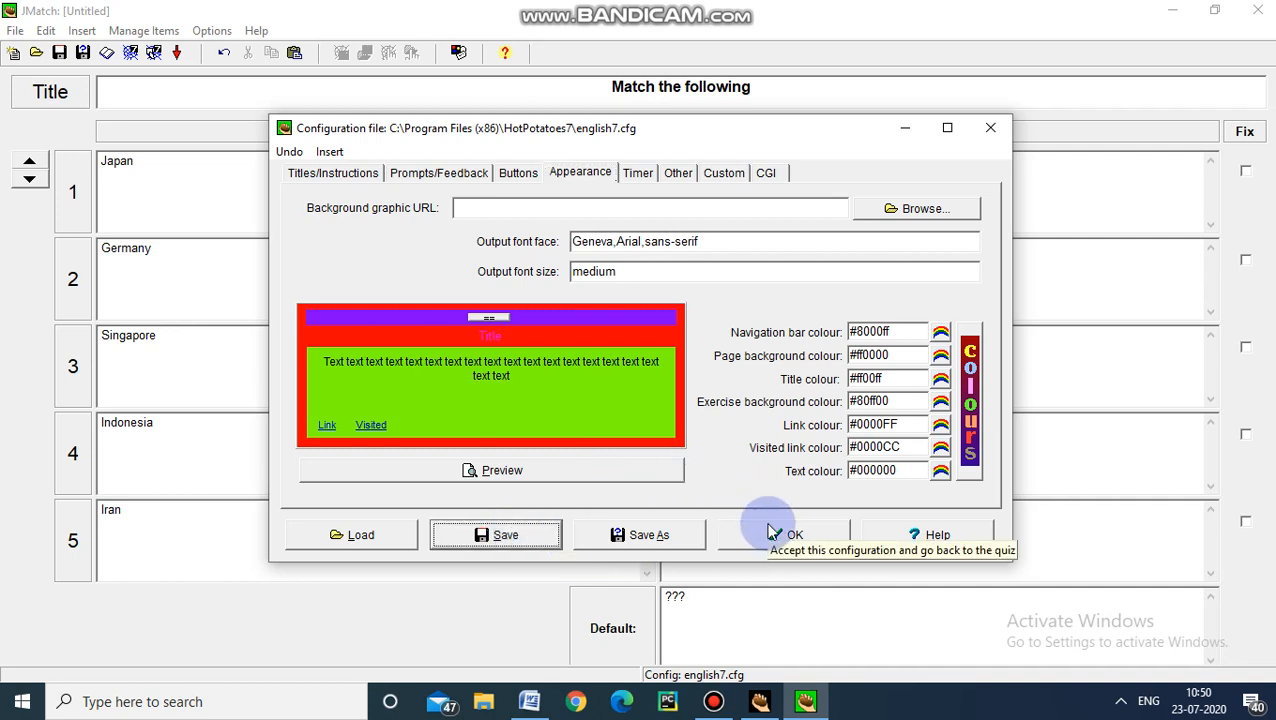
pyautogui.moveTo(783, 534)
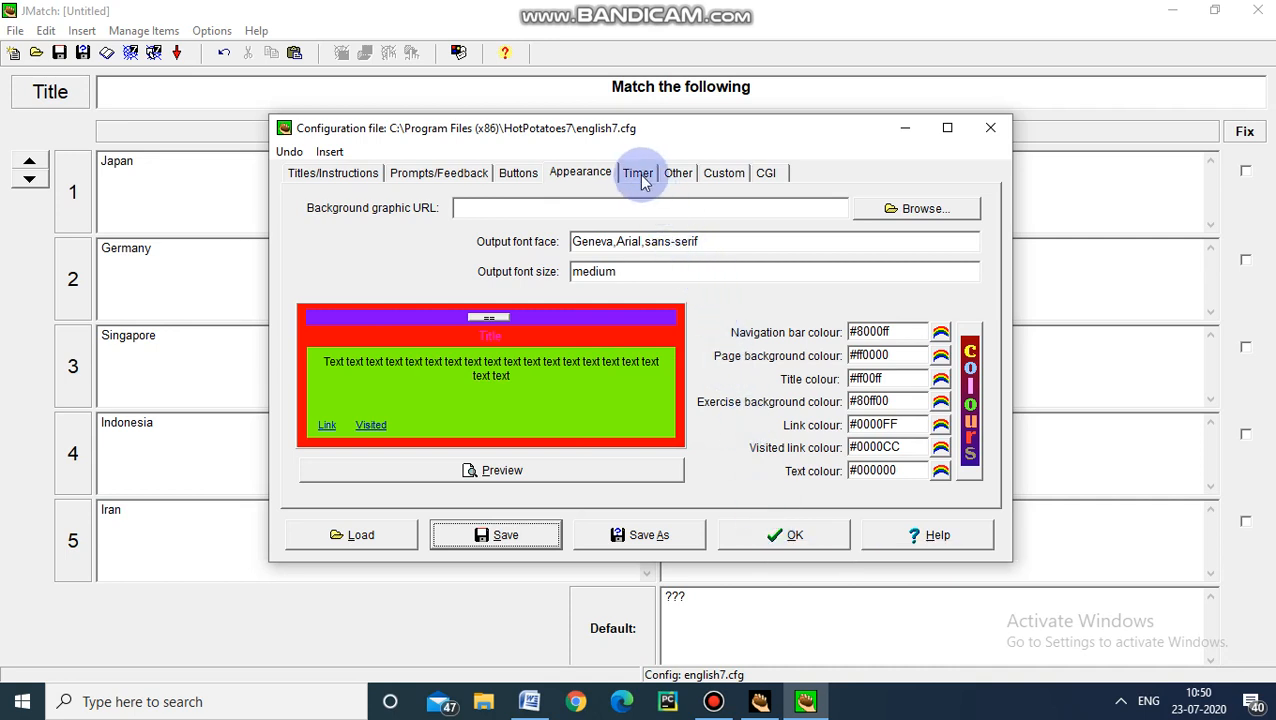
# Turn on a 5-minute exercise time limit on the Timer tab and accept the settings
pyautogui.click(638, 172)
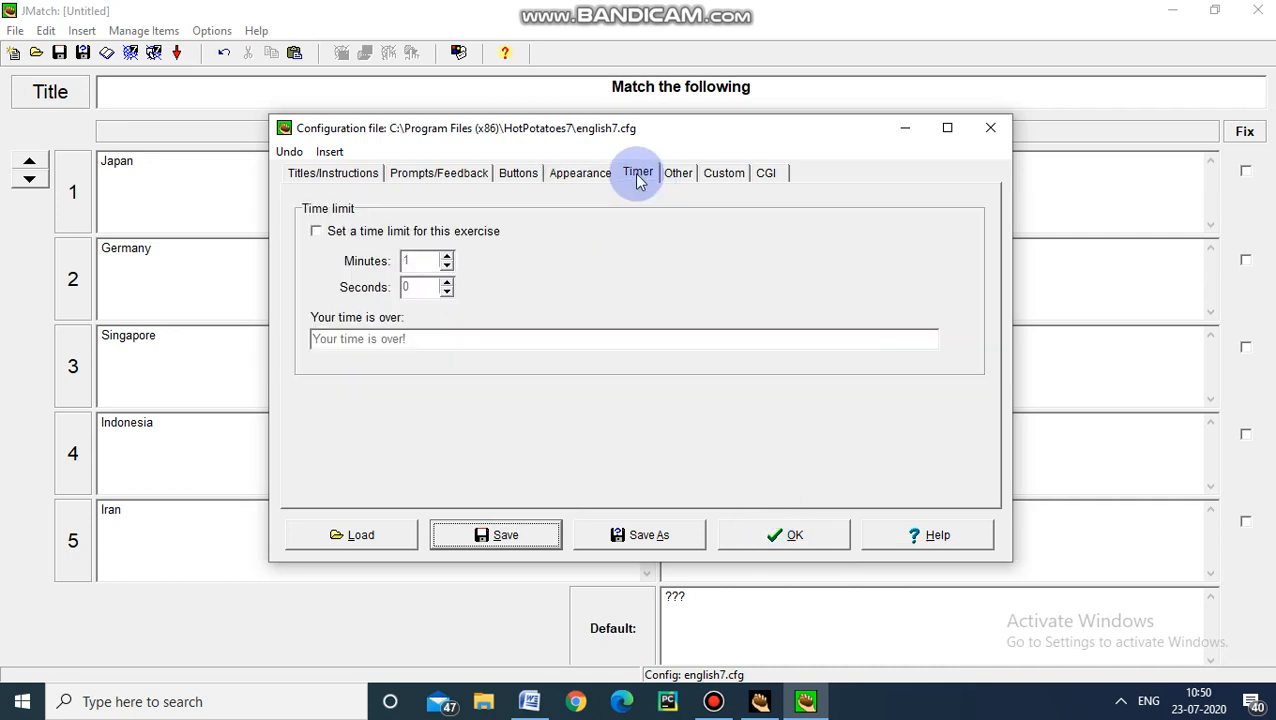
pyautogui.moveTo(458, 213)
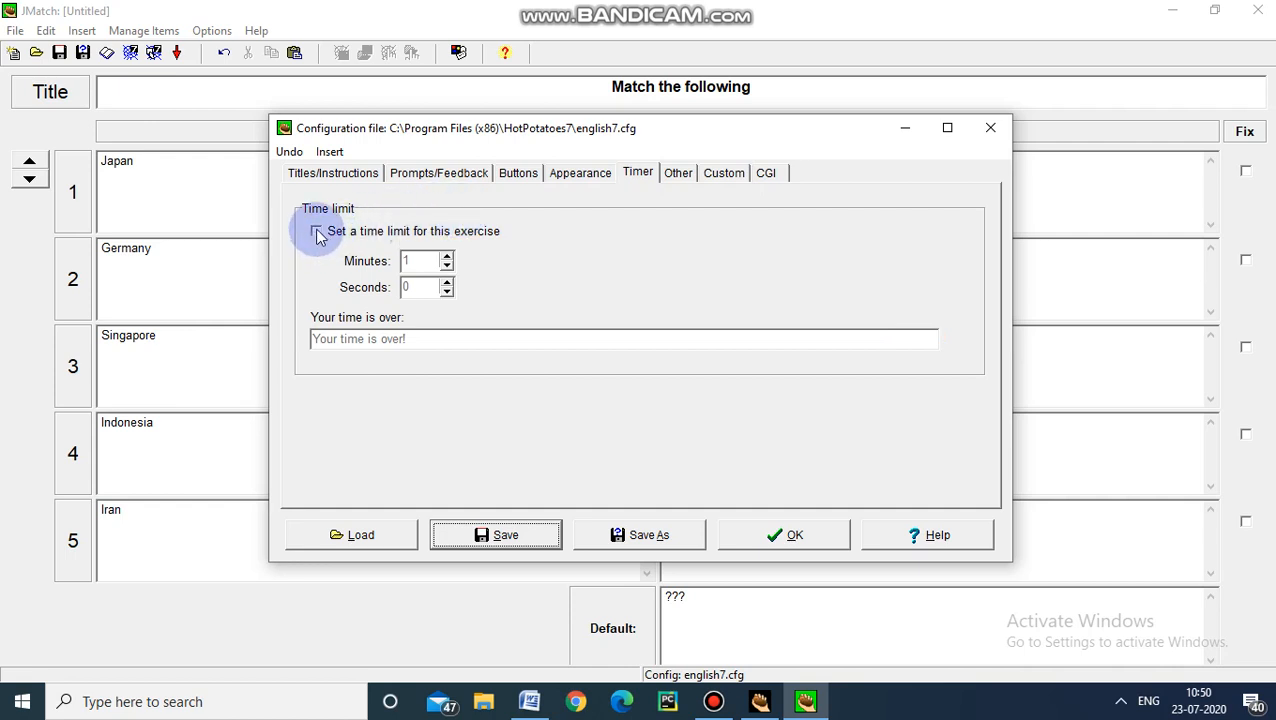
pyautogui.click(316, 231)
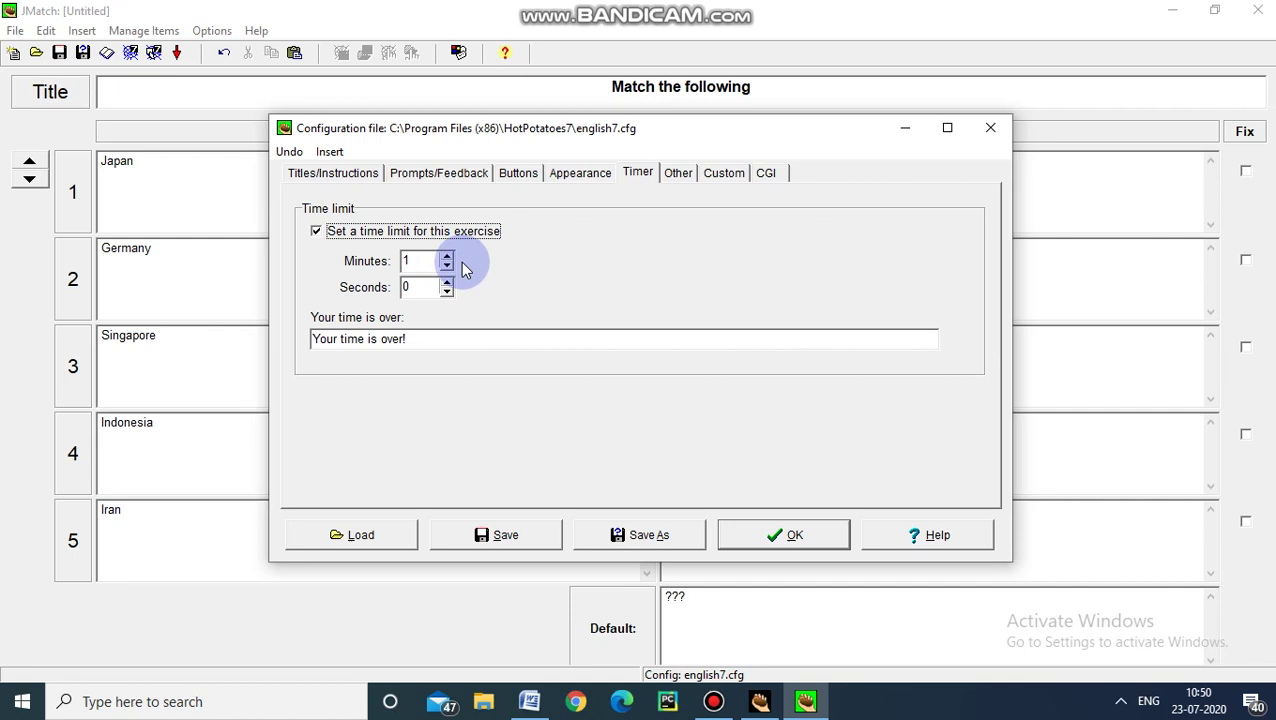
pyautogui.click(447, 256)
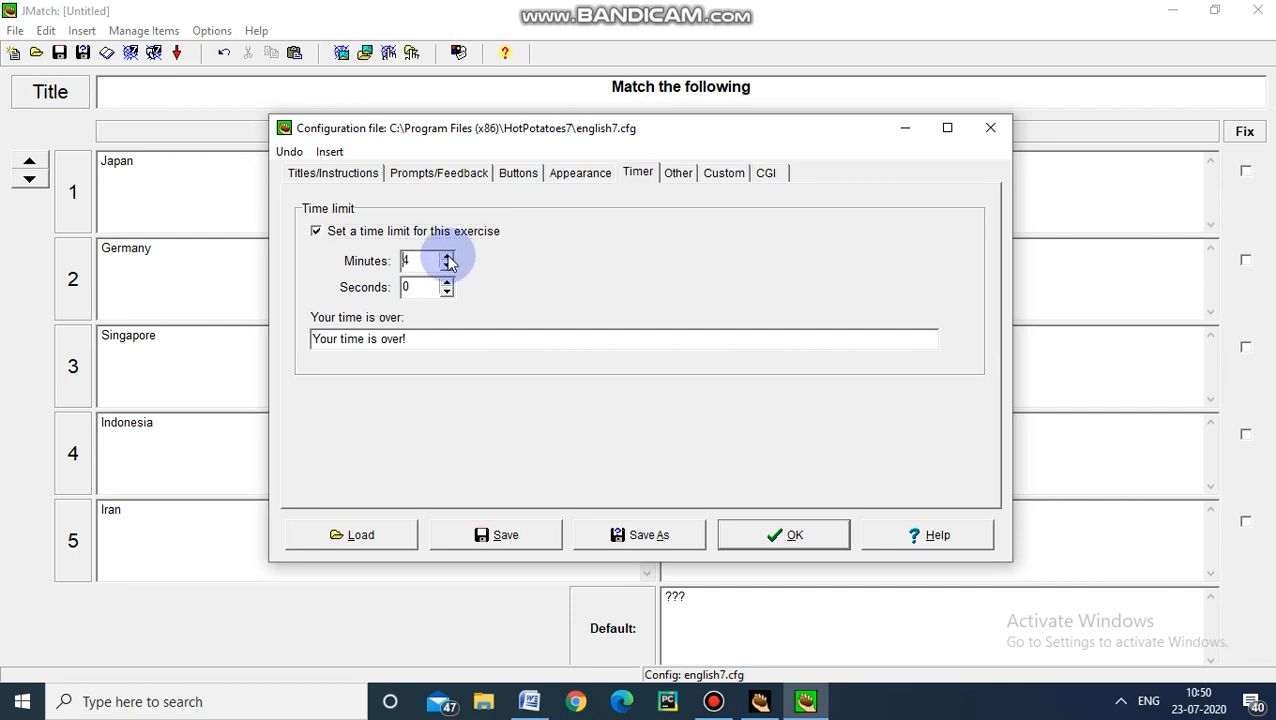
pyautogui.click(446, 256)
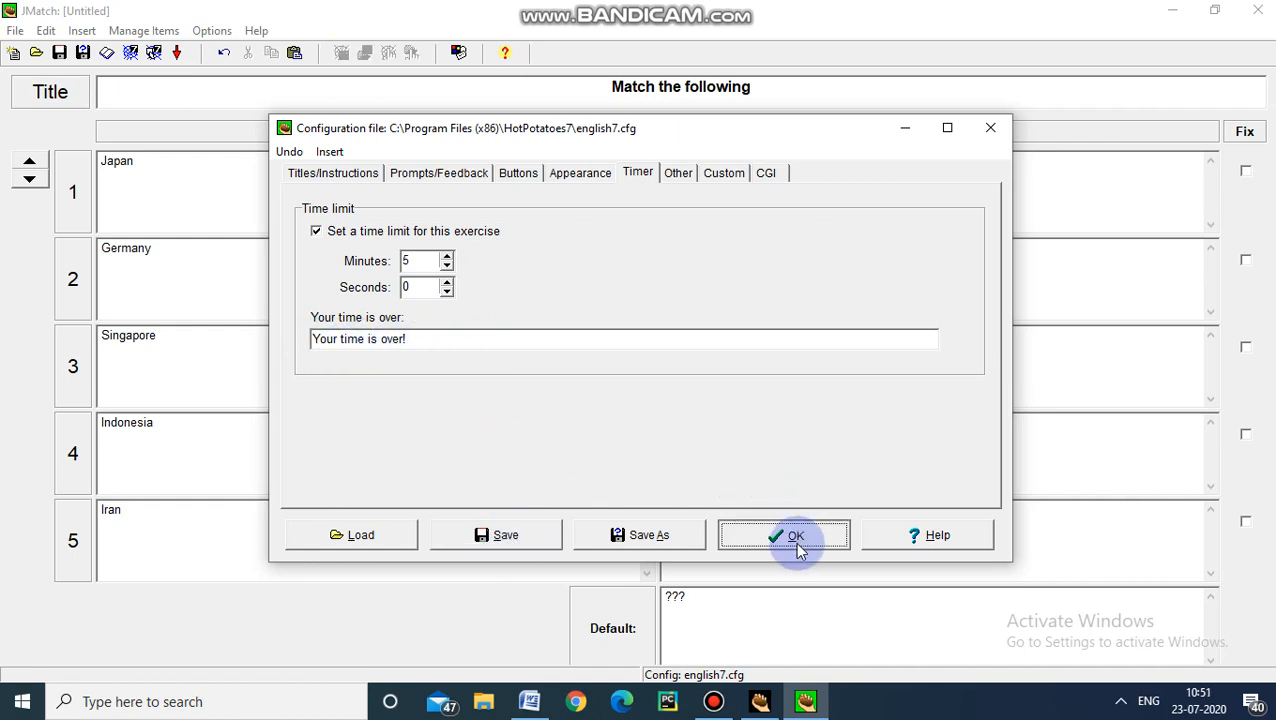
pyautogui.click(784, 535)
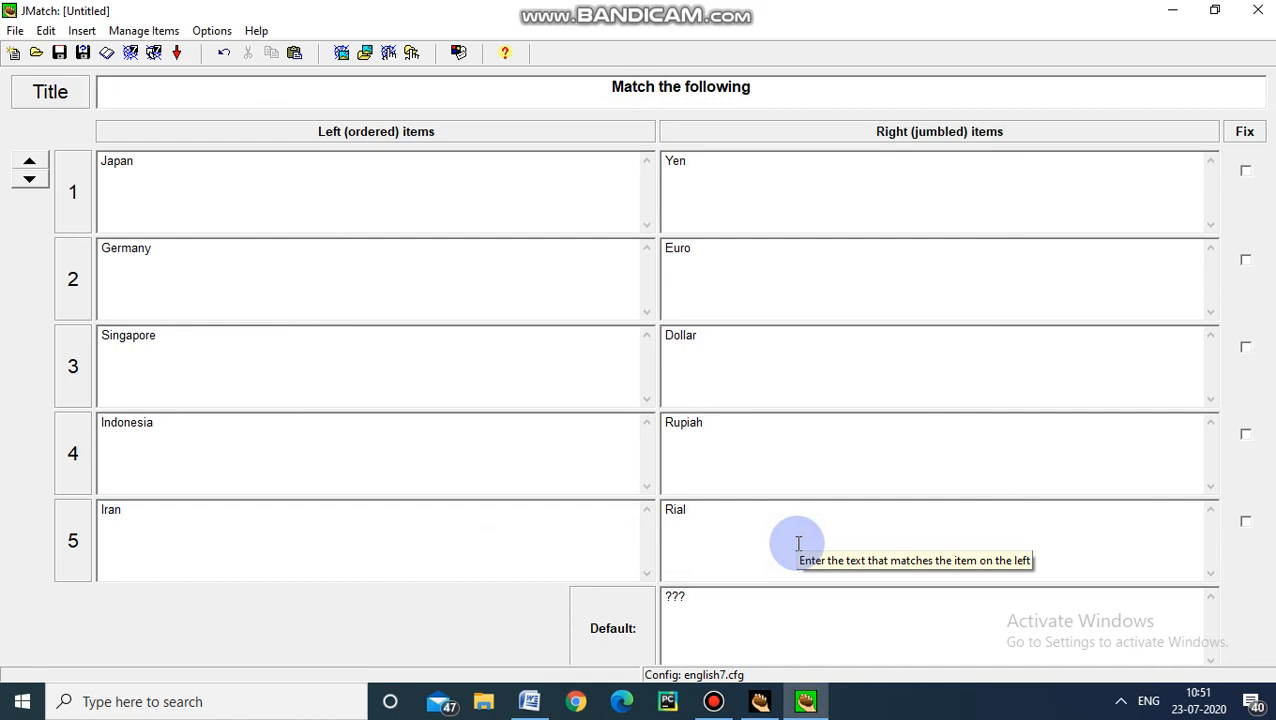
pyautogui.moveTo(563, 385)
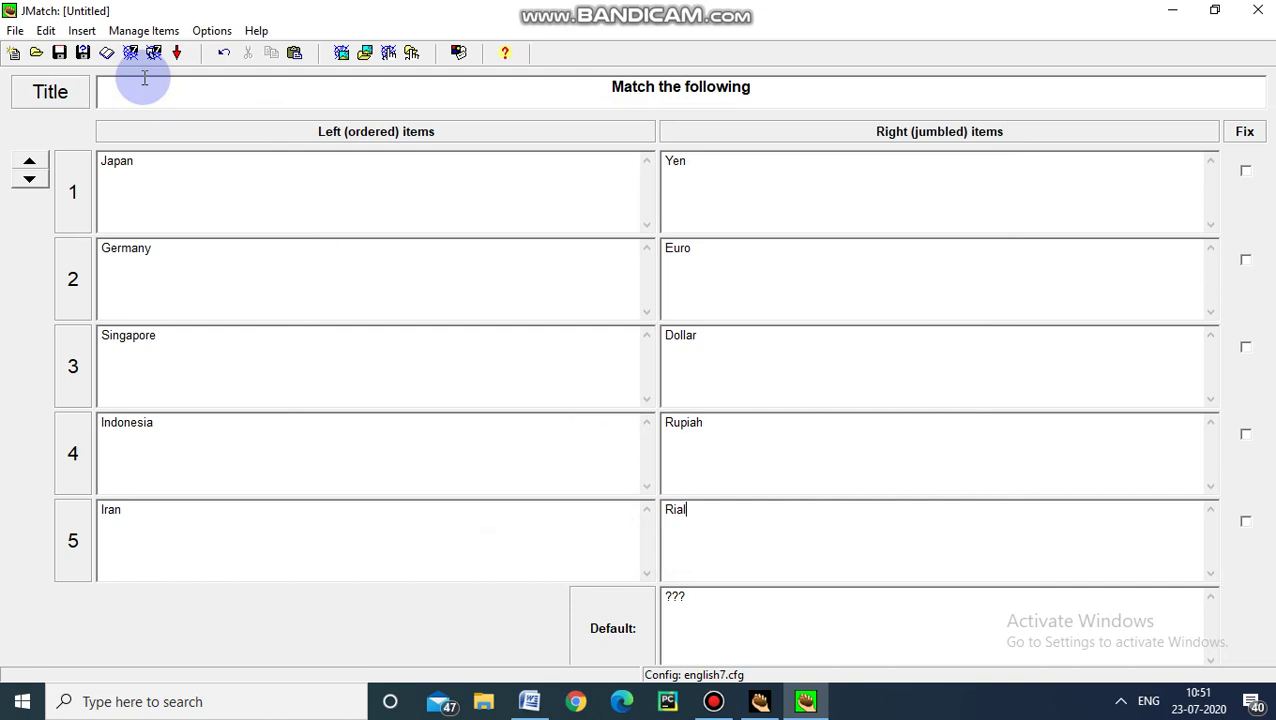
pyautogui.moveTo(131, 53)
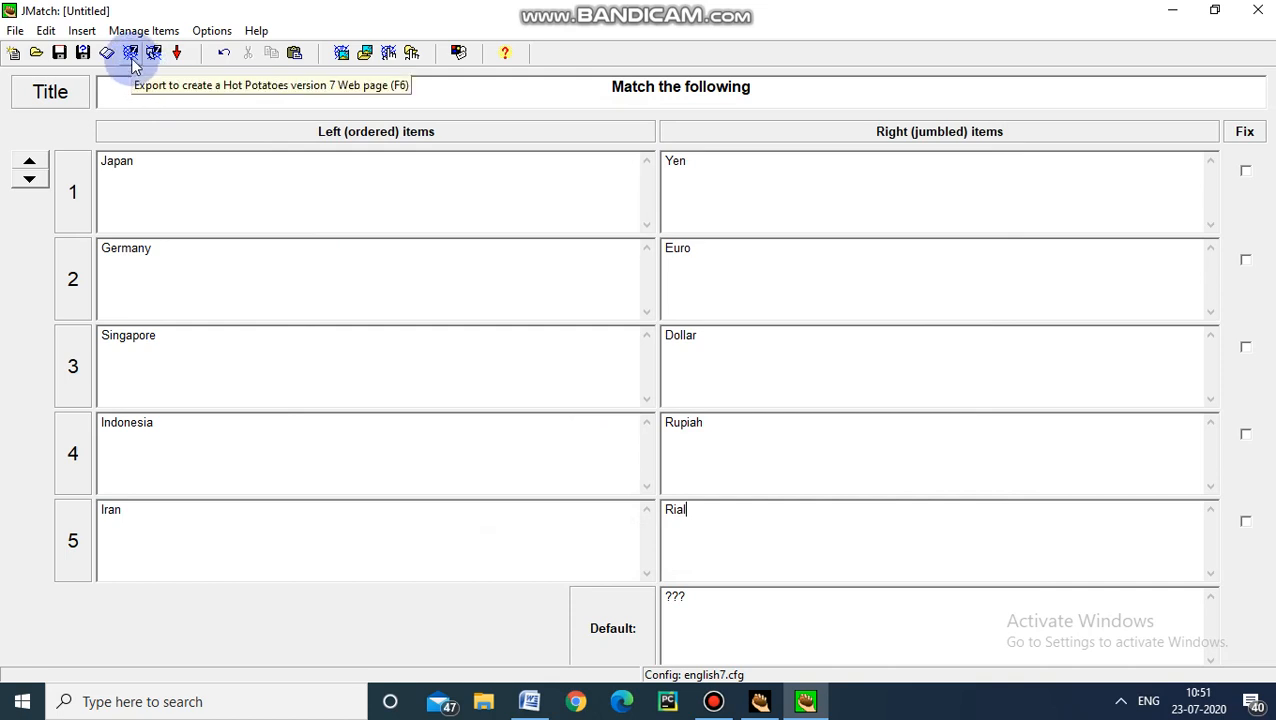
# Export the web page as jmatch.htm and view it in the browser
pyautogui.click(131, 53)
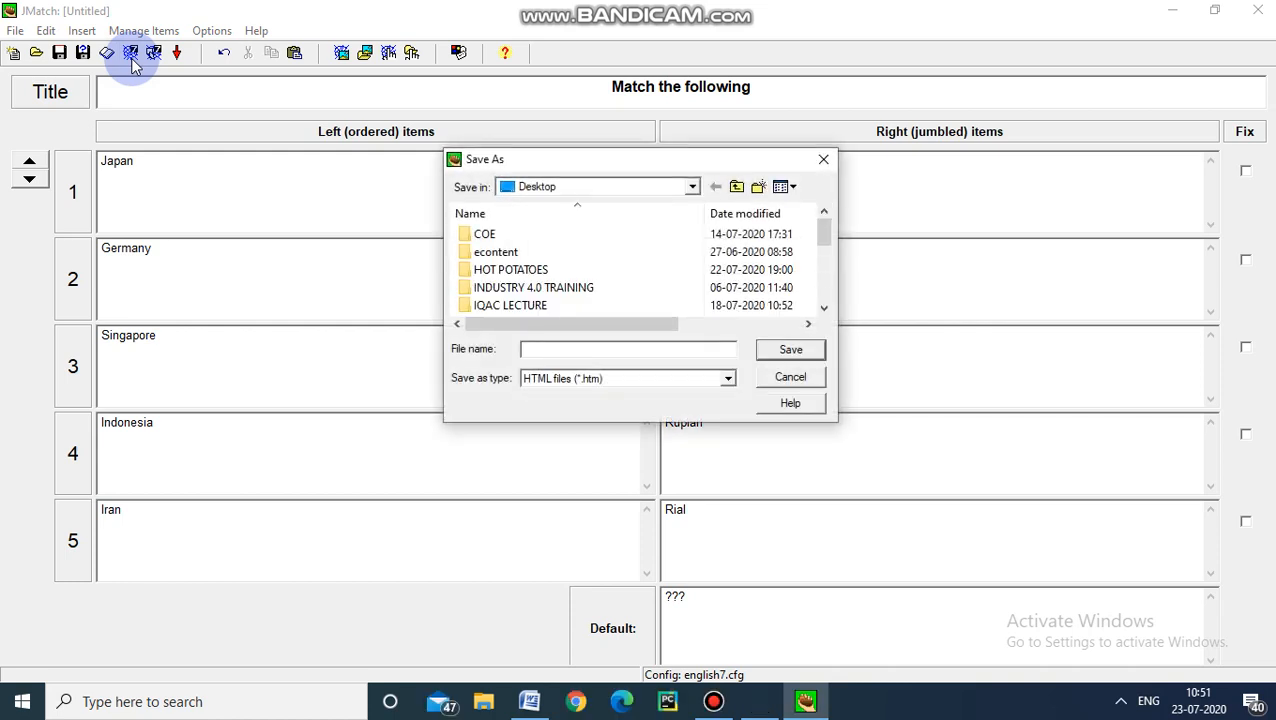
pyautogui.moveTo(558, 348)
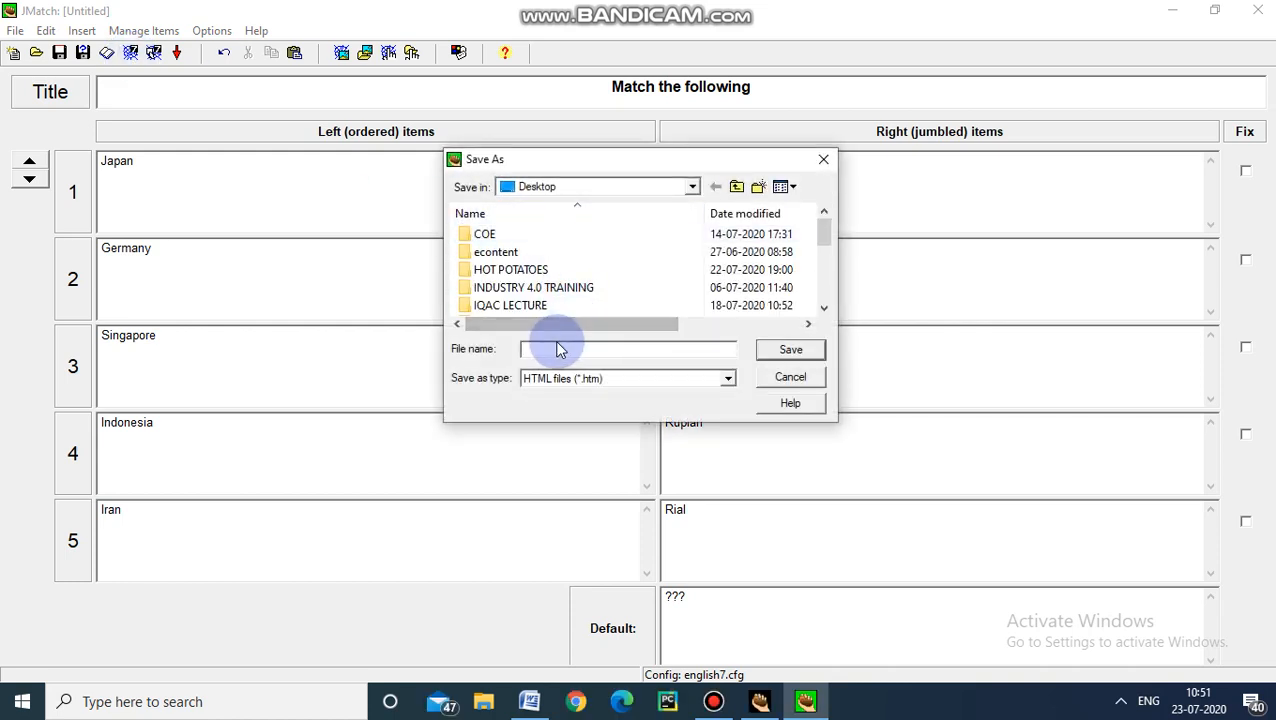
pyautogui.click(625, 348)
pyautogui.write('jmatch')
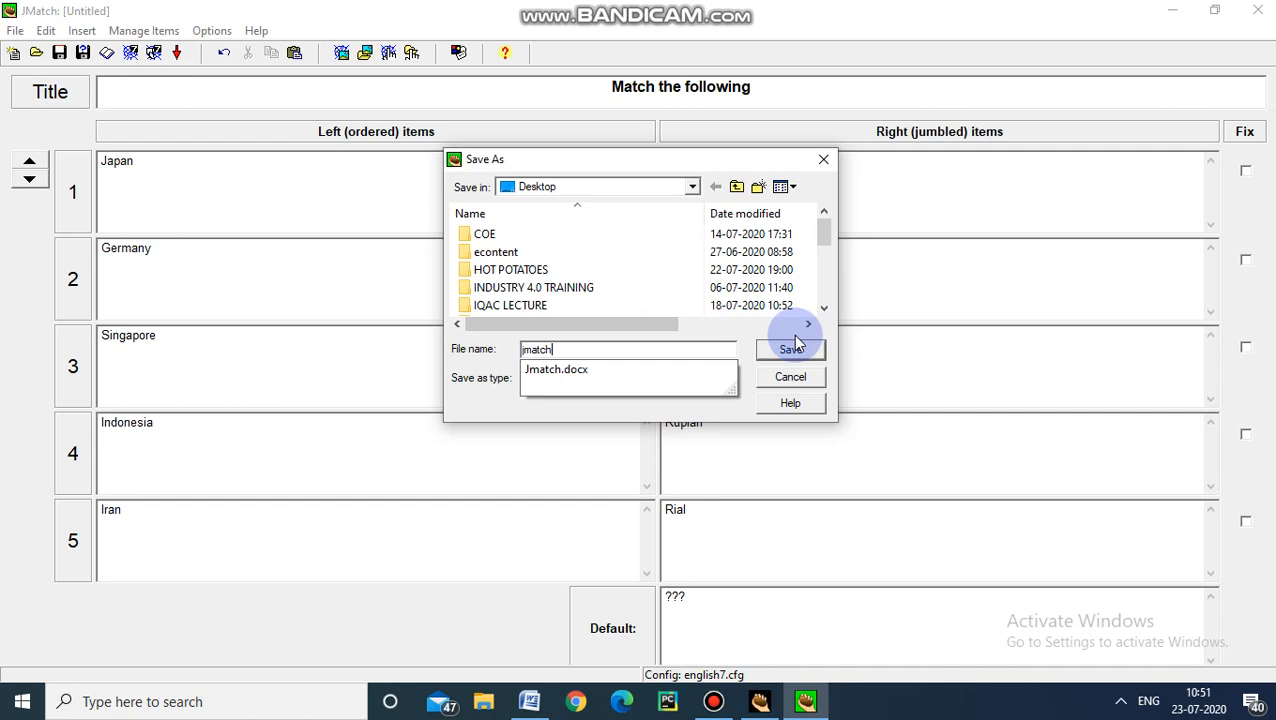
pyautogui.click(790, 349)
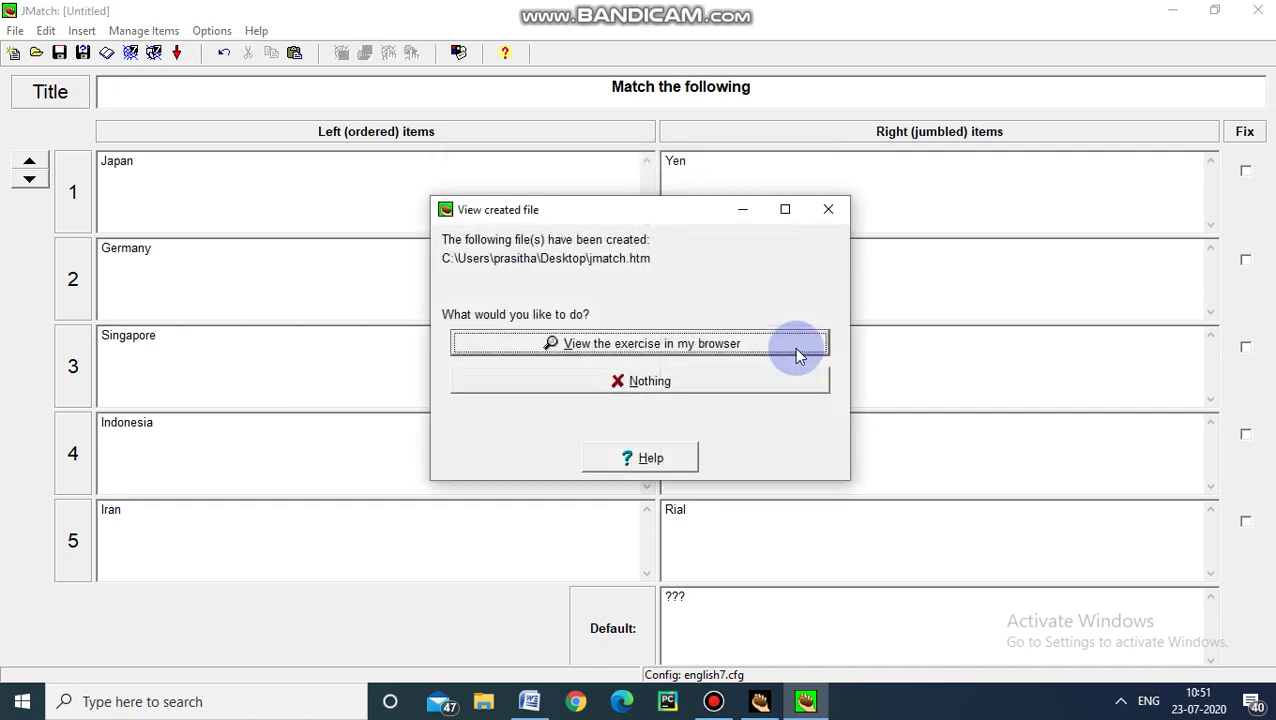
pyautogui.moveTo(605, 360)
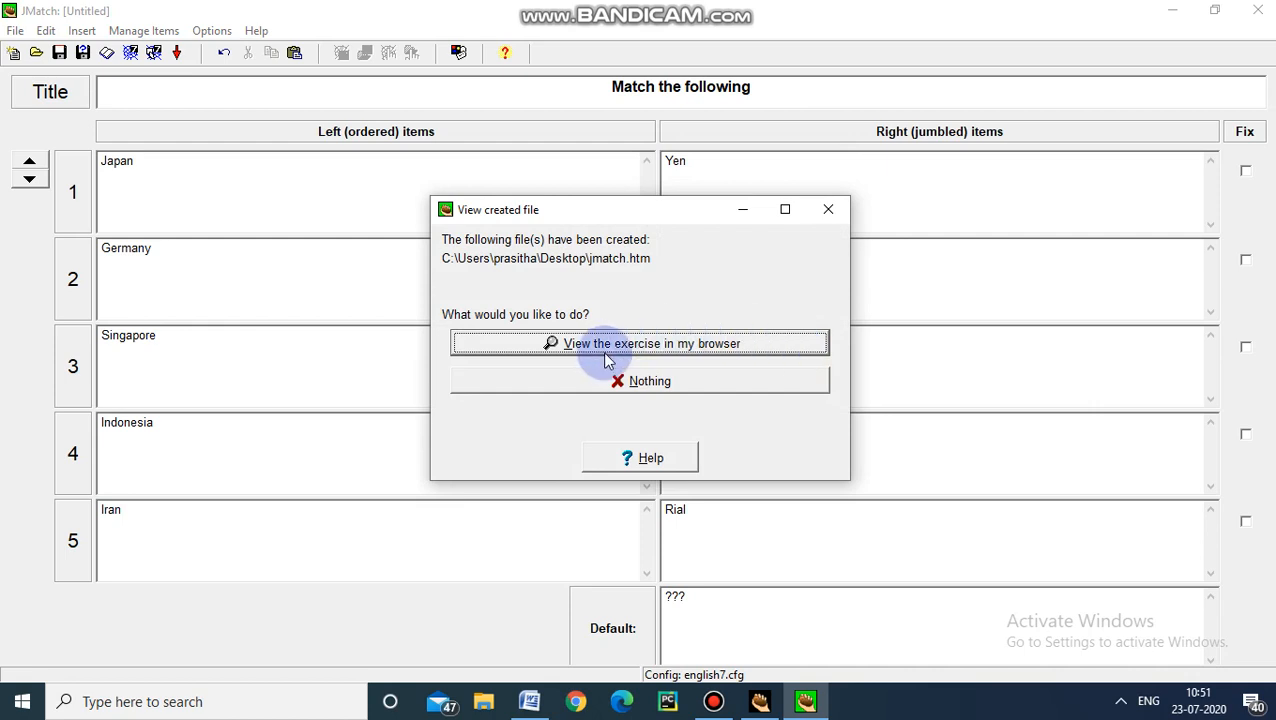
pyautogui.moveTo(707, 348)
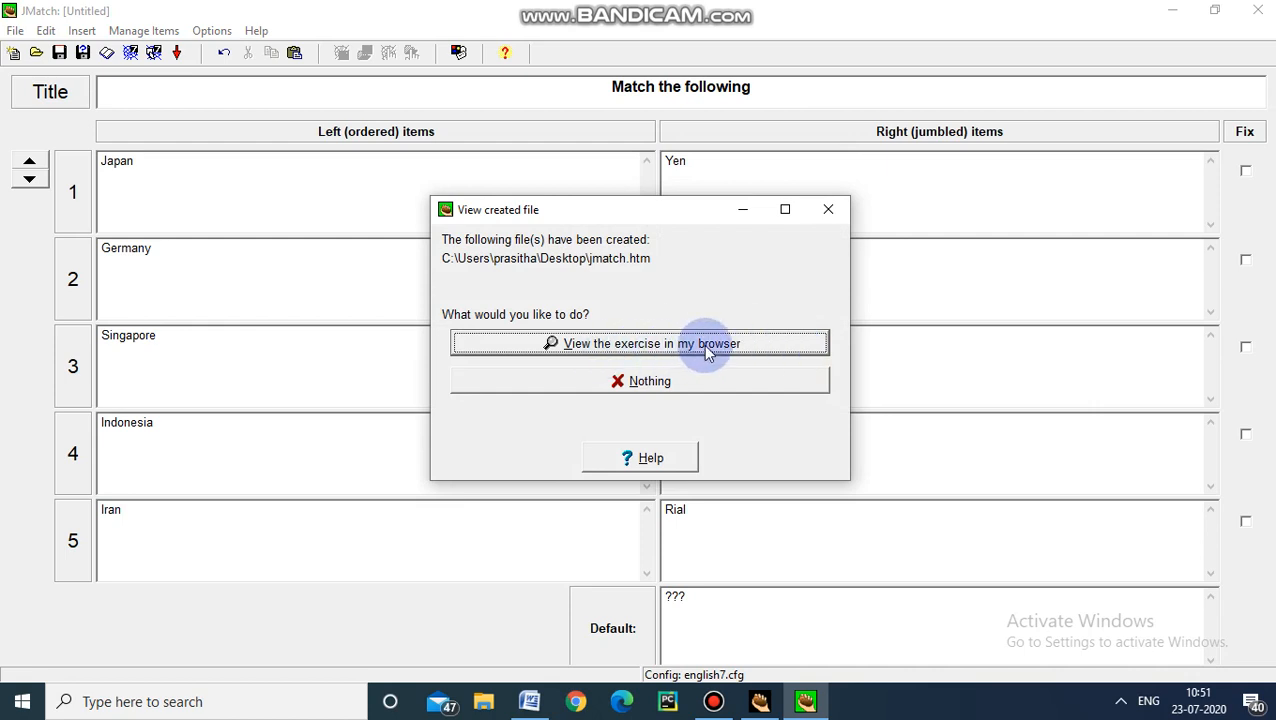
pyautogui.click(653, 343)
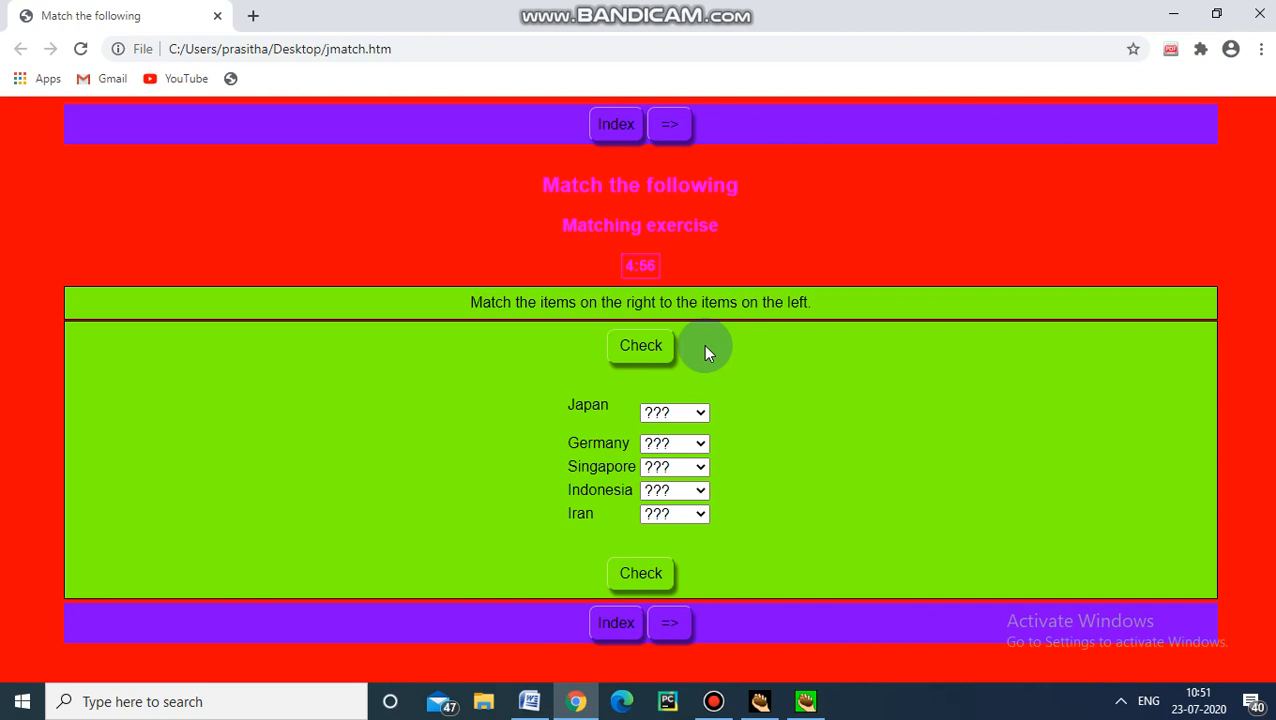
pyautogui.moveTo(612, 196)
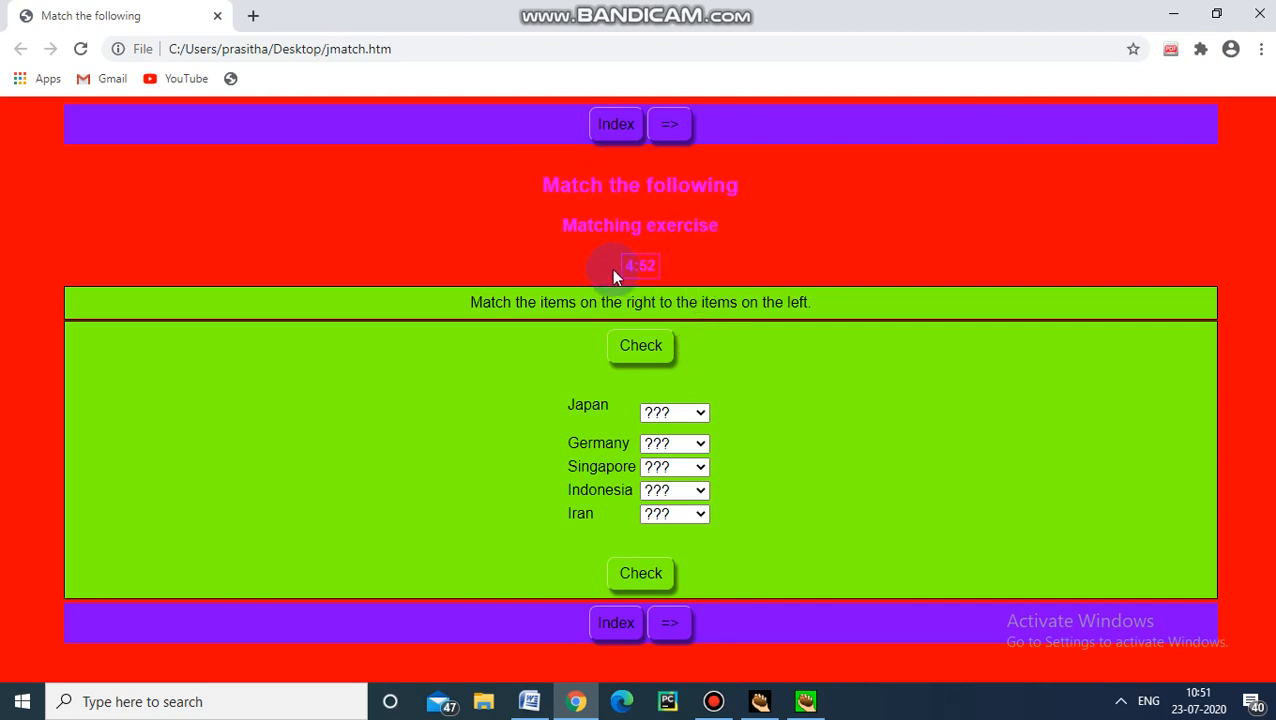
pyautogui.moveTo(565, 328)
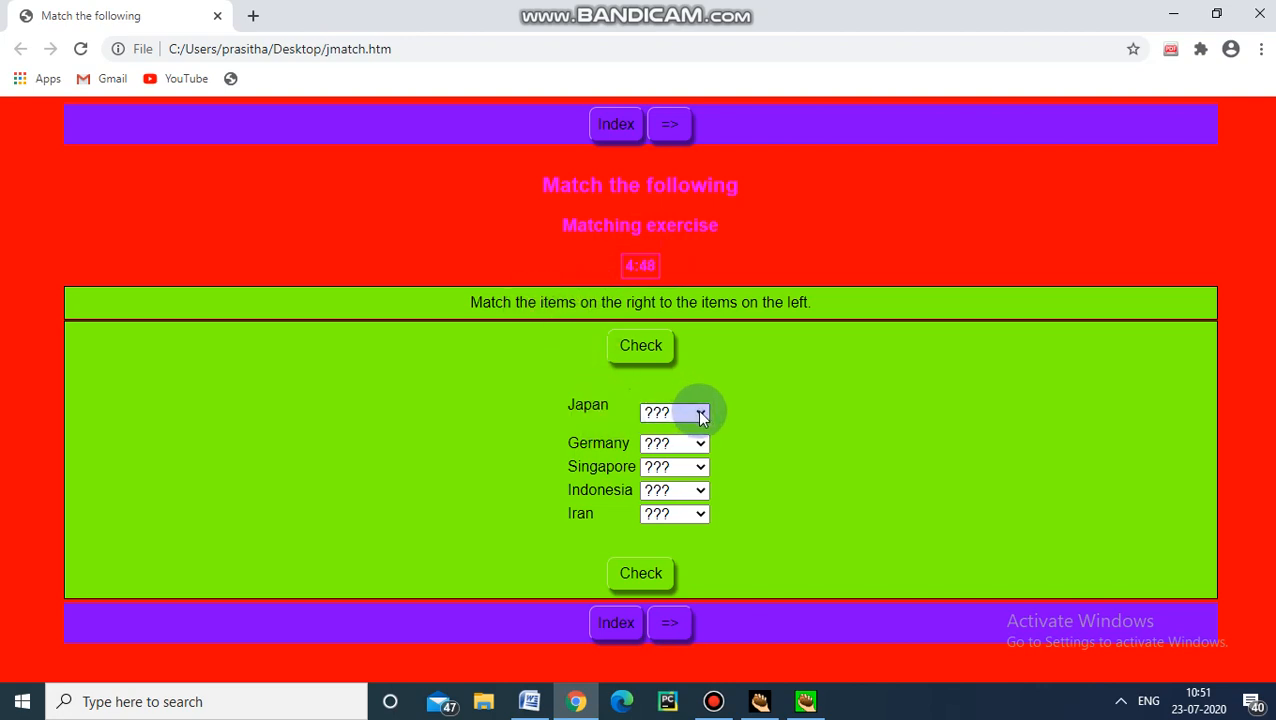
# Match Japan to Yen, Germany to Euro and Singapore to Dollar
pyautogui.click(673, 412)
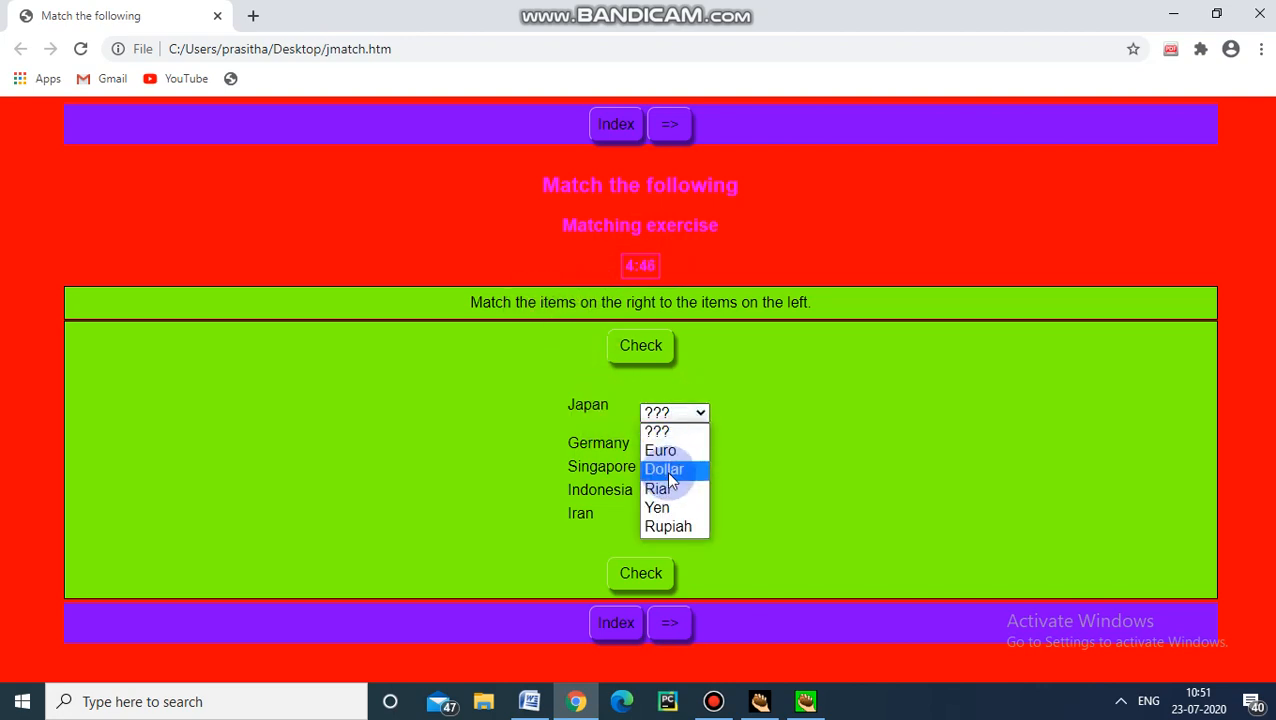
pyautogui.click(657, 507)
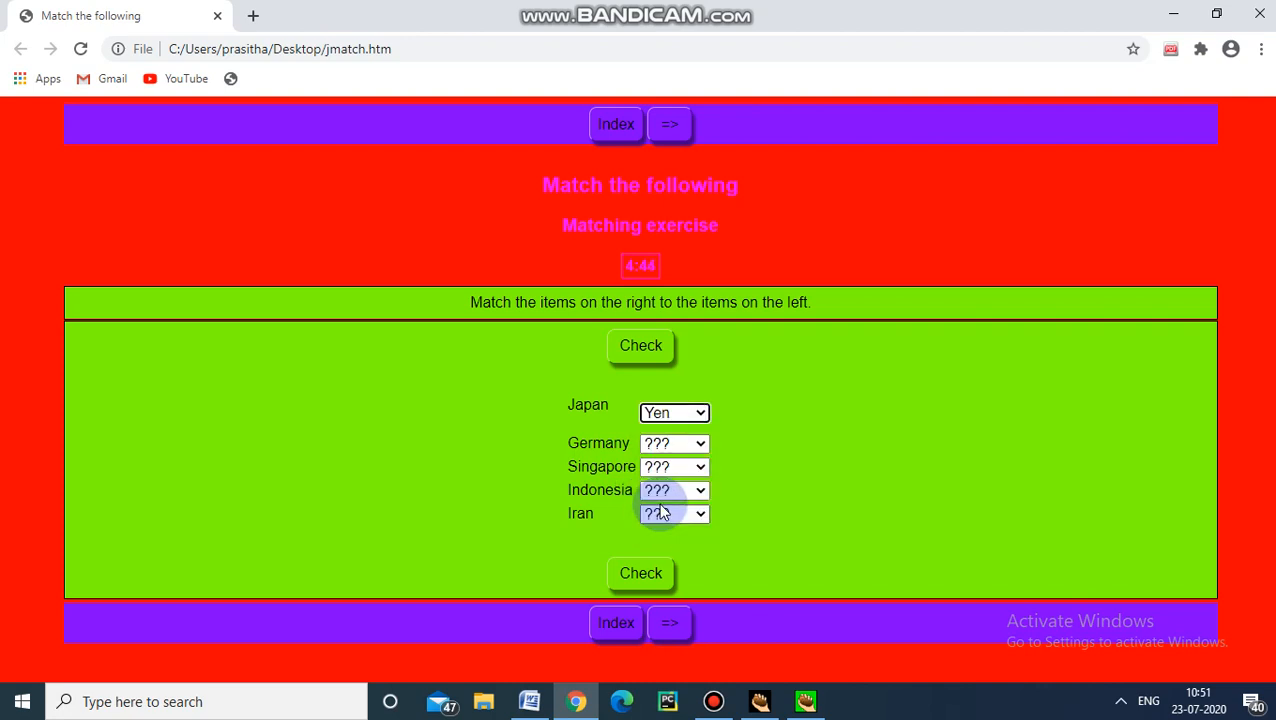
pyautogui.click(674, 443)
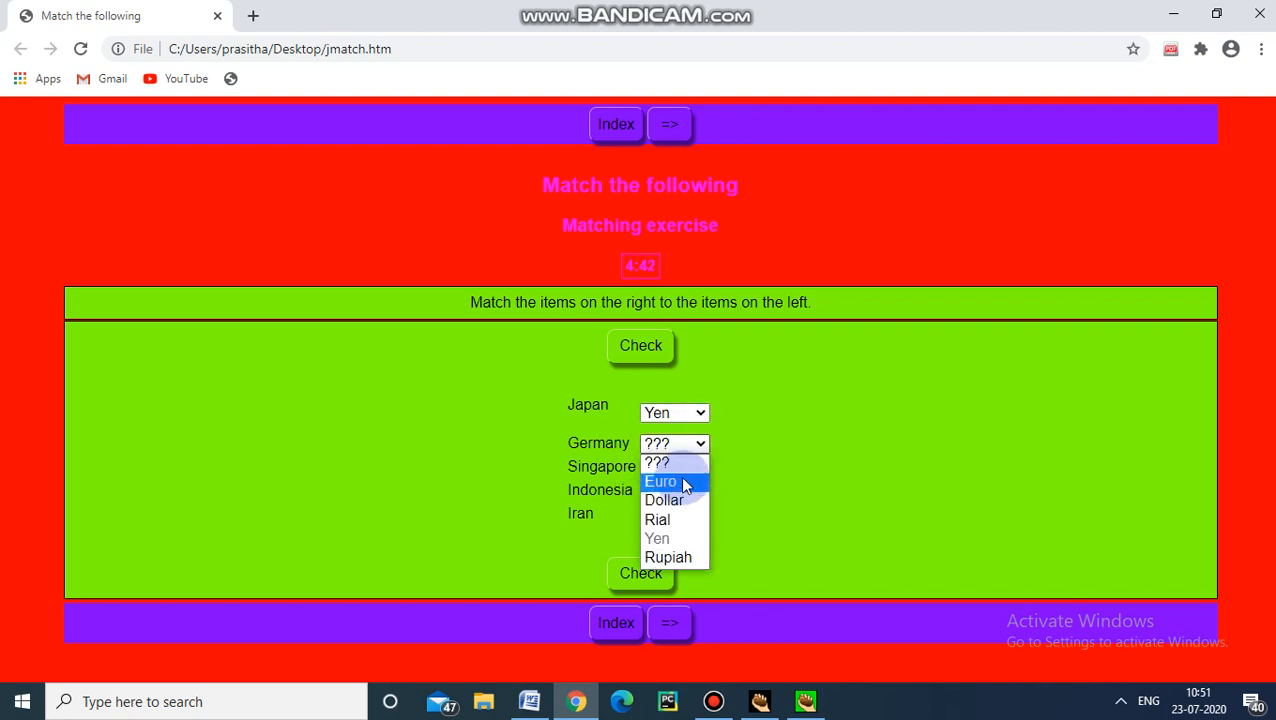
pyautogui.click(660, 481)
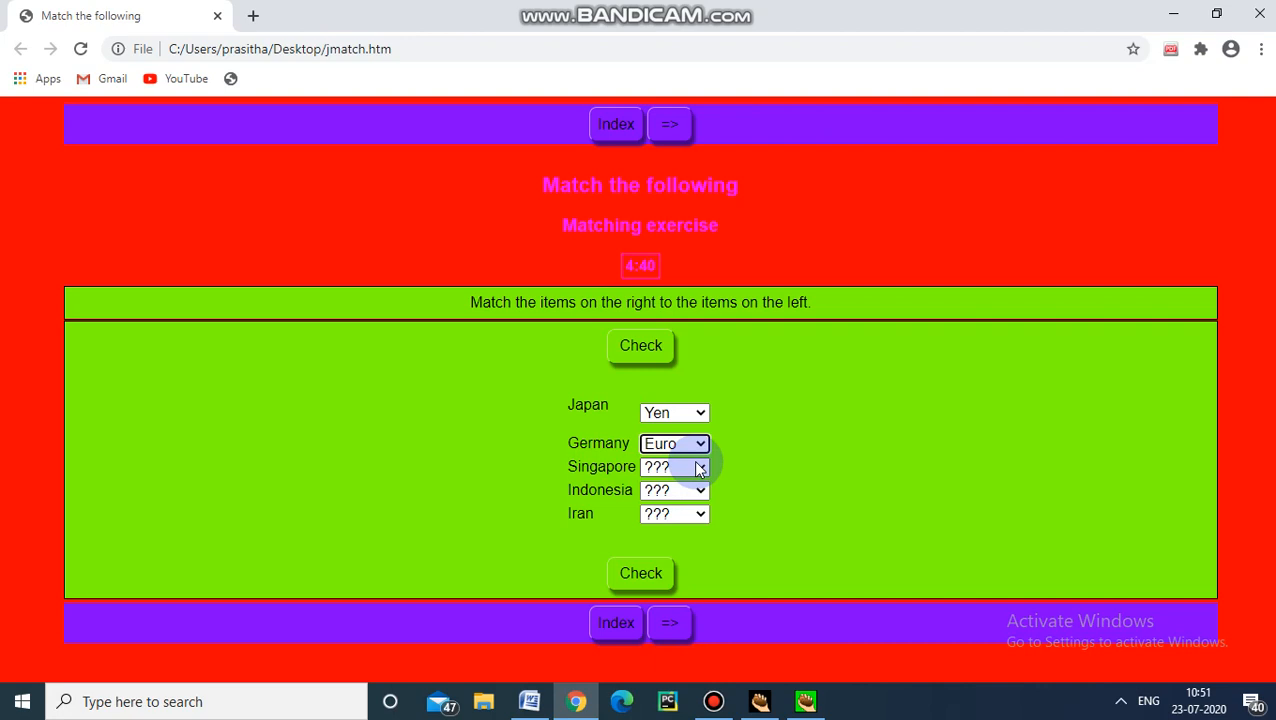
pyautogui.click(674, 466)
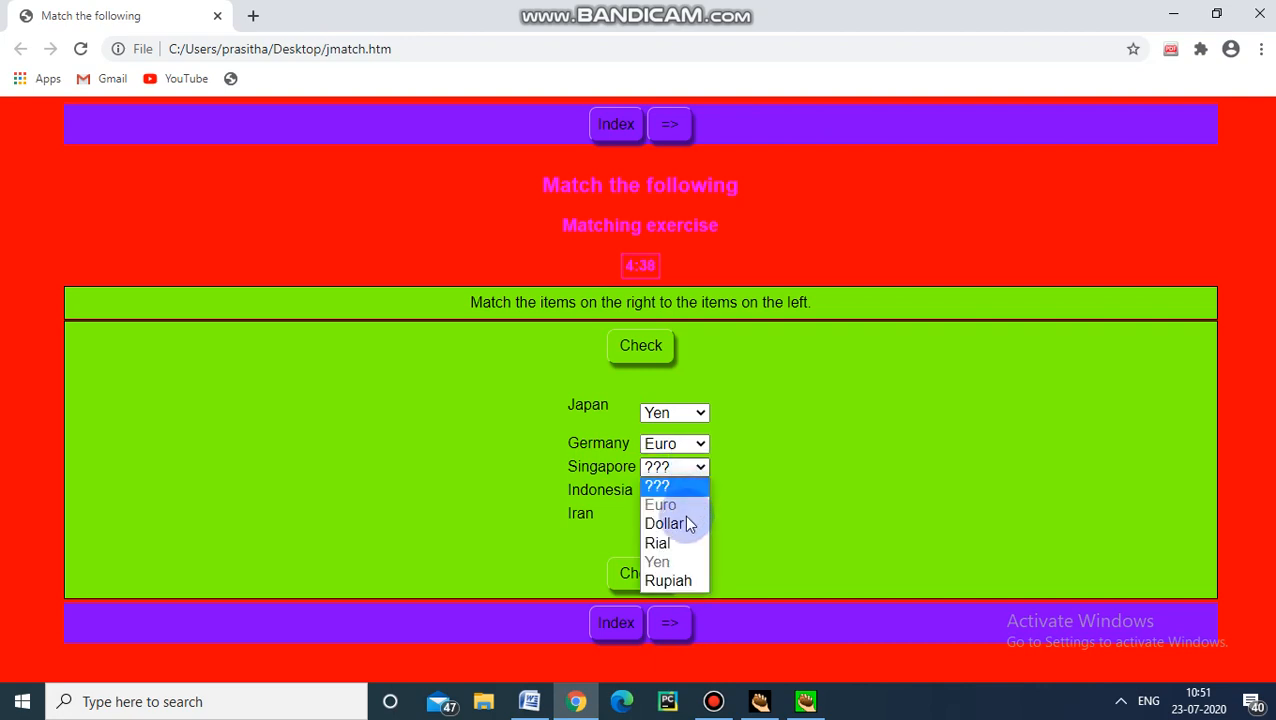
pyautogui.click(665, 523)
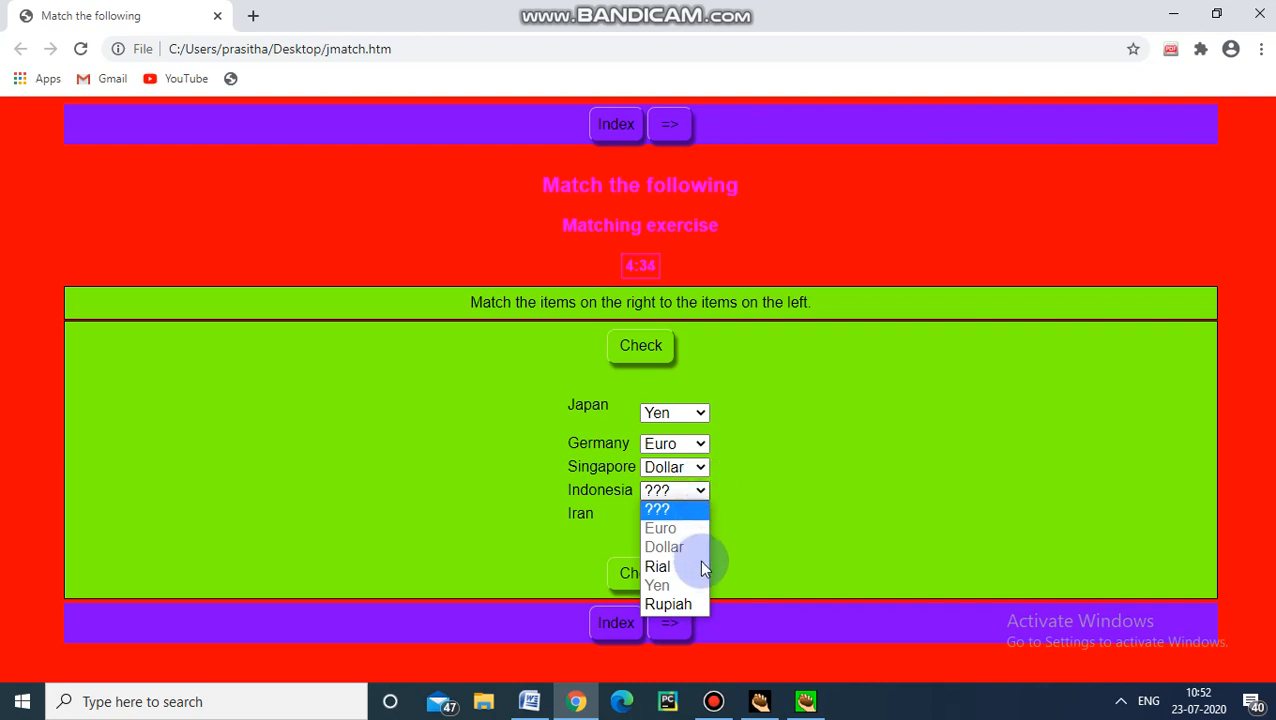
# Match Indonesia to Rupiah and Iran to Rial, then check the answers
pyautogui.click(667, 603)
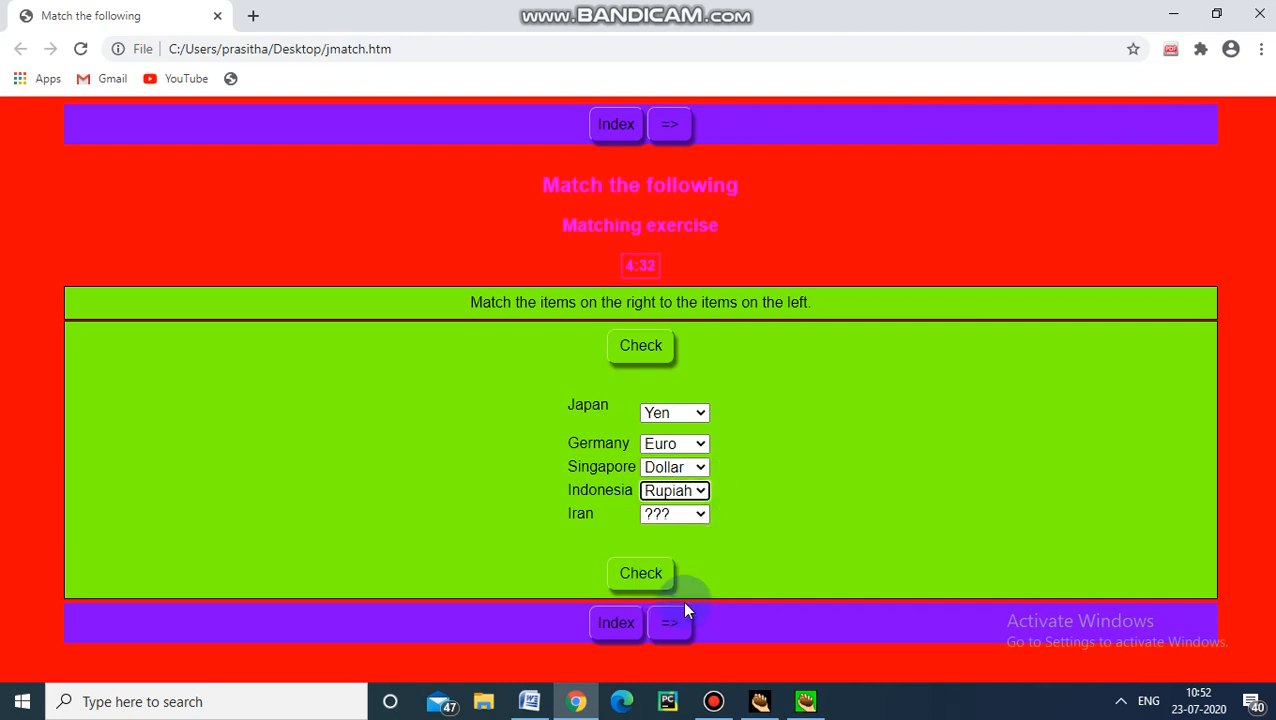
pyautogui.click(674, 513)
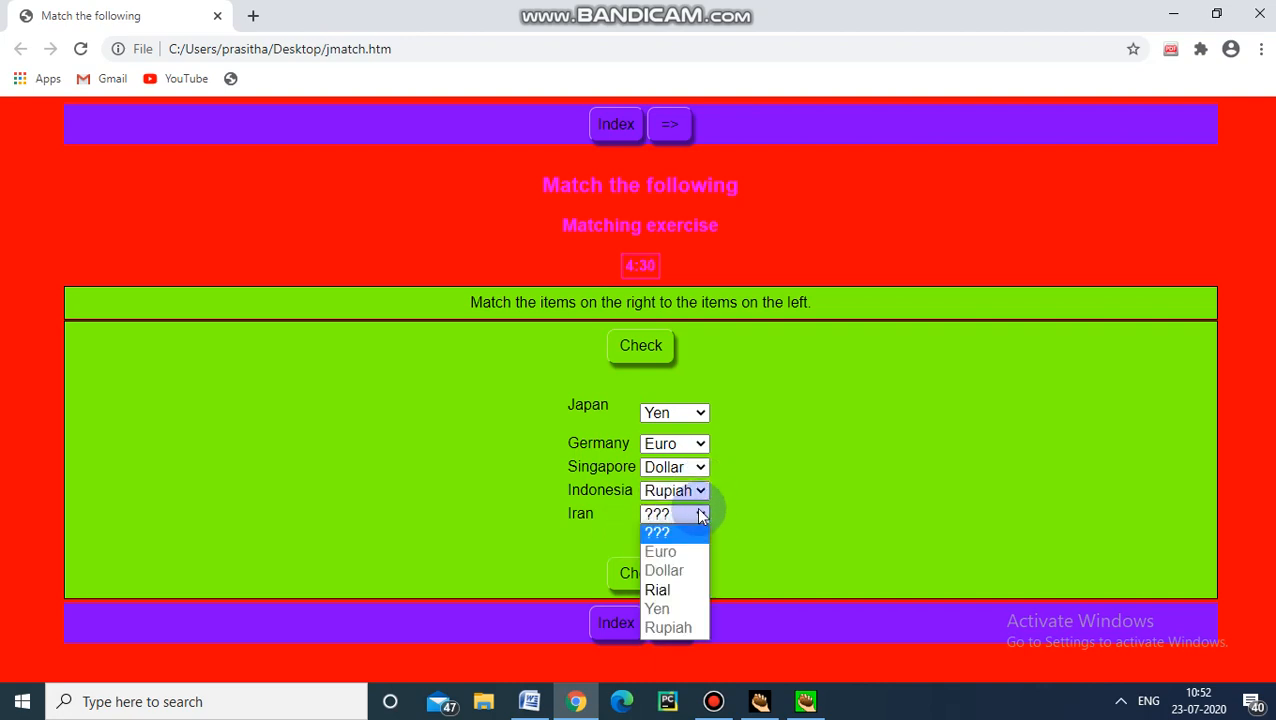
pyautogui.click(657, 589)
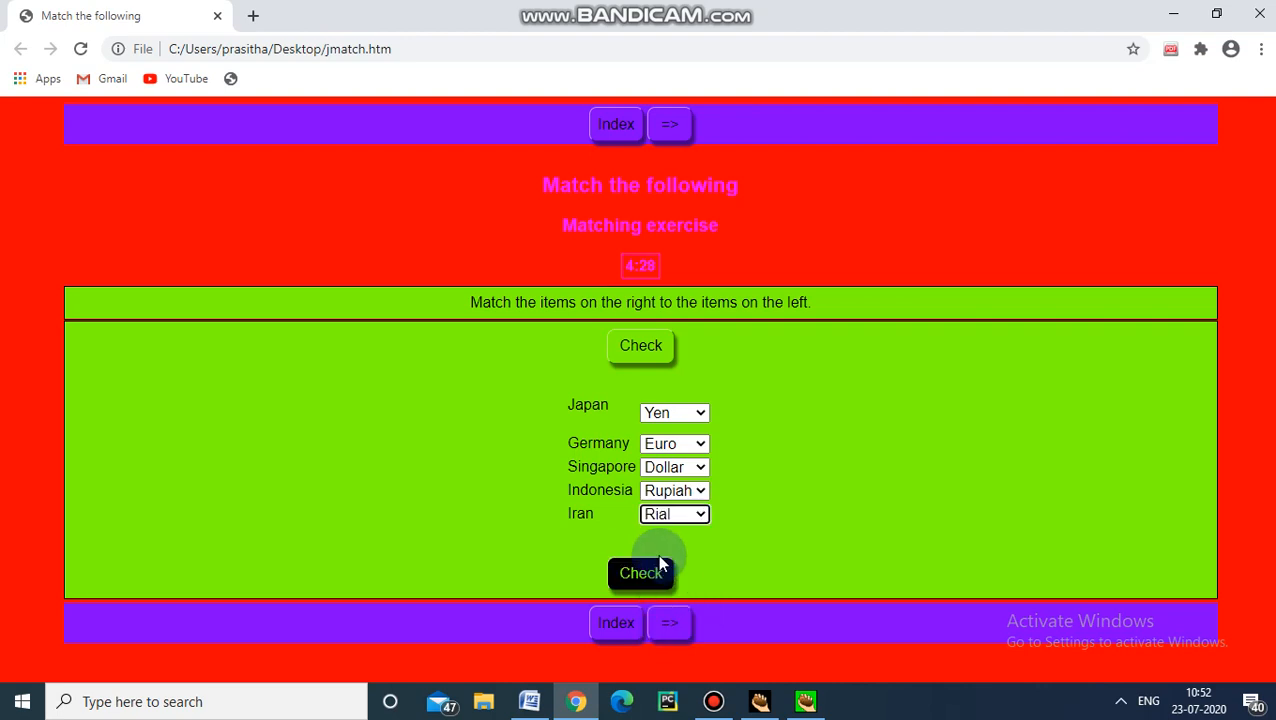
pyautogui.click(640, 572)
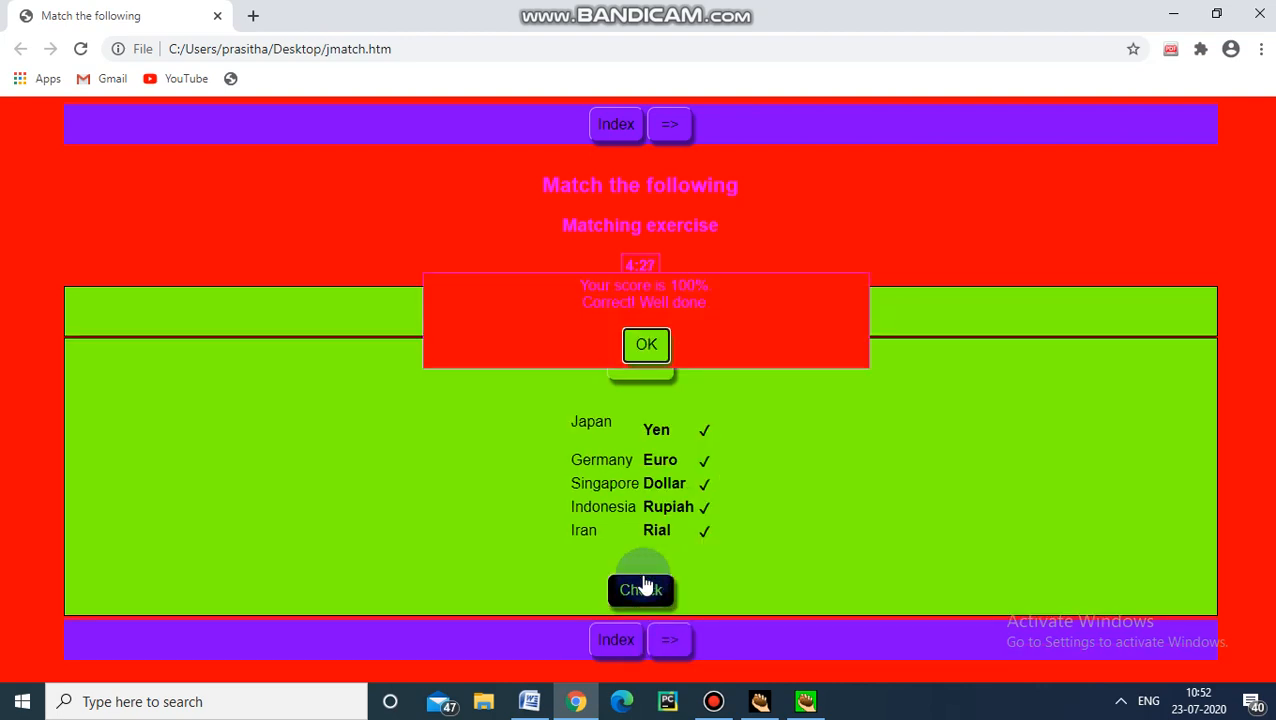